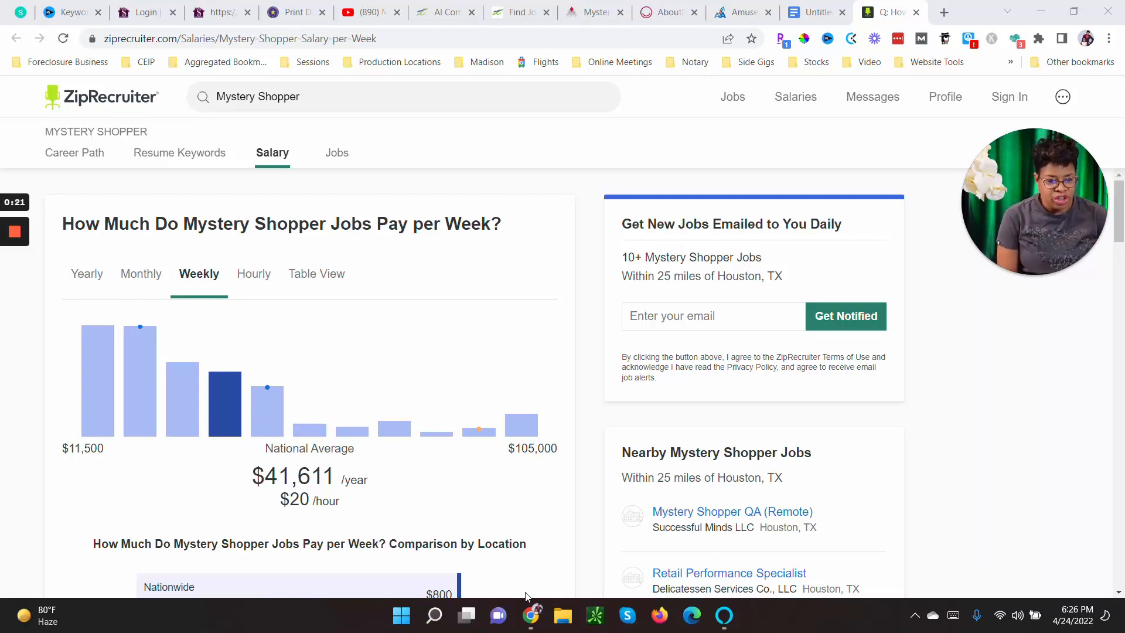
pyautogui.moveTo(4, 601)
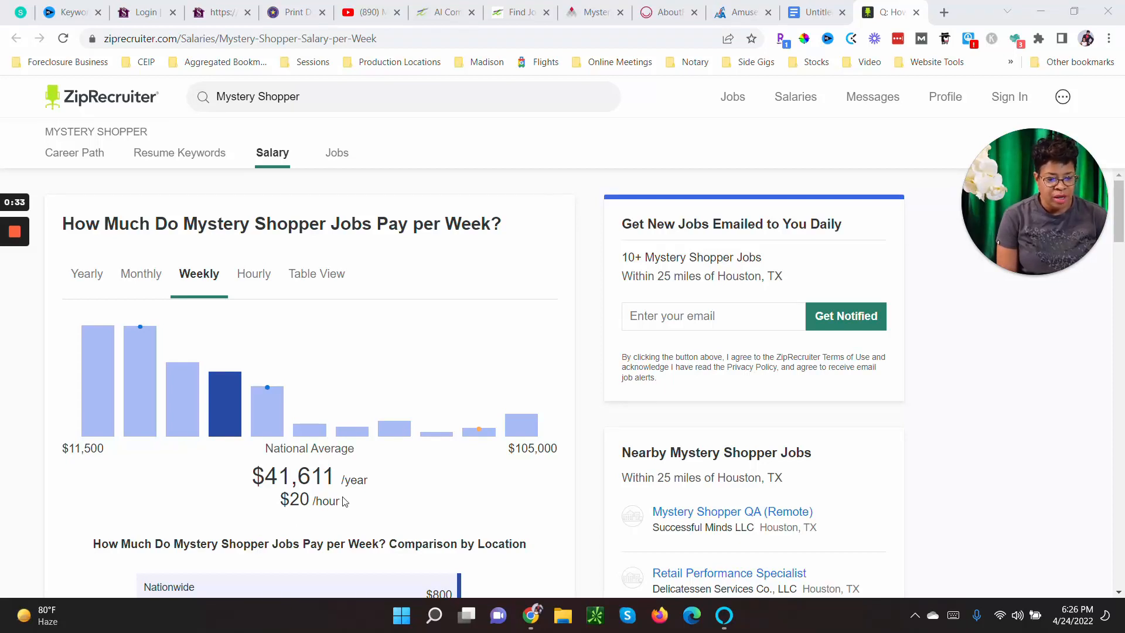
pyautogui.moveTo(154, 492)
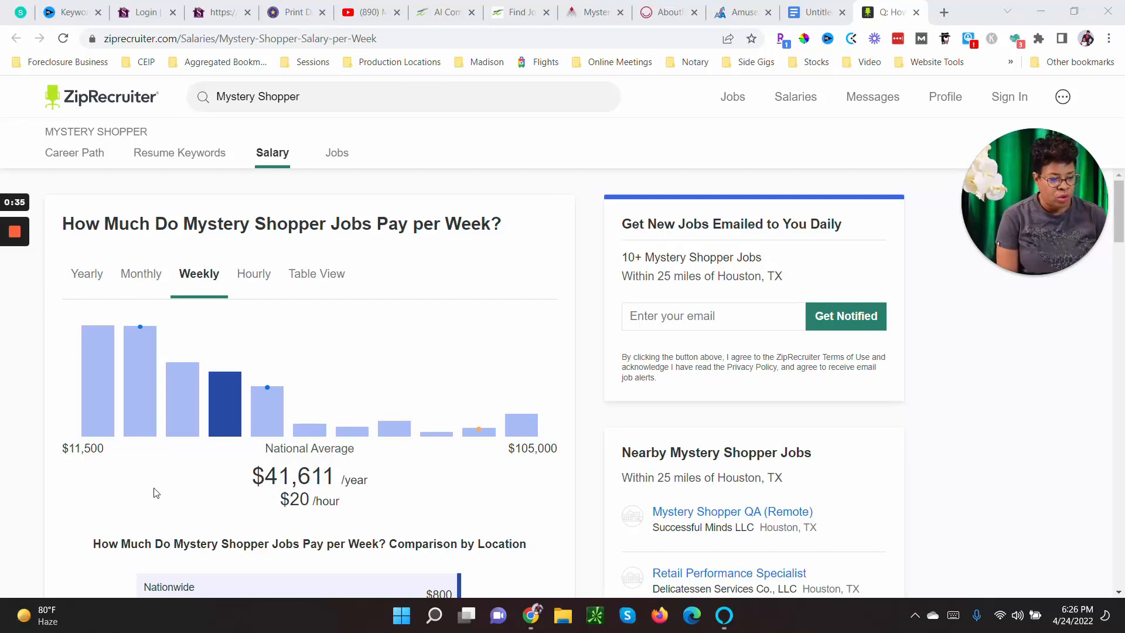
# Scroll the page and start entering a city to compare pay
pyautogui.scroll(-3)
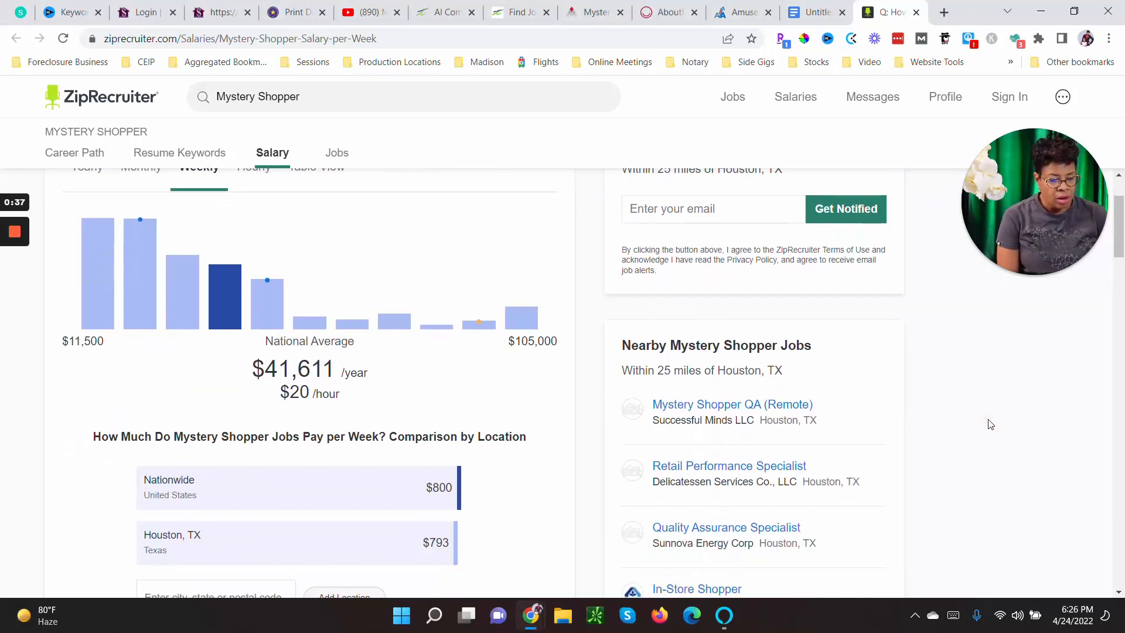
pyautogui.scroll(-3)
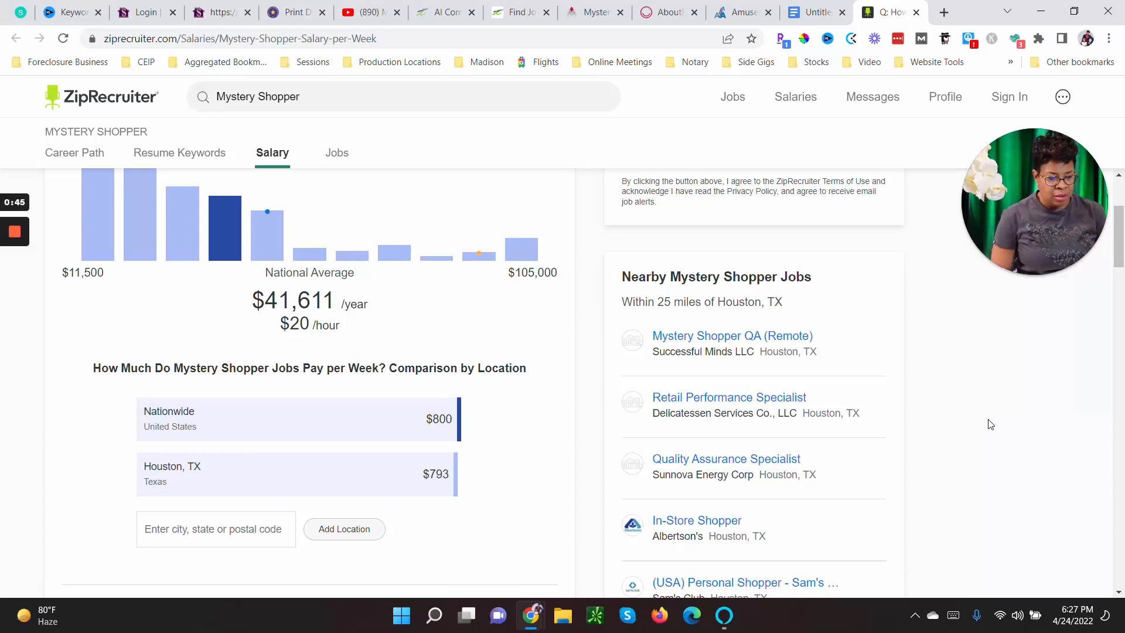
pyautogui.moveTo(558, 552)
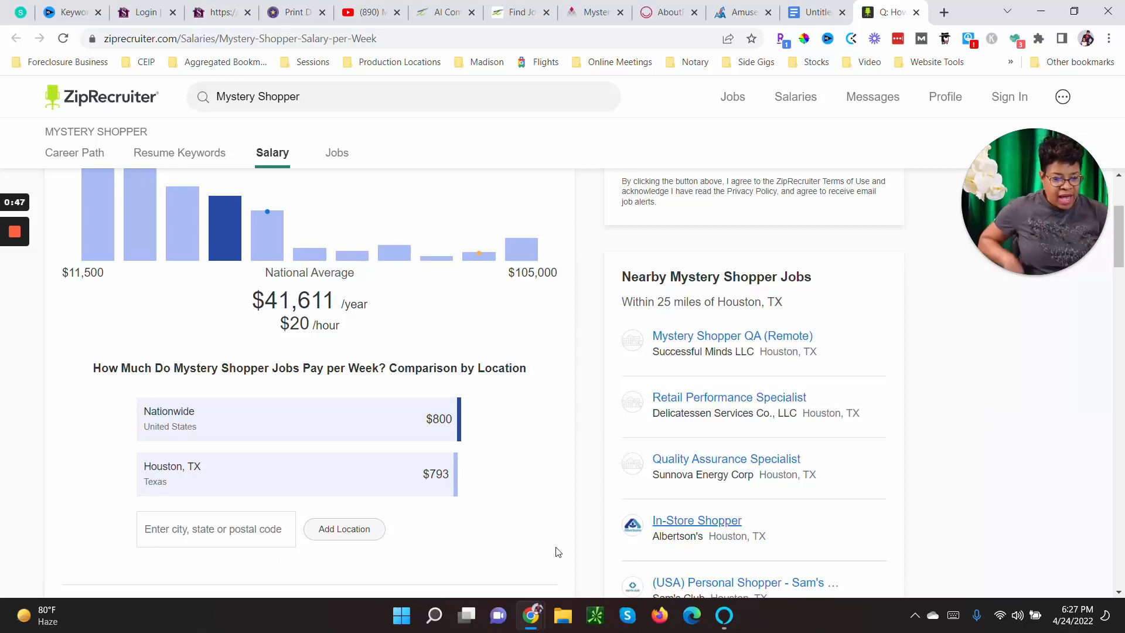
pyautogui.click(215, 529)
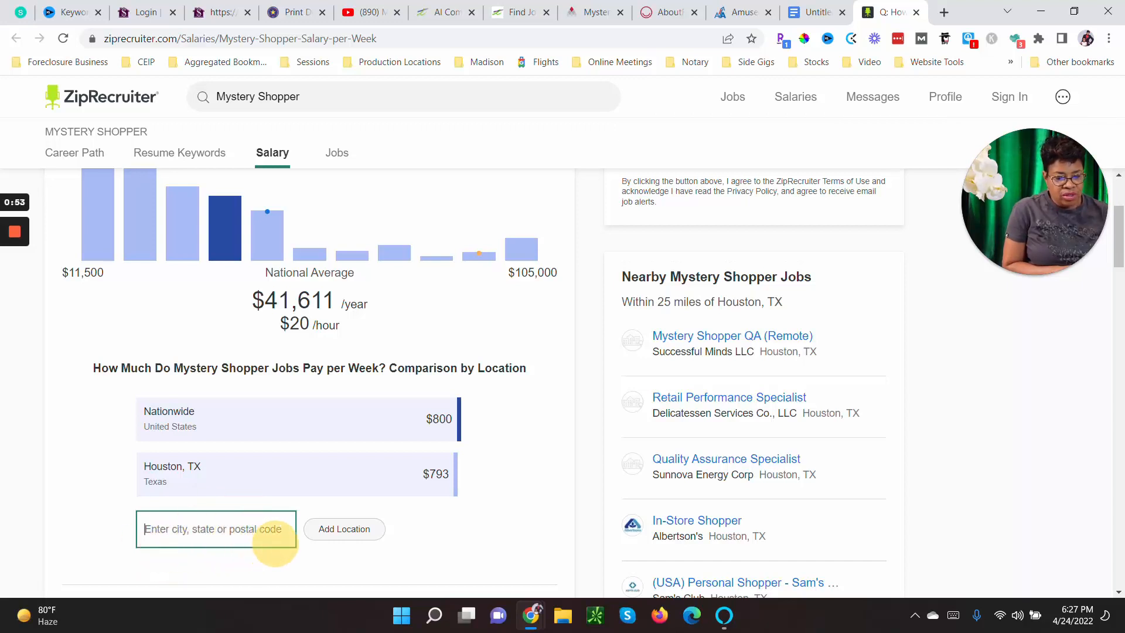
pyautogui.moveTo(83, 499)
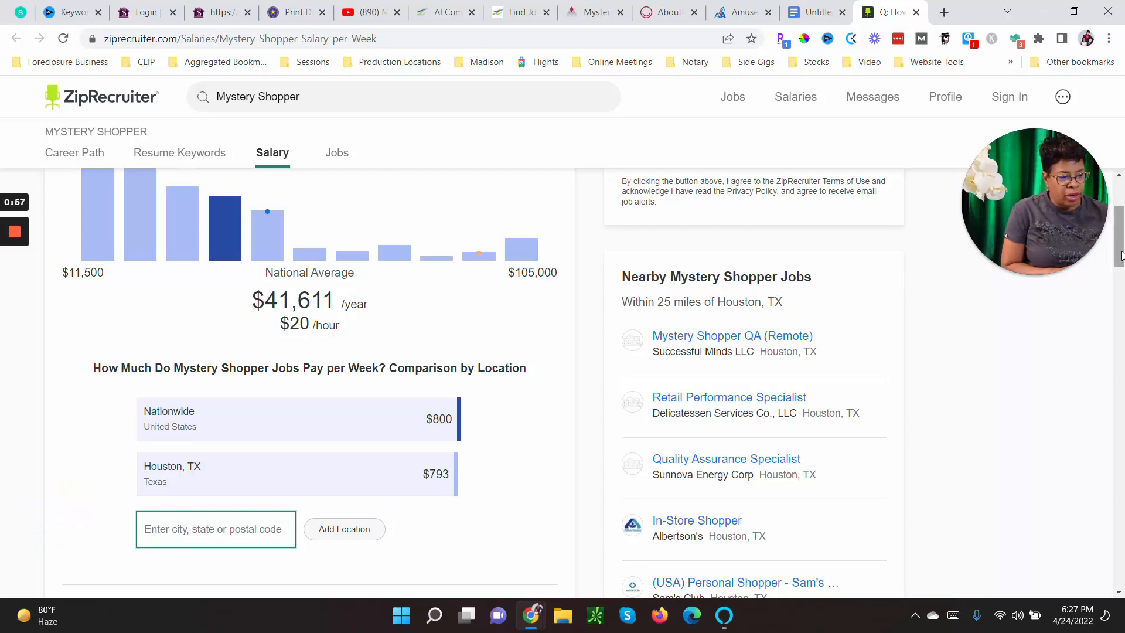
pyautogui.scroll(-3)
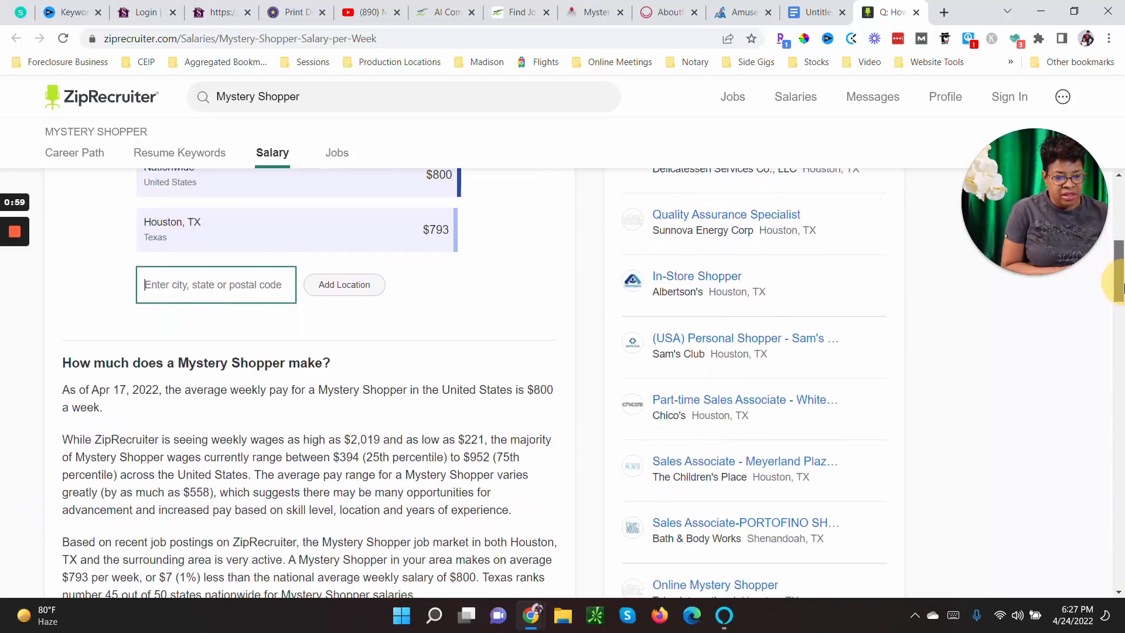
pyautogui.scroll(-3)
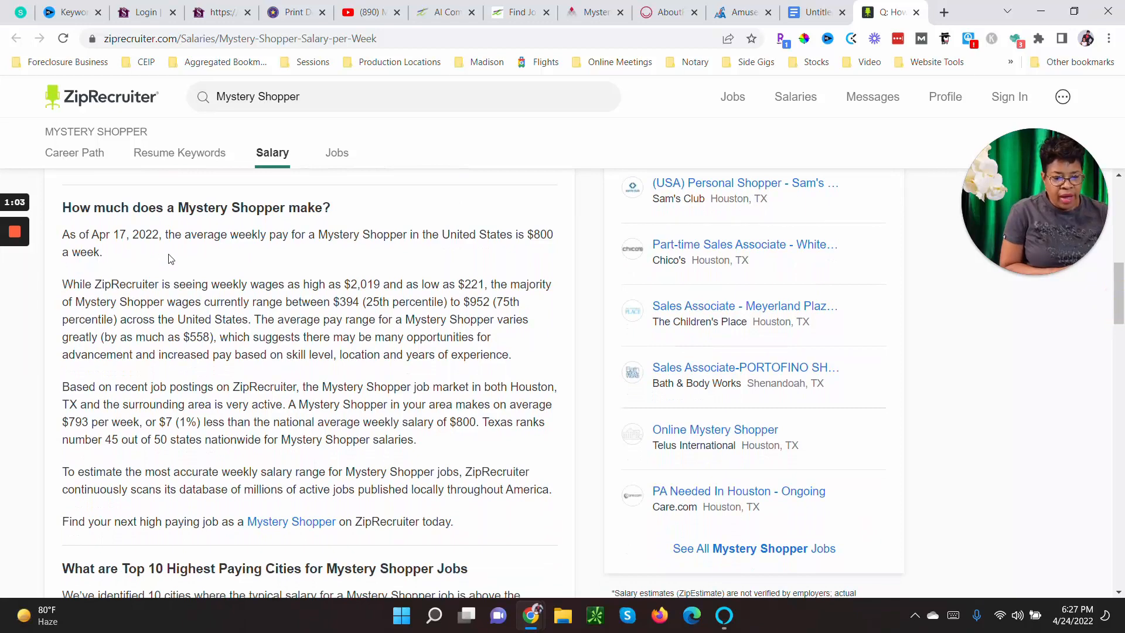
pyautogui.moveTo(158, 259)
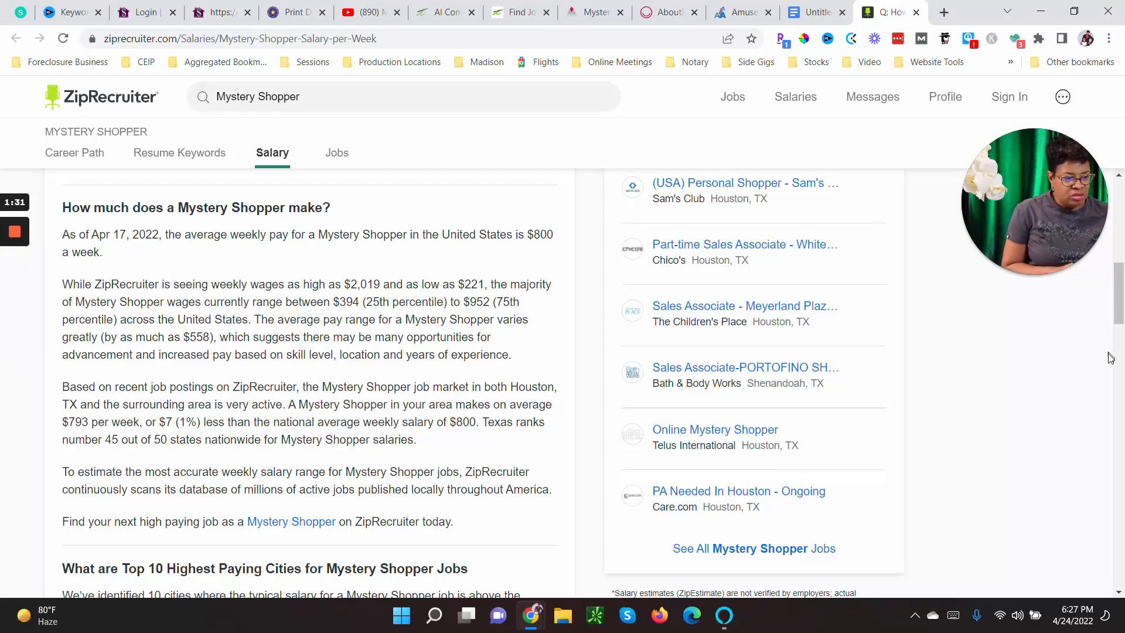
# Scroll through the pay comparison page
pyautogui.scroll(-3)
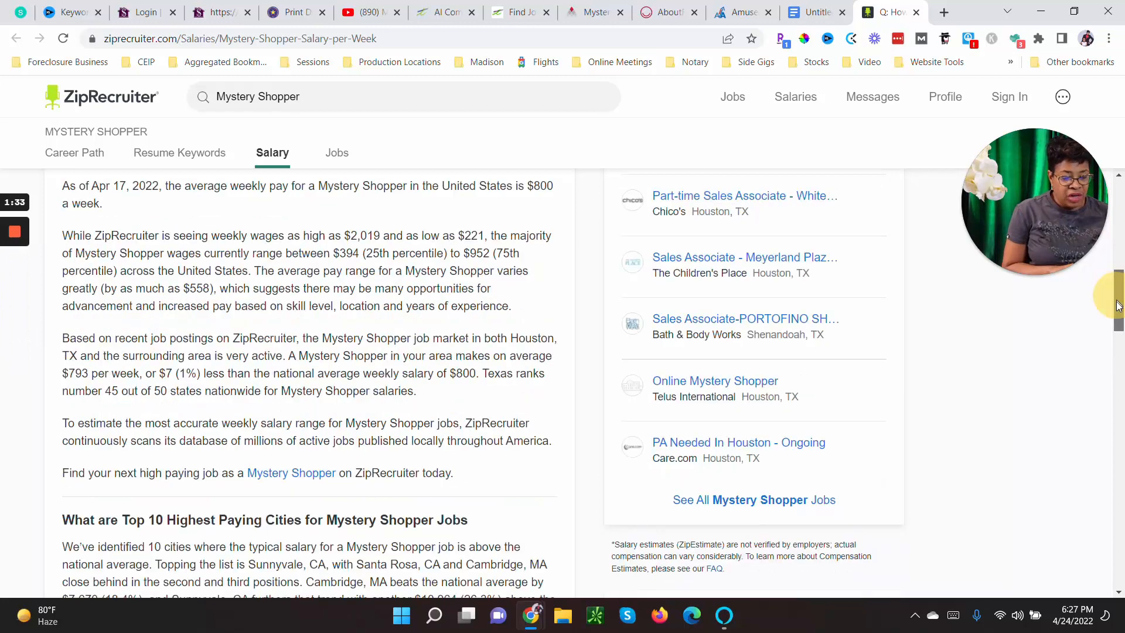
pyautogui.scroll(-3)
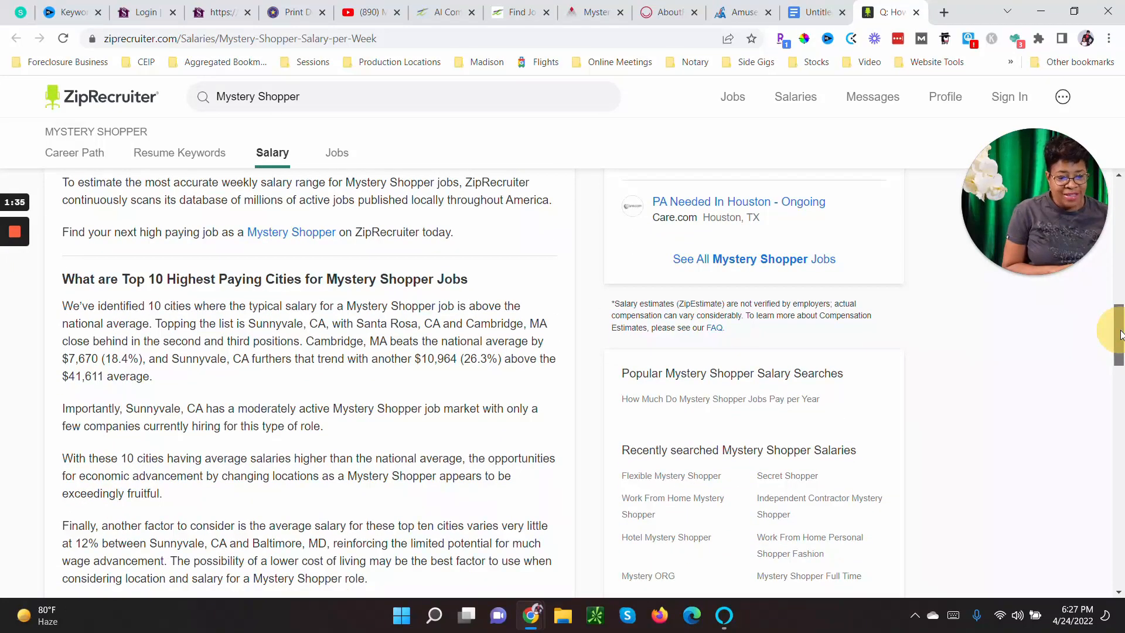
pyautogui.scroll(-3)
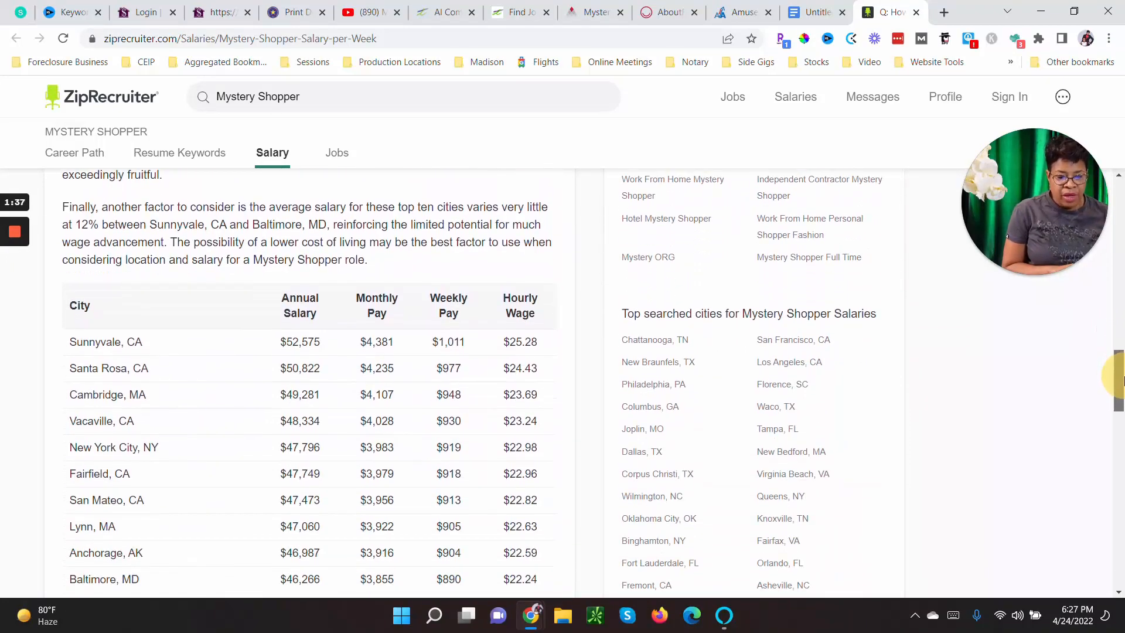
pyautogui.scroll(-3)
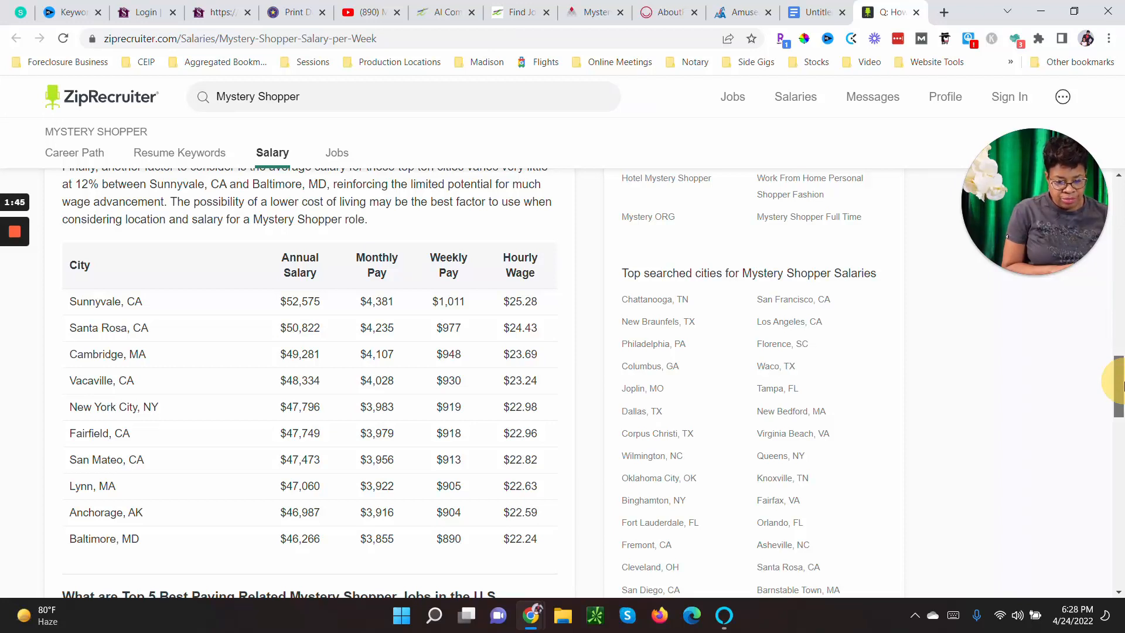
pyautogui.scroll(-3)
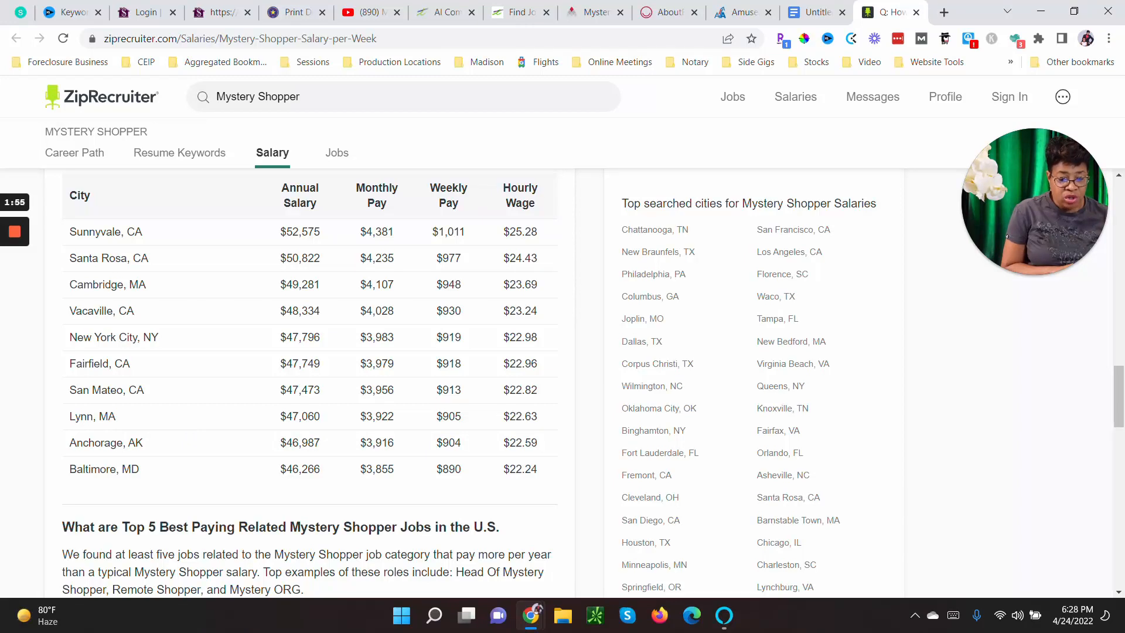
pyautogui.moveTo(118, 435)
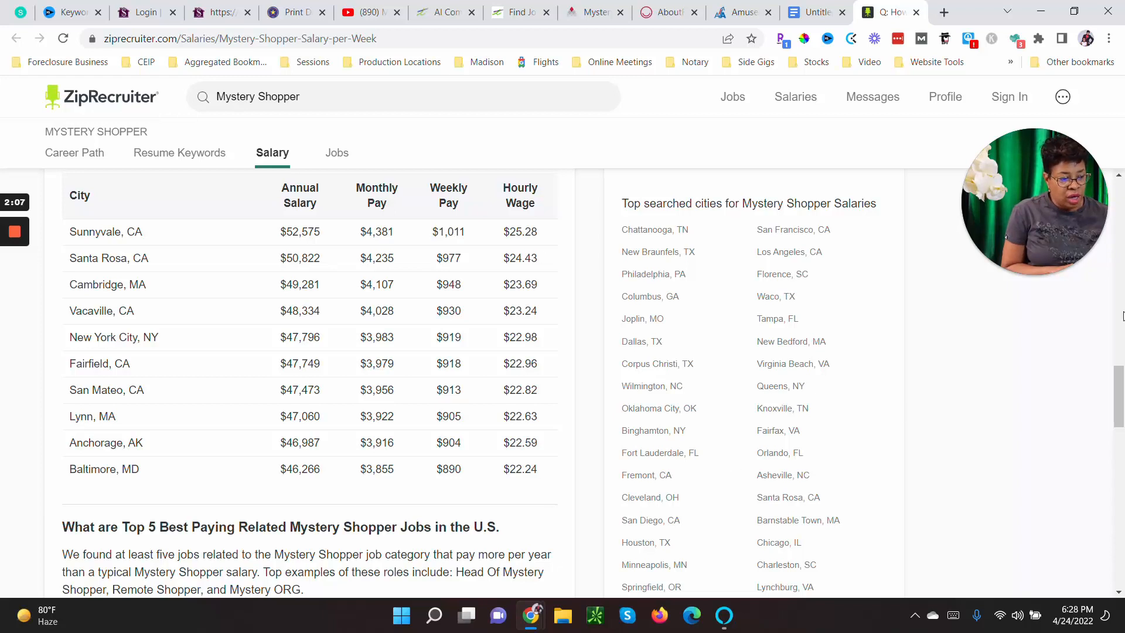
pyautogui.scroll(-3)
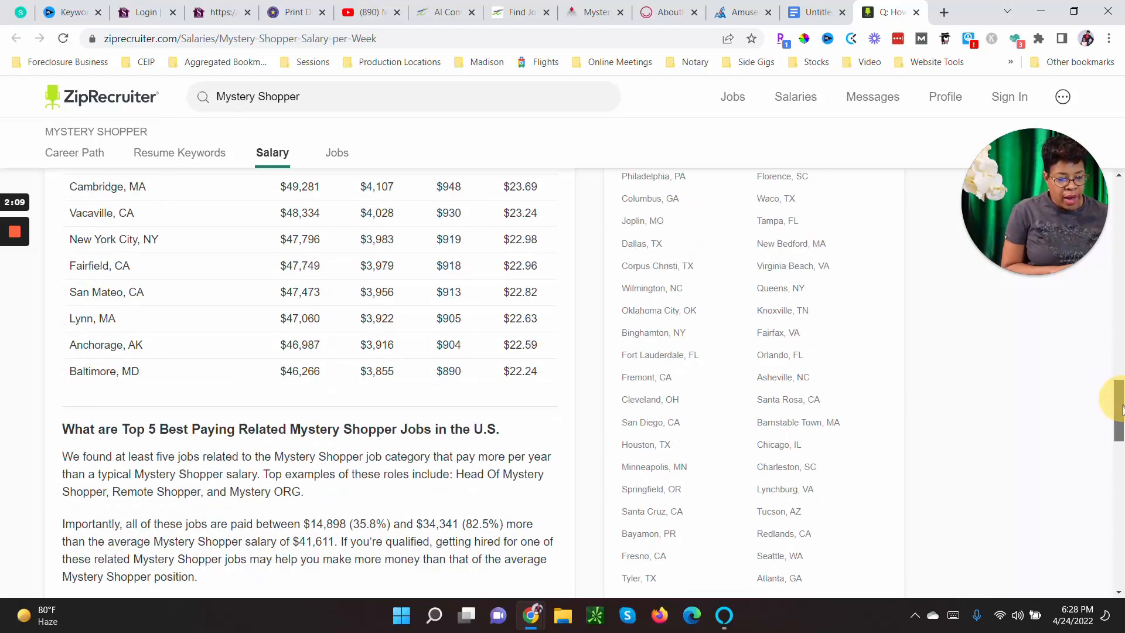
pyautogui.scroll(-3)
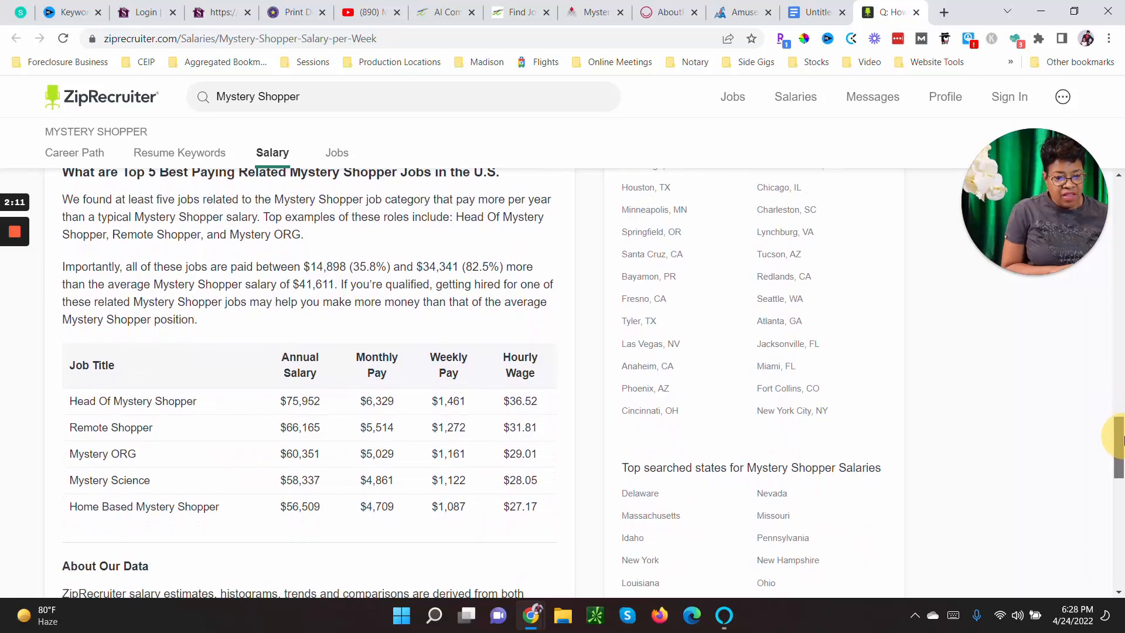
pyautogui.scroll(3)
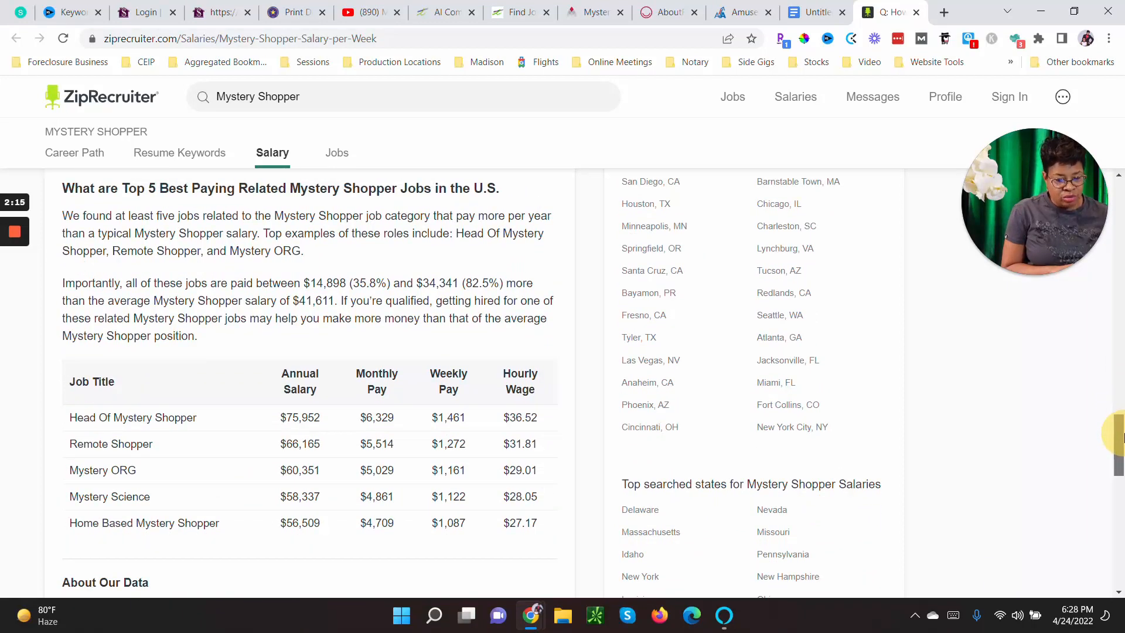
pyautogui.scroll(-3)
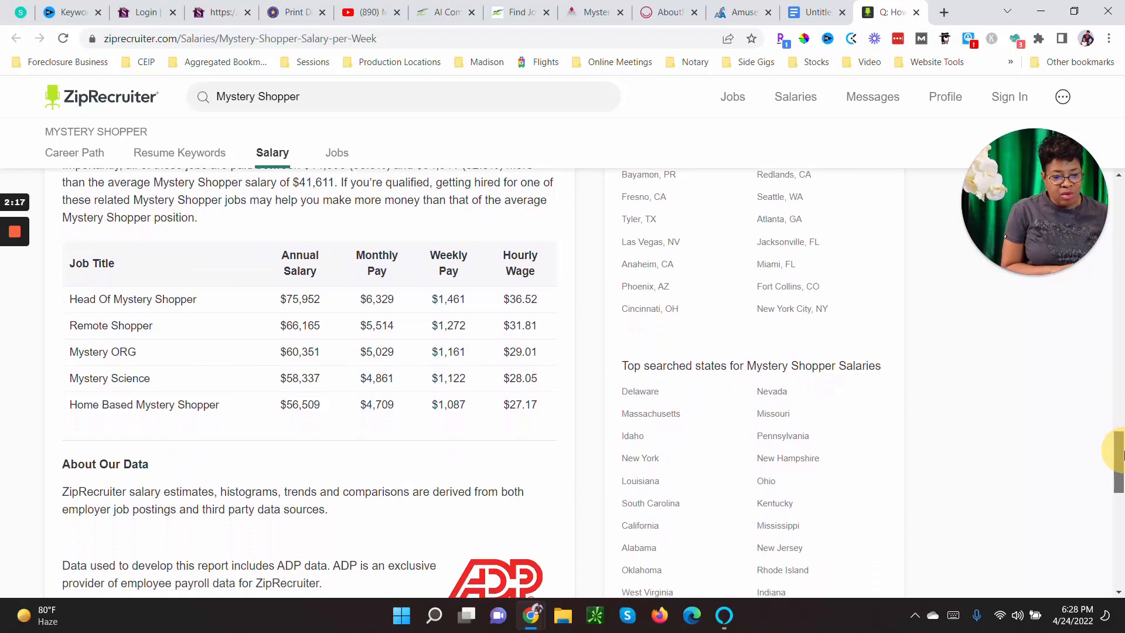
pyautogui.scroll(-3)
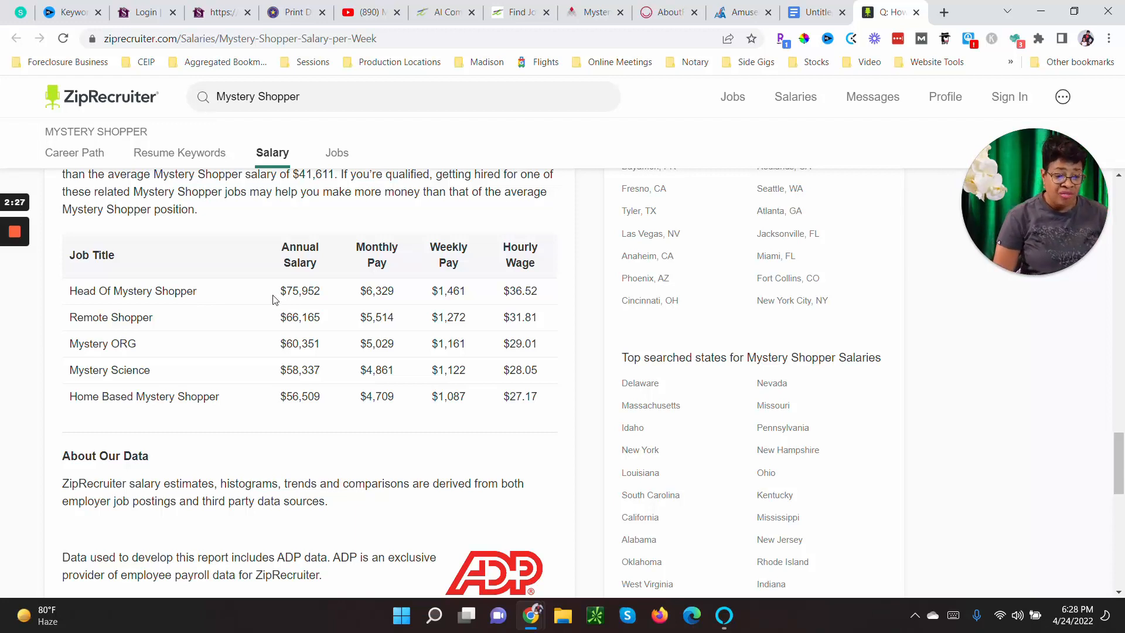
pyautogui.moveTo(71, 336)
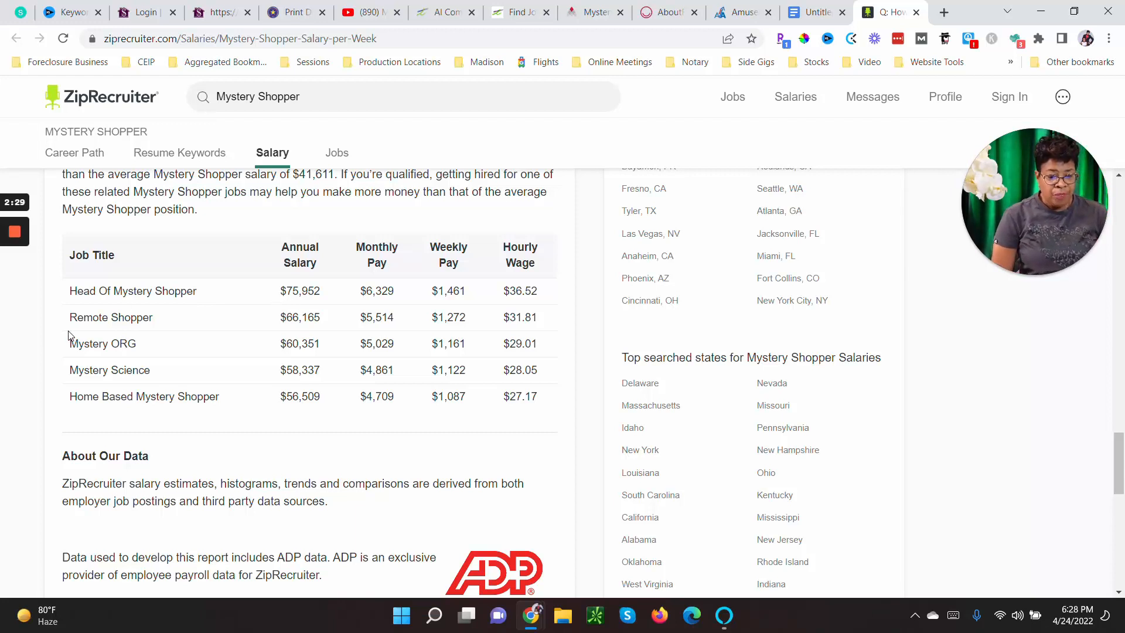
pyautogui.moveTo(208, 326)
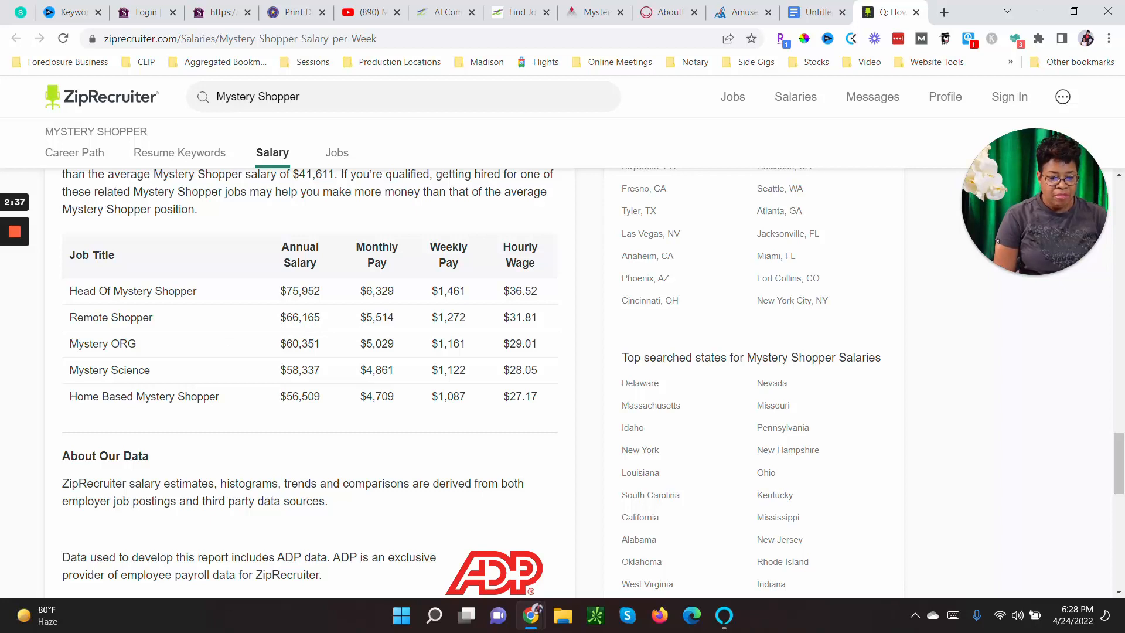
pyautogui.moveTo(141, 388)
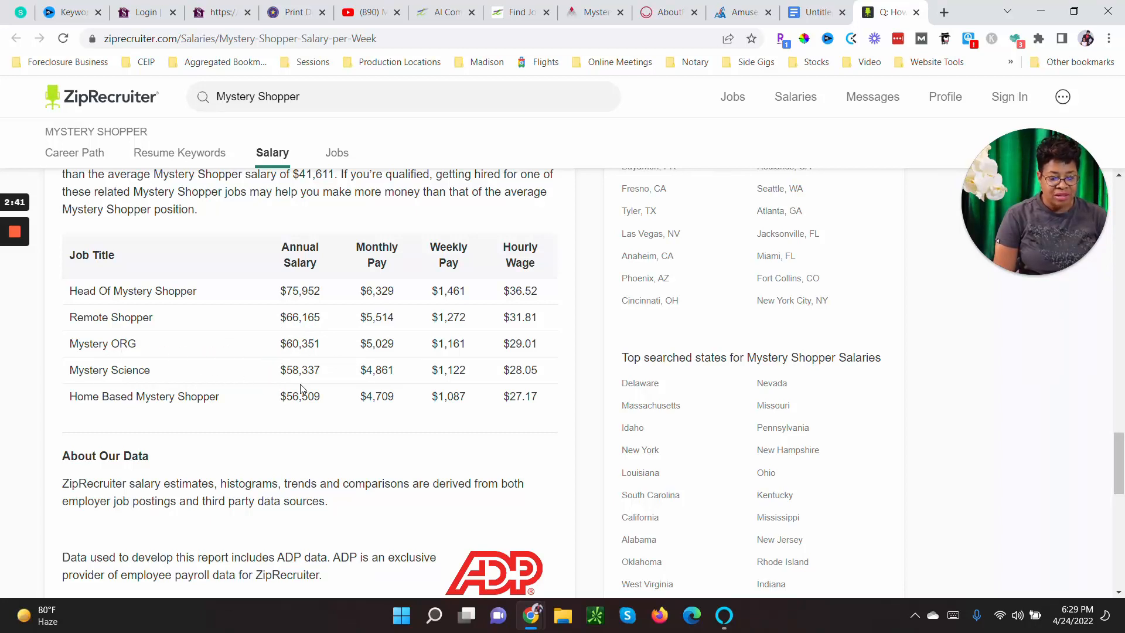
pyautogui.moveTo(49, 412)
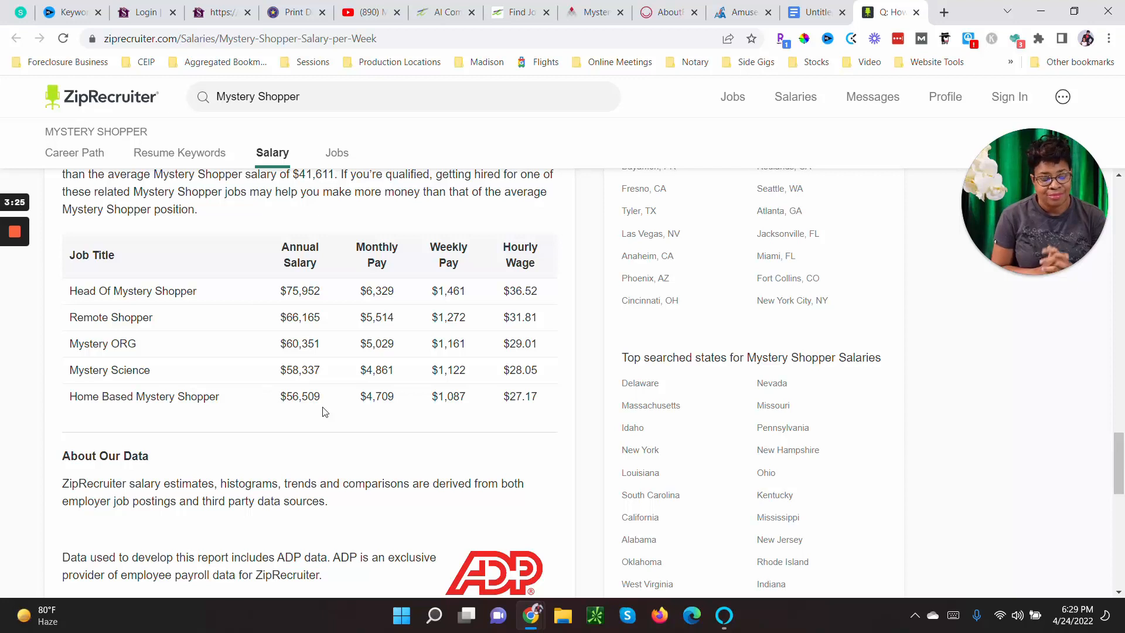
pyautogui.moveTo(66, 76)
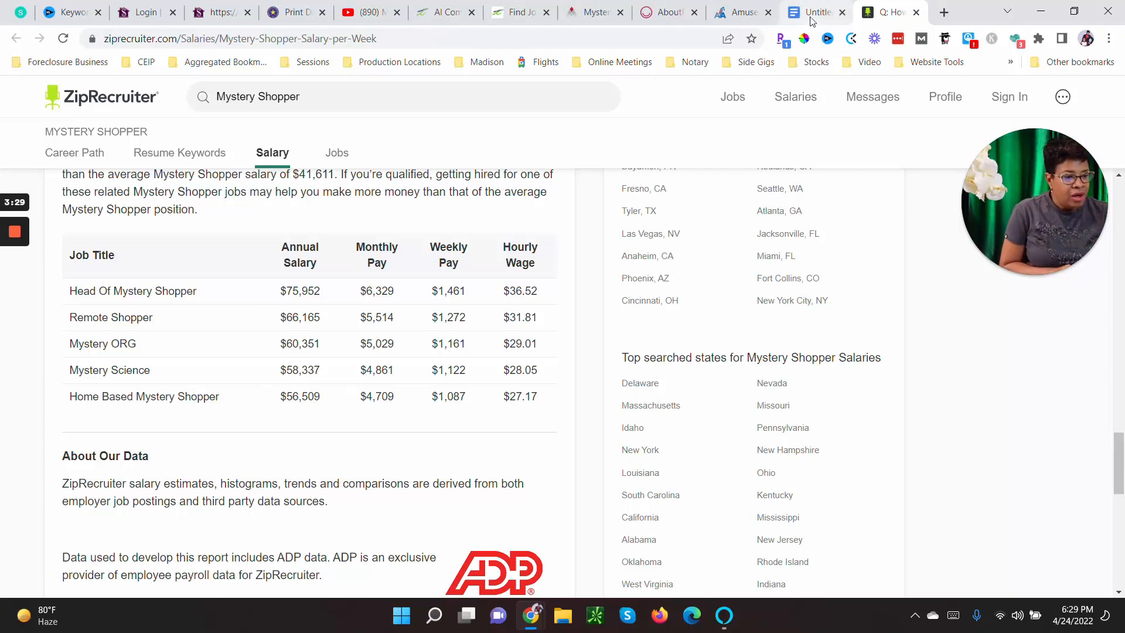
# Review the notes document, the TELUS careers tab and the Pinnacle FAQ tab
pyautogui.click(814, 12)
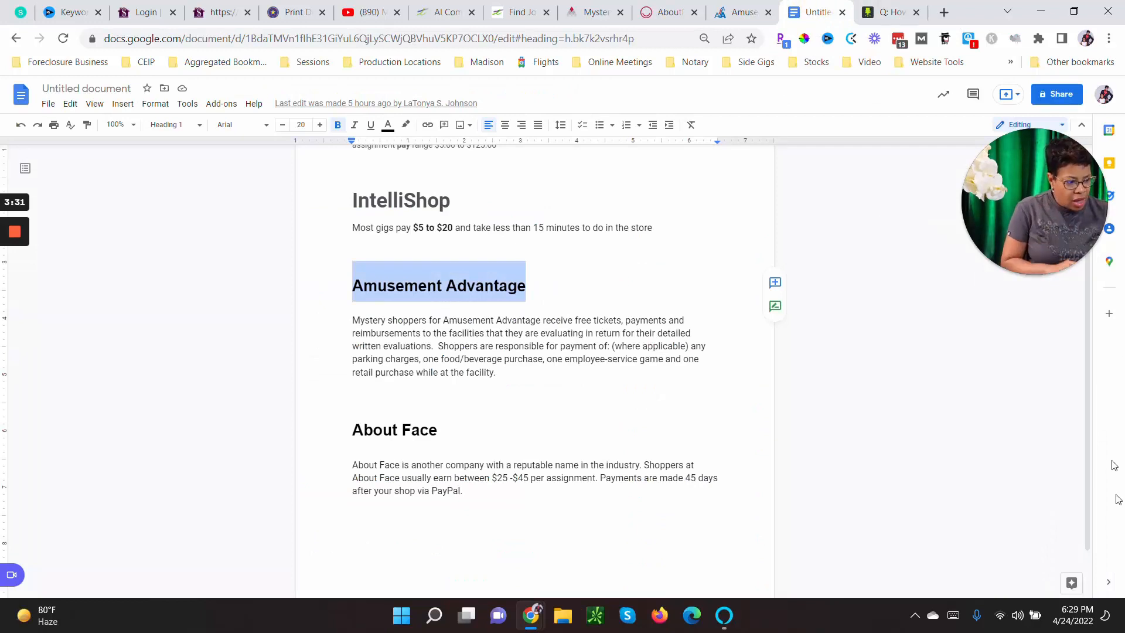
pyautogui.moveTo(1090, 522)
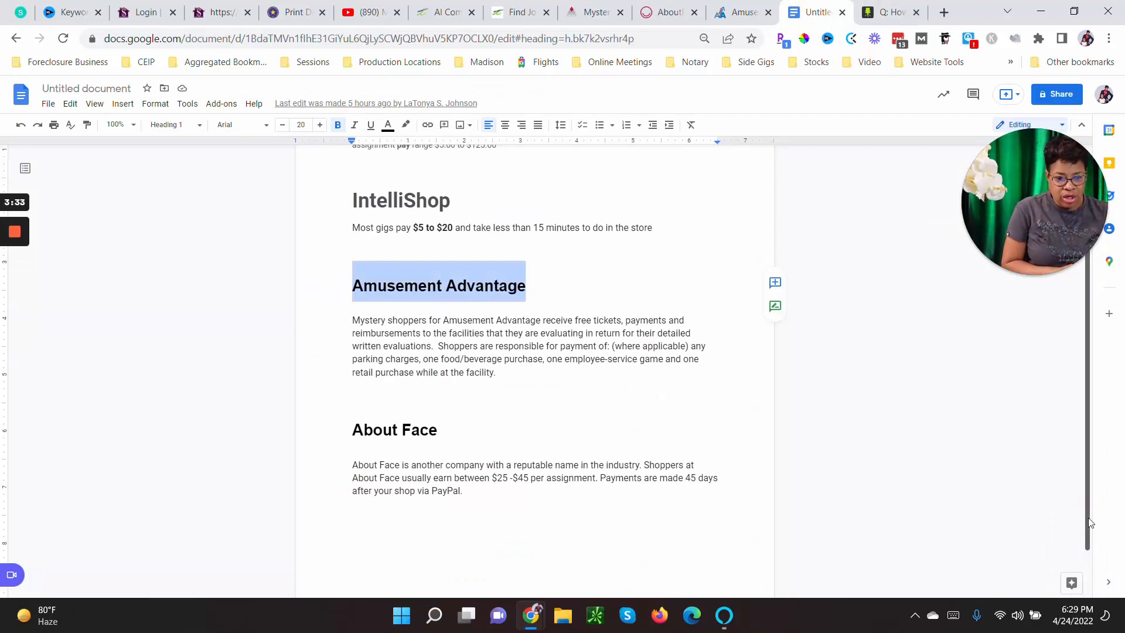
pyautogui.scroll(3)
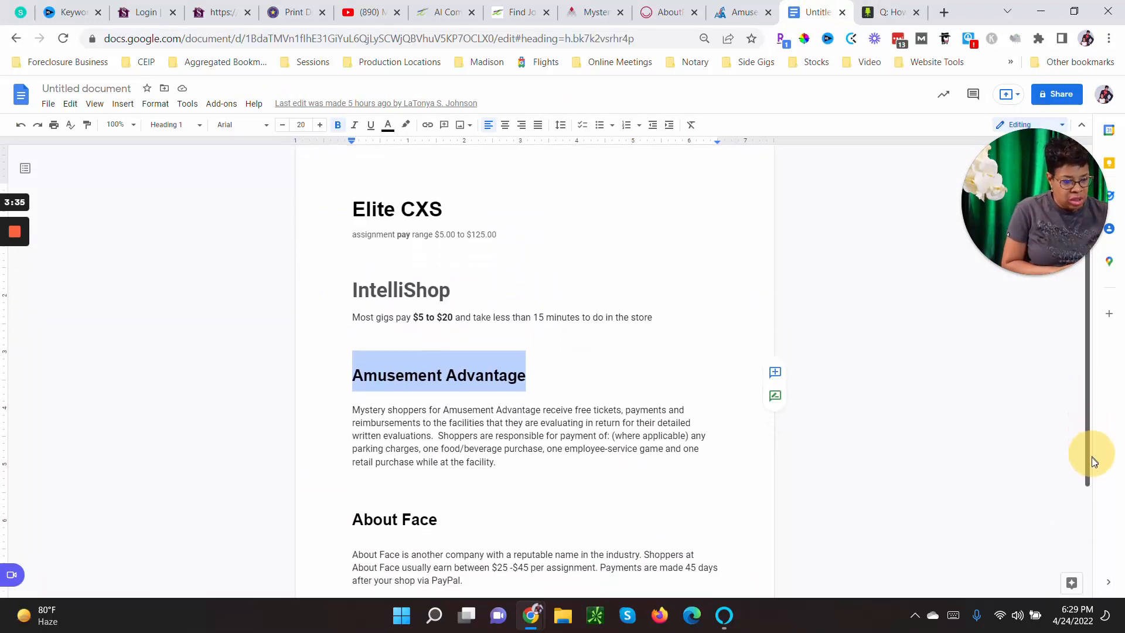
pyautogui.scroll(-3)
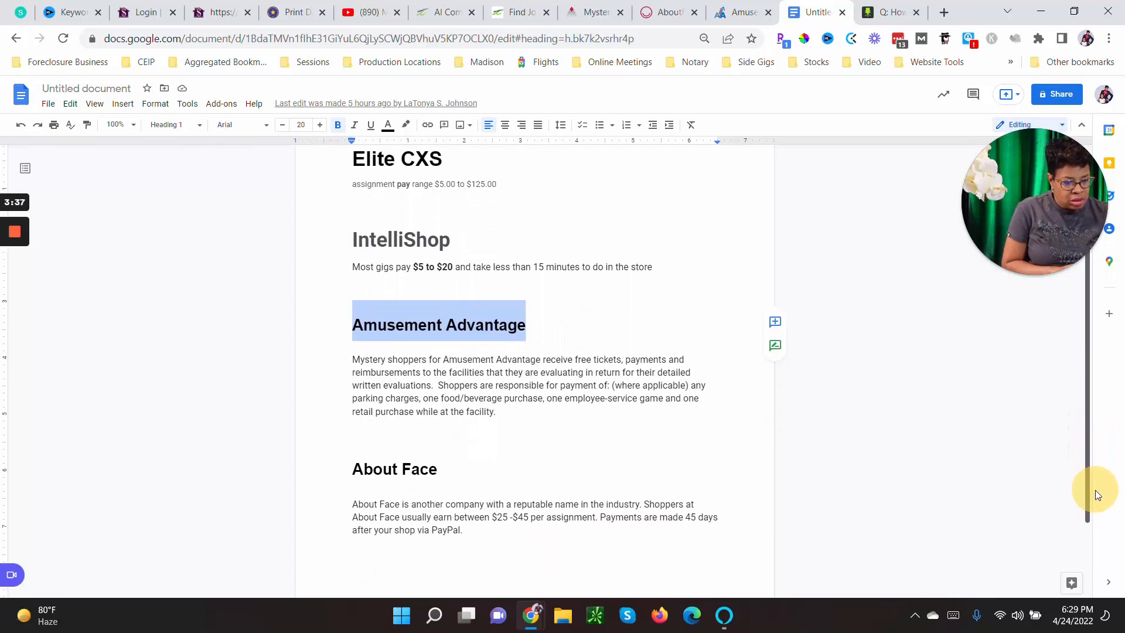
pyautogui.scroll(3)
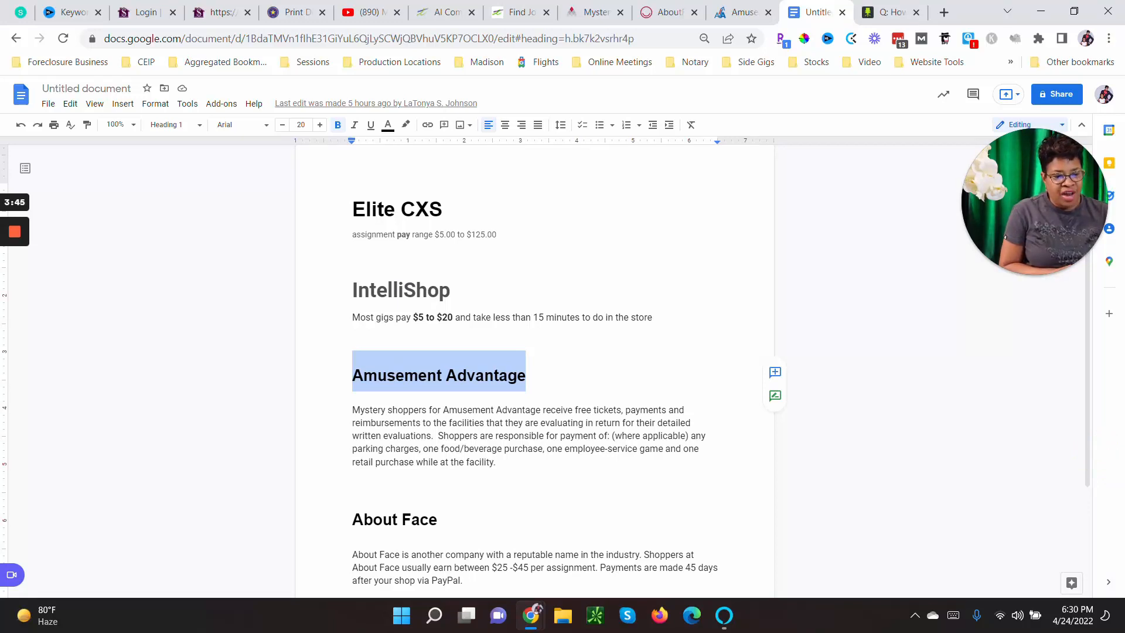
pyautogui.click(445, 13)
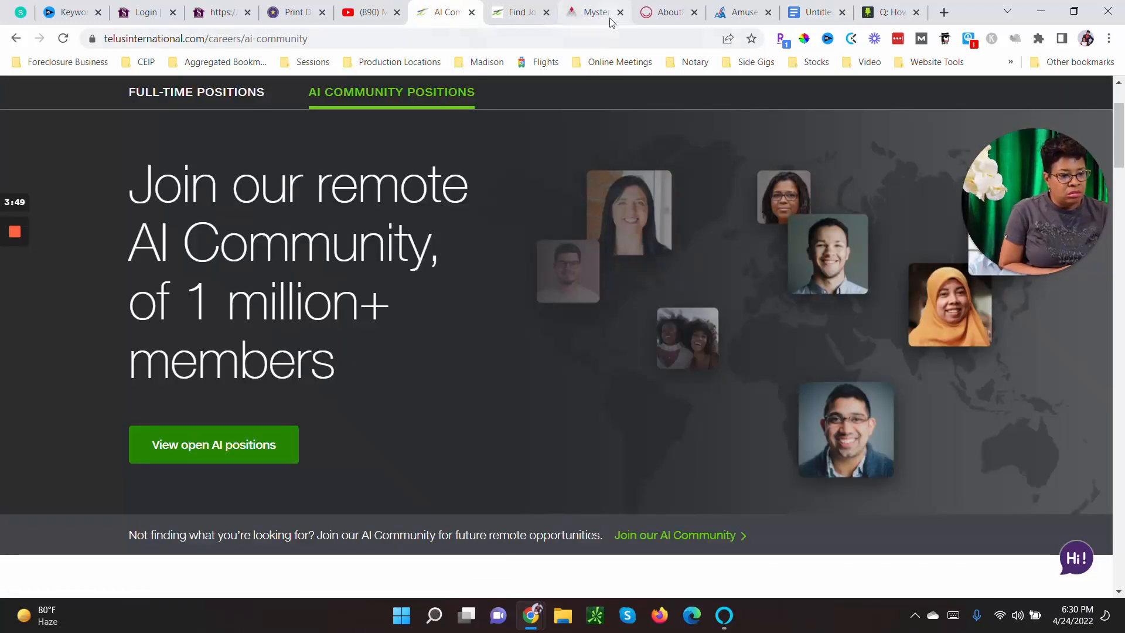
pyautogui.click(588, 12)
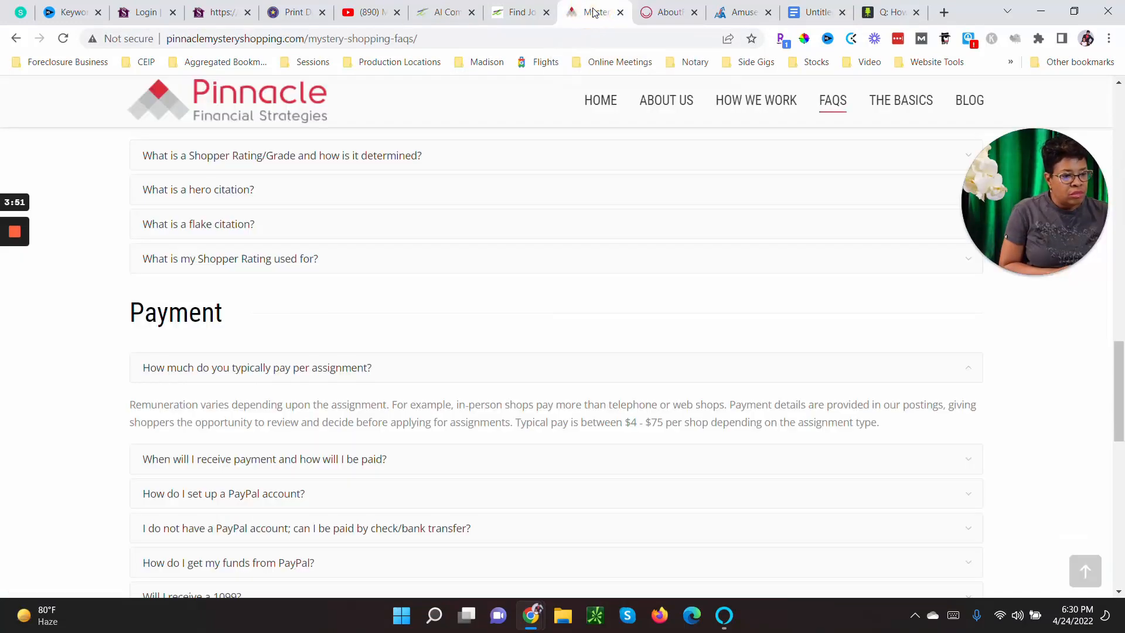
pyautogui.moveTo(816, 12)
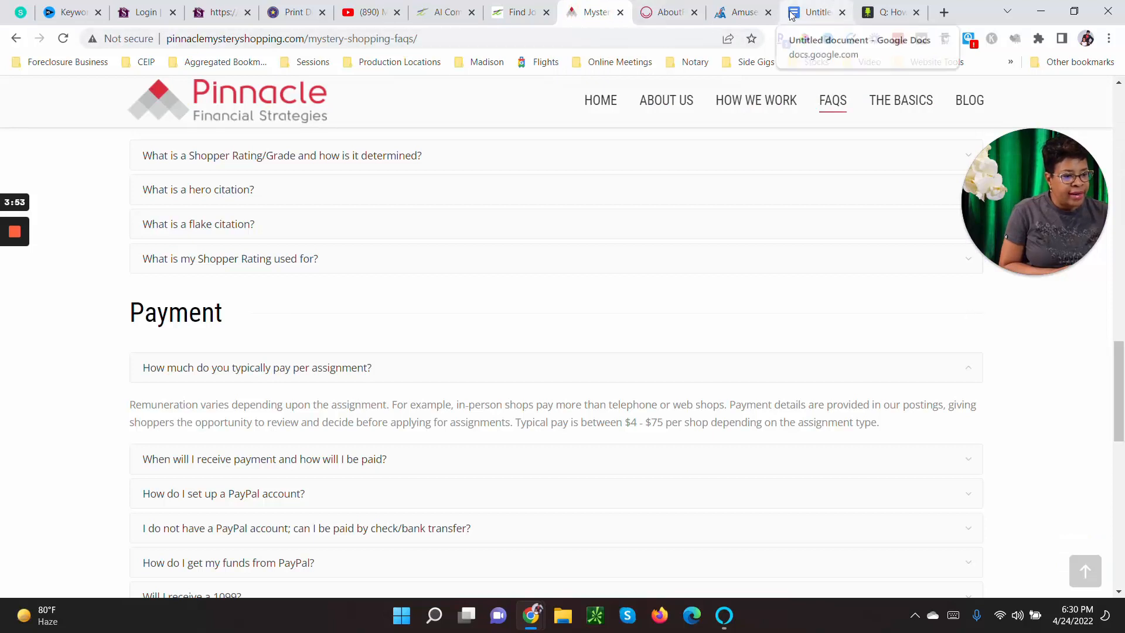
pyautogui.click(816, 12)
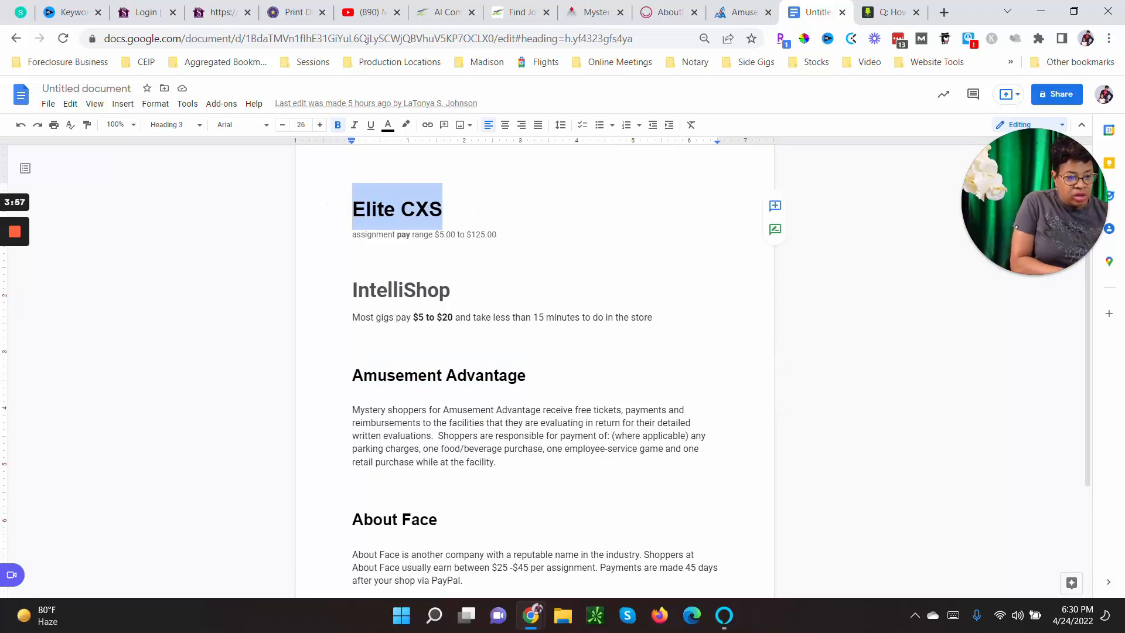
# Search Google for 'Elite CXS' in a new tab and scroll the results
pyautogui.click(944, 12)
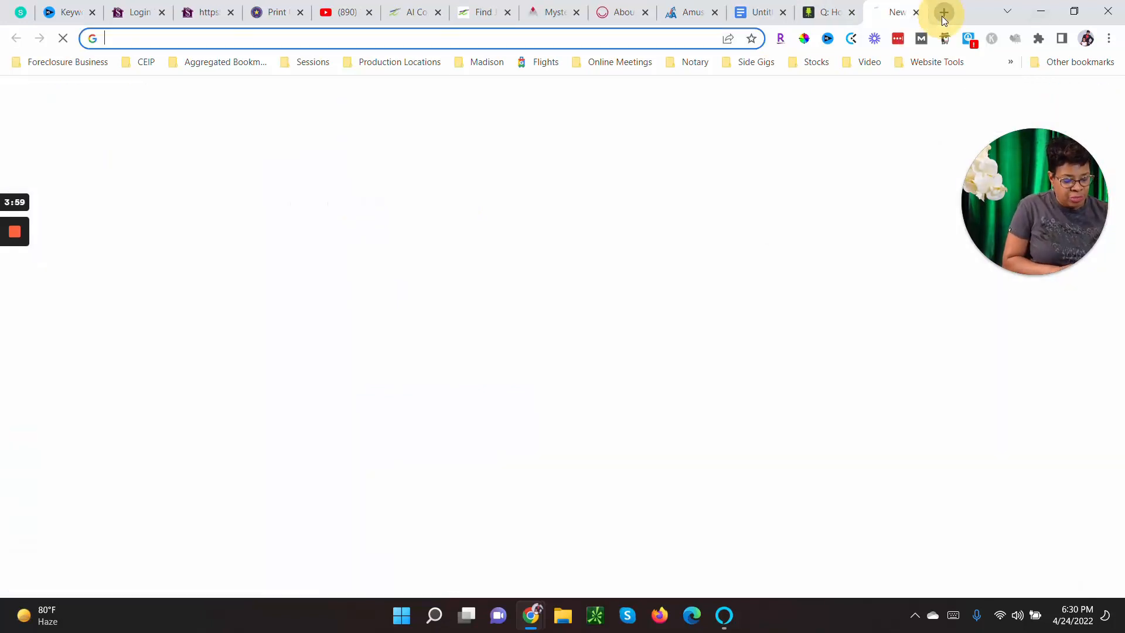
pyautogui.write('Elite CXS')
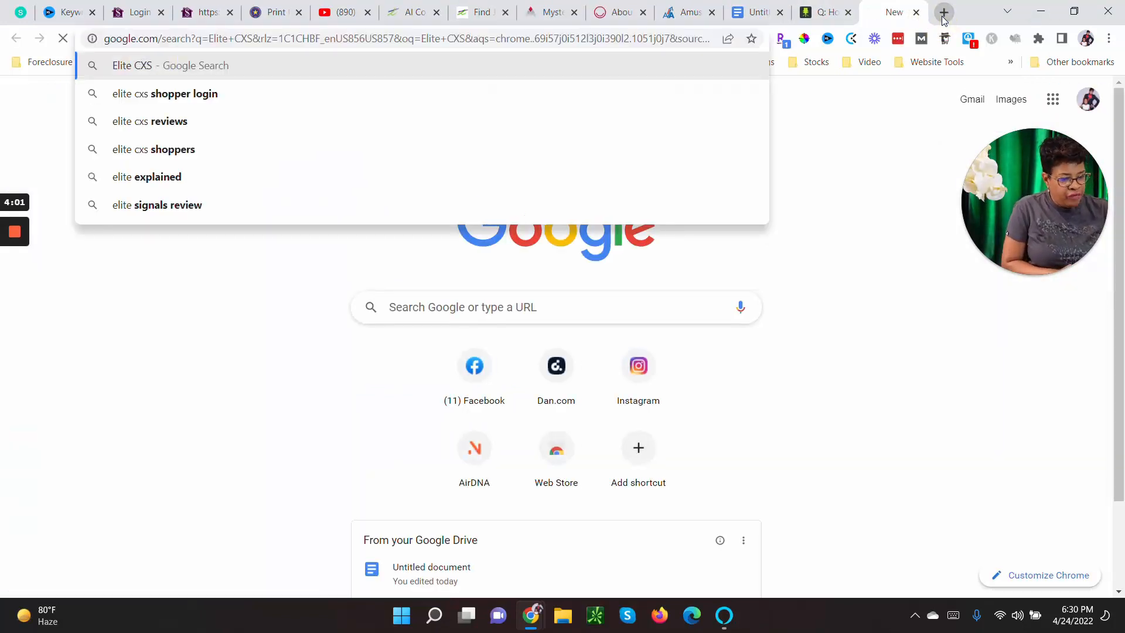
pyautogui.press('Return')
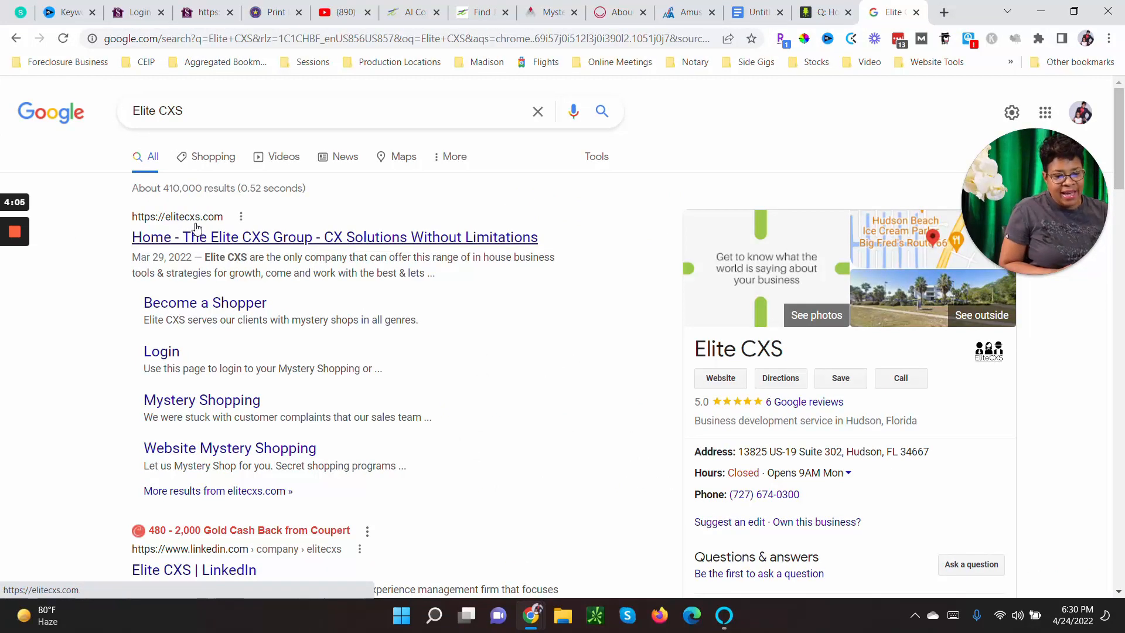
pyautogui.moveTo(208, 251)
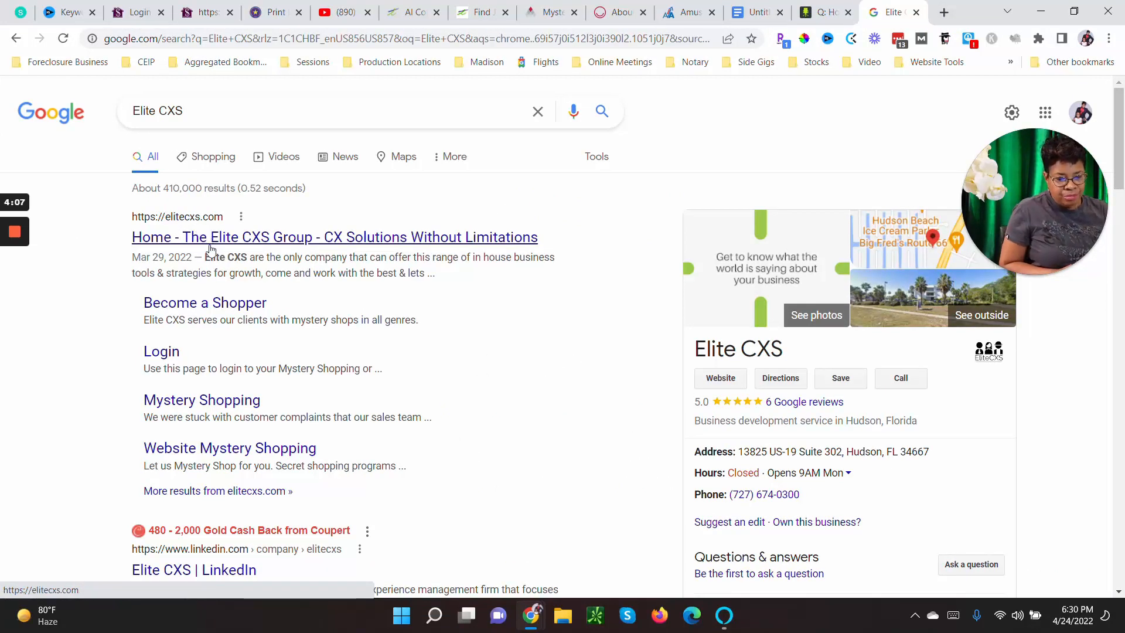
pyautogui.moveTo(122, 287)
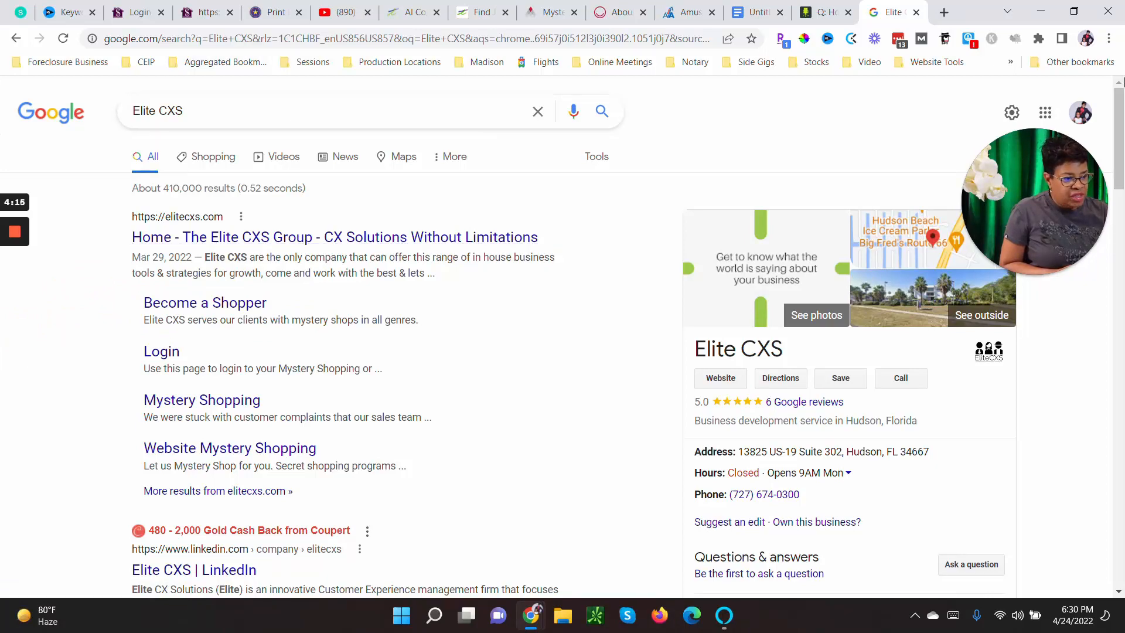
pyautogui.scroll(-3)
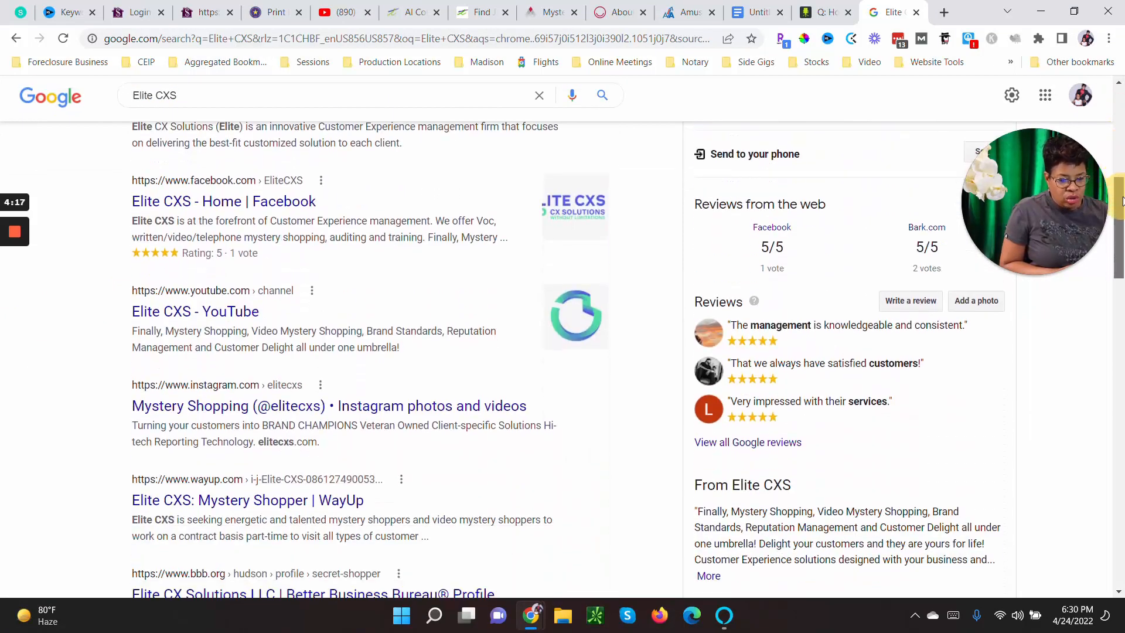
pyautogui.scroll(-3)
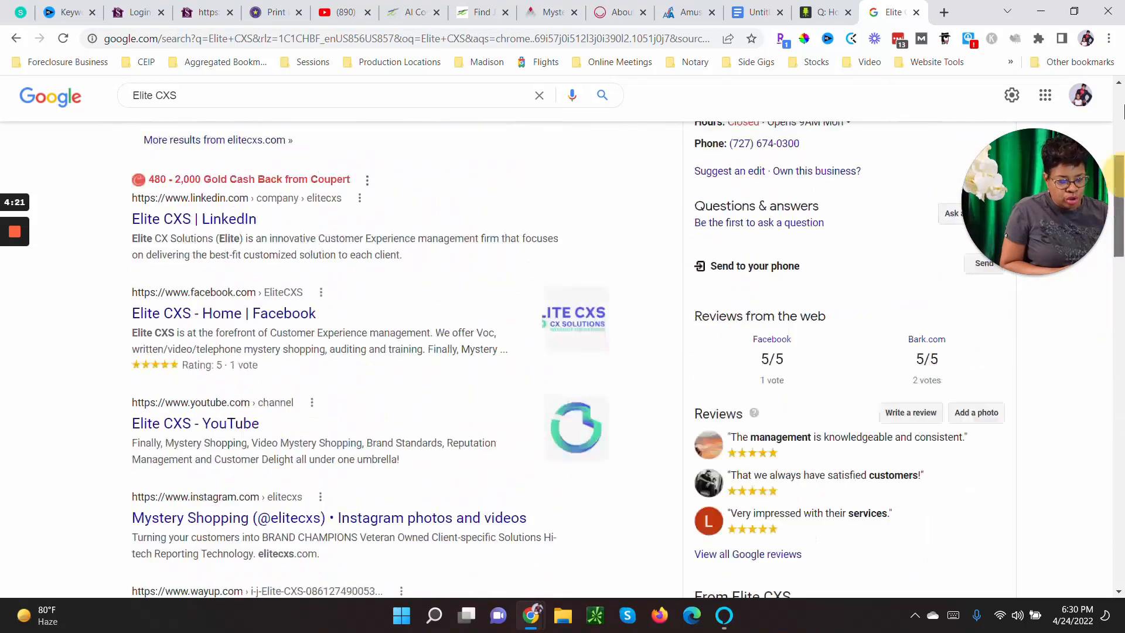
pyautogui.scroll(3)
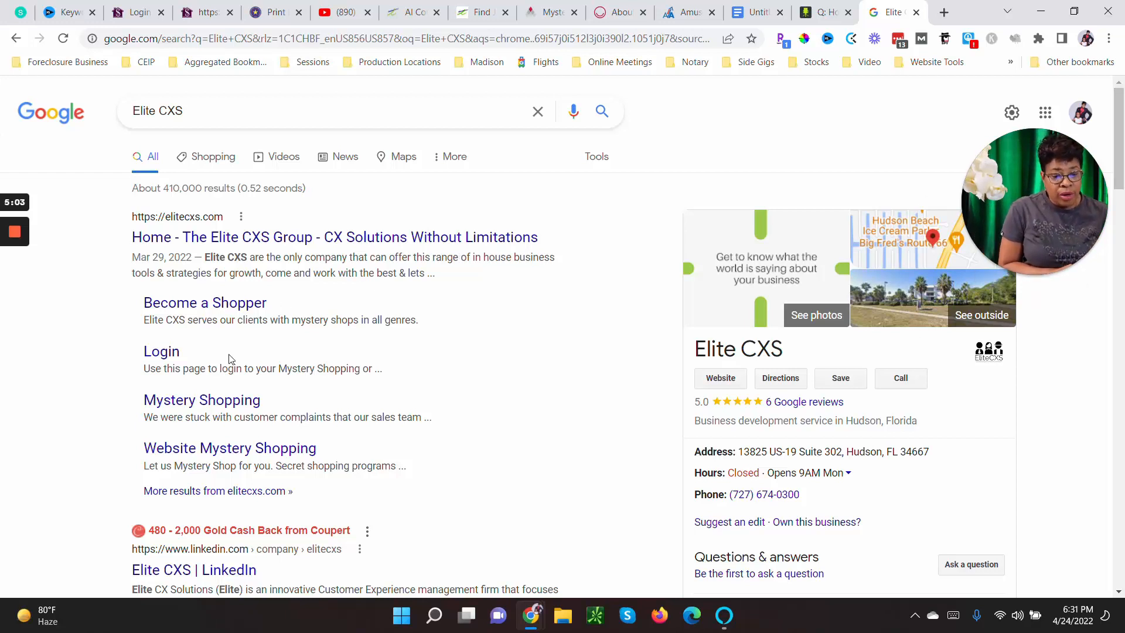
pyautogui.moveTo(172, 291)
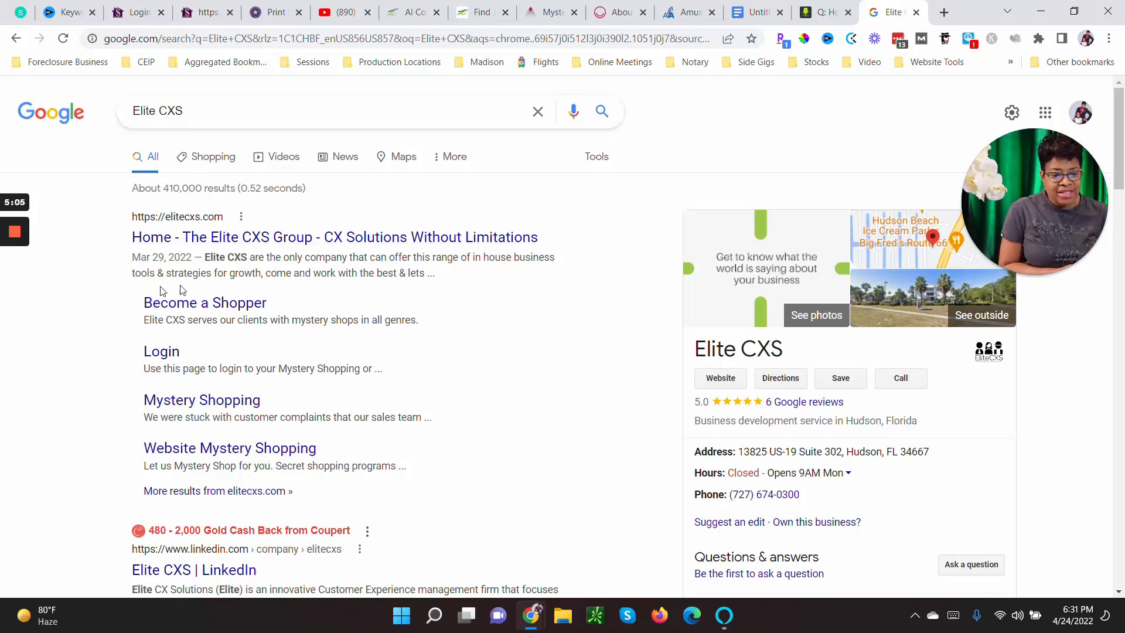
pyautogui.moveTo(202, 400)
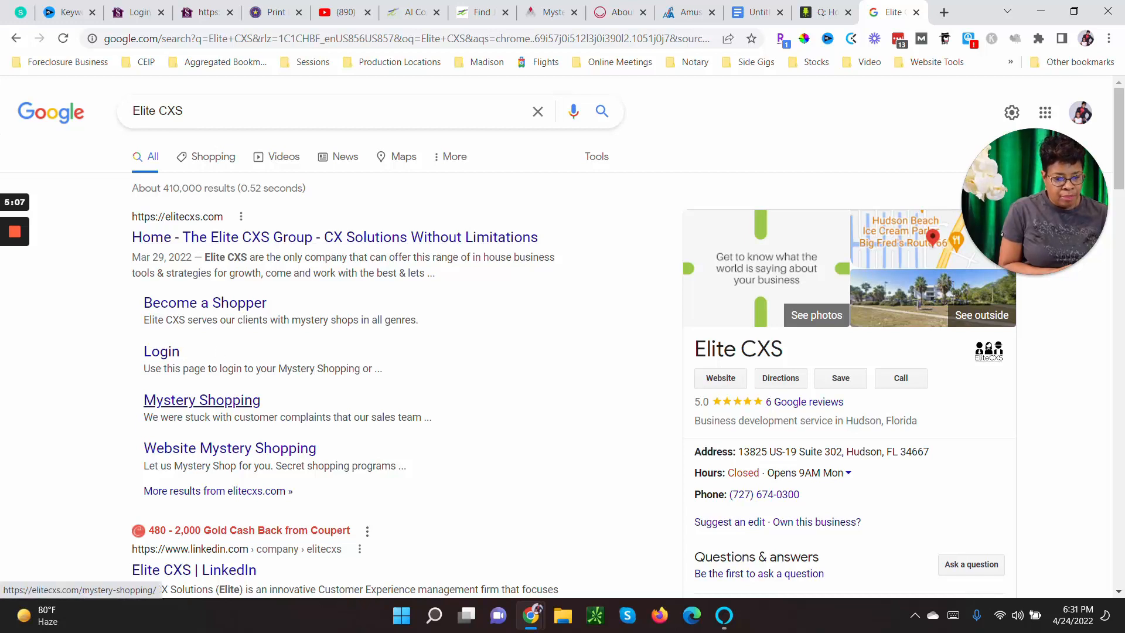
pyautogui.moveTo(230, 448)
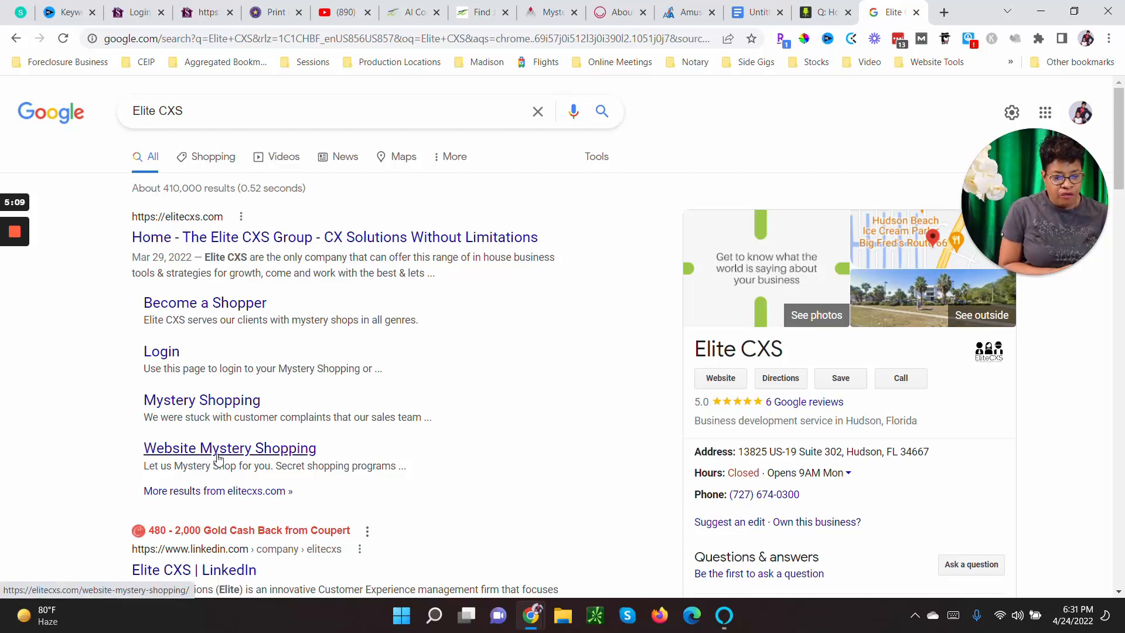
# Open the 'Website Mystery Shopping' sitelink and scroll through its service details
pyautogui.click(229, 447)
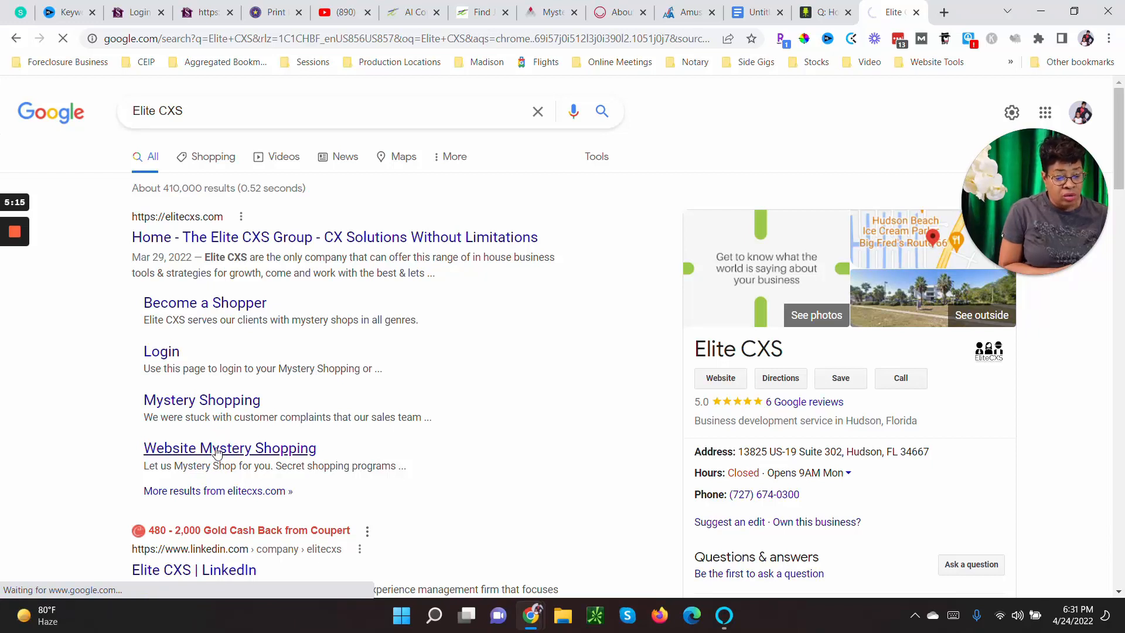
pyautogui.click(230, 448)
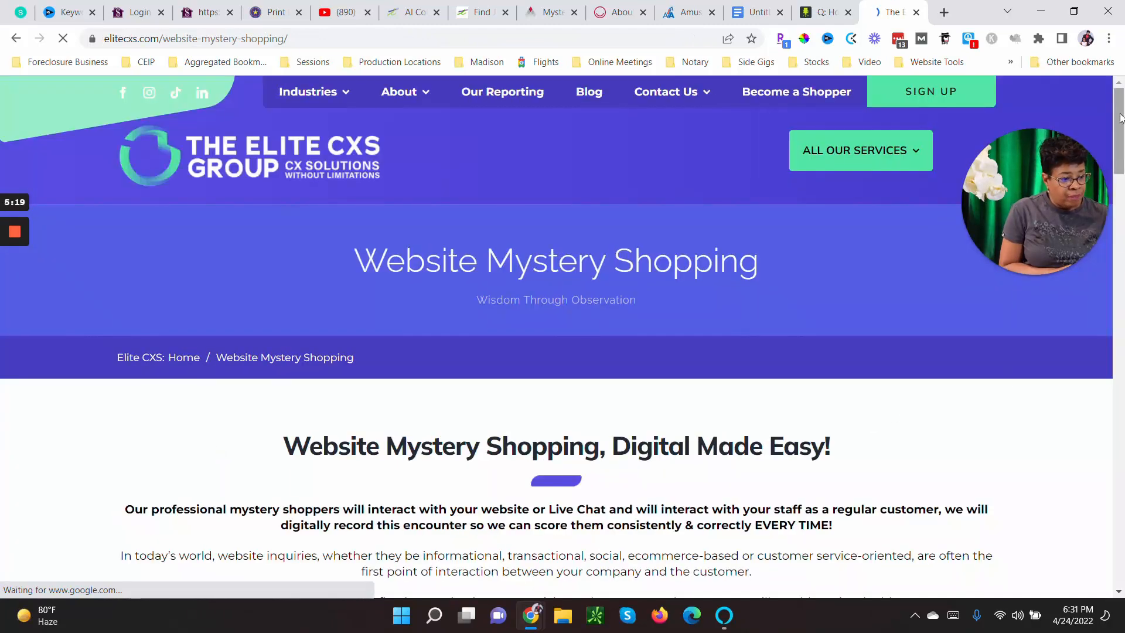
pyautogui.scroll(-3)
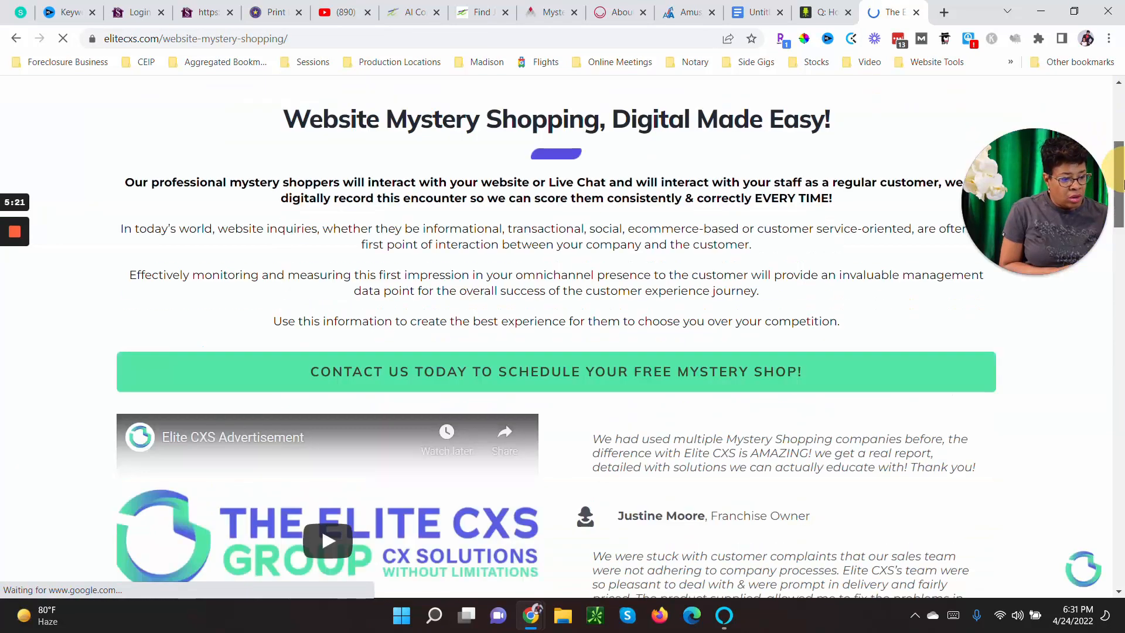
pyautogui.scroll(-3)
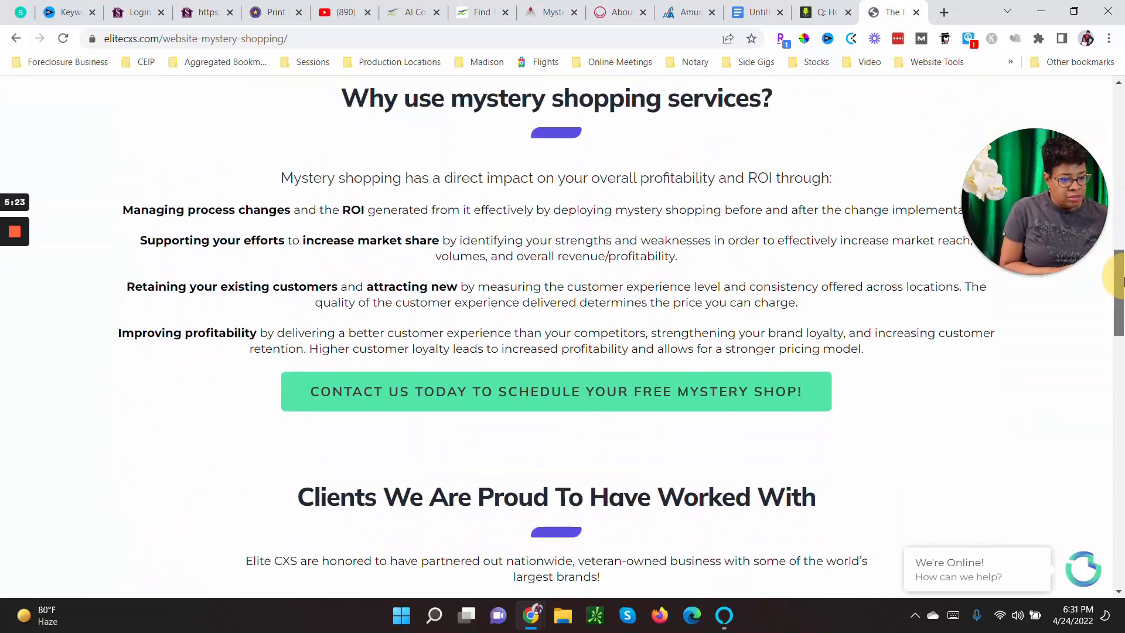
pyautogui.scroll(3)
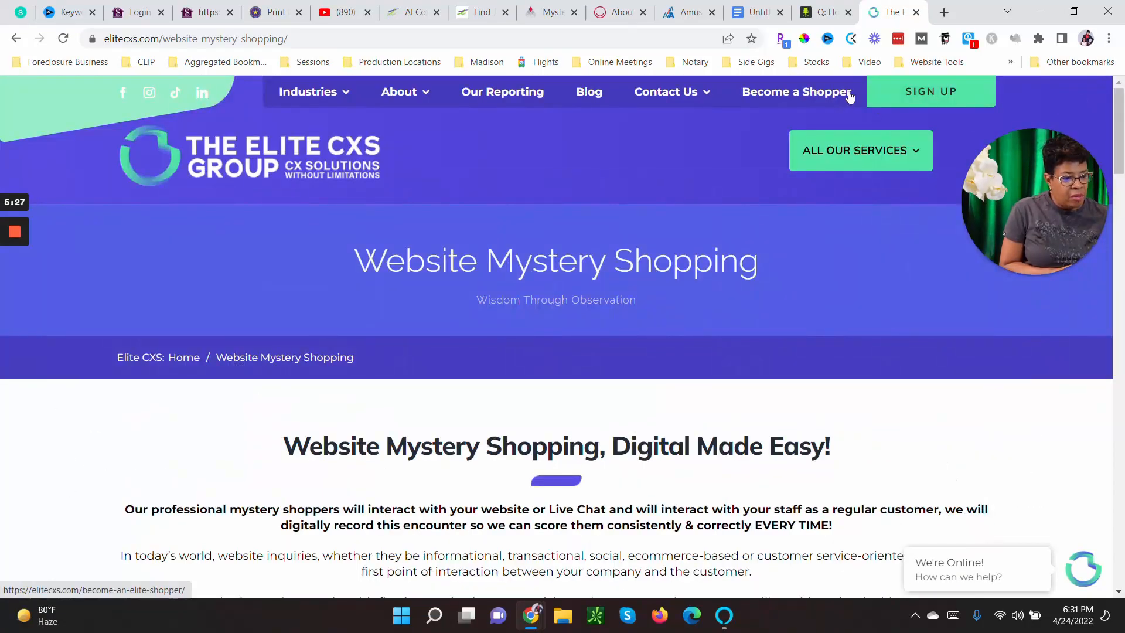
pyautogui.click(854, 150)
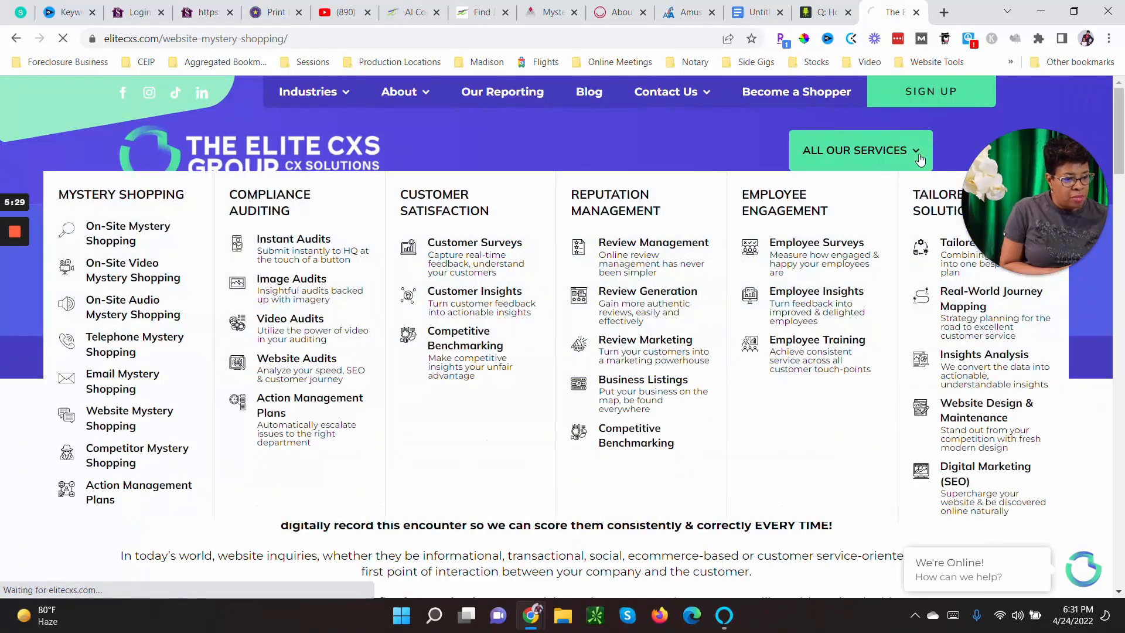
pyautogui.click(652, 242)
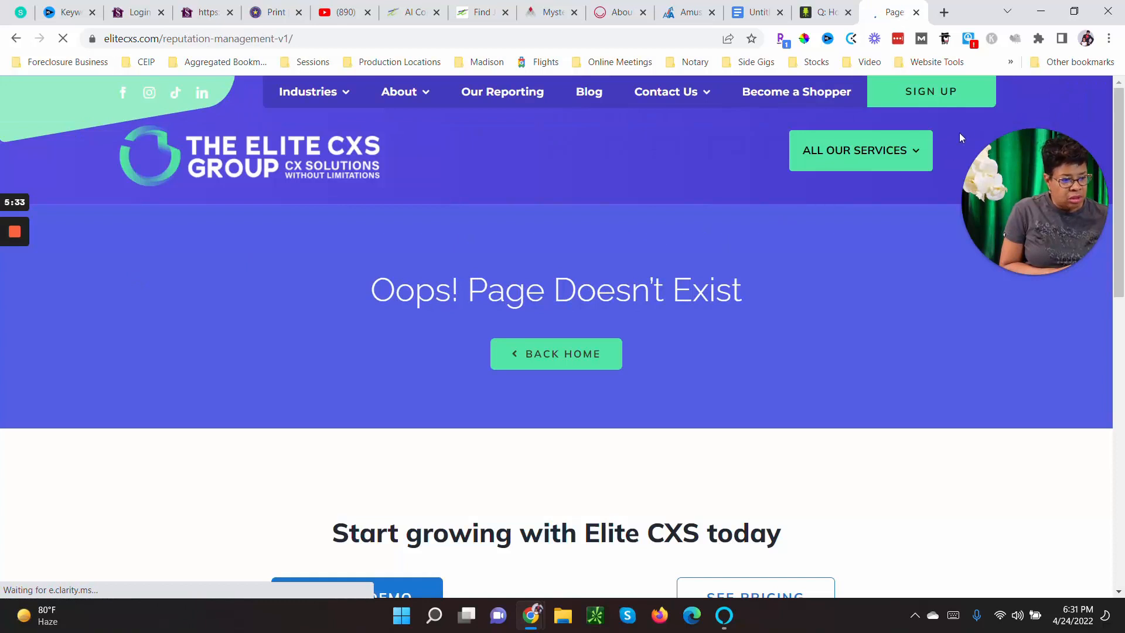
pyautogui.click(859, 150)
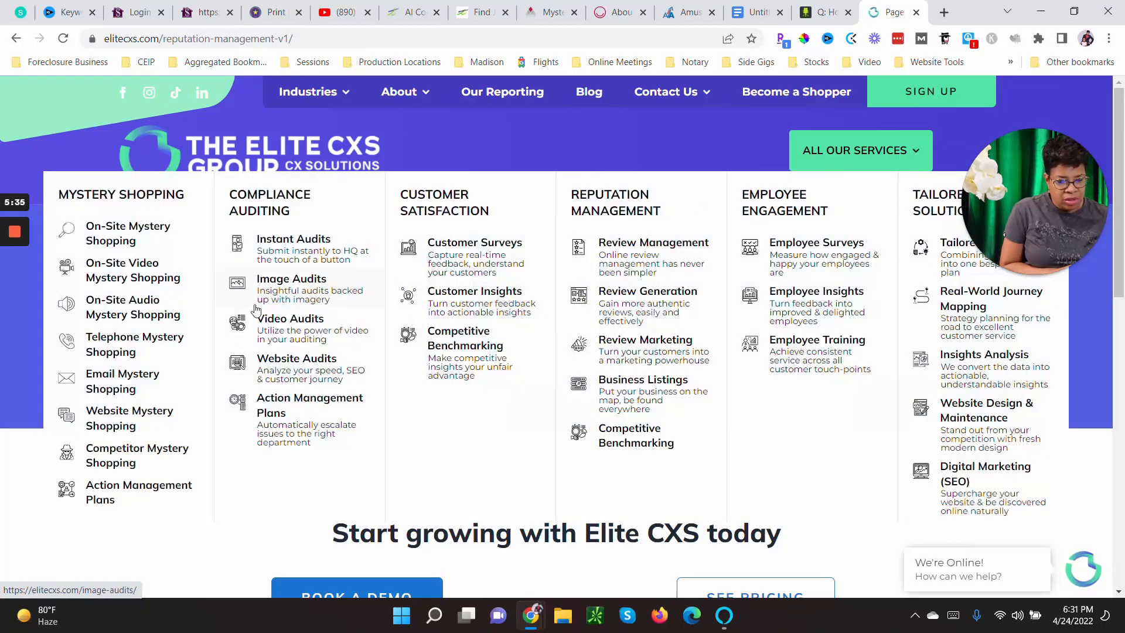
pyautogui.moveTo(120, 425)
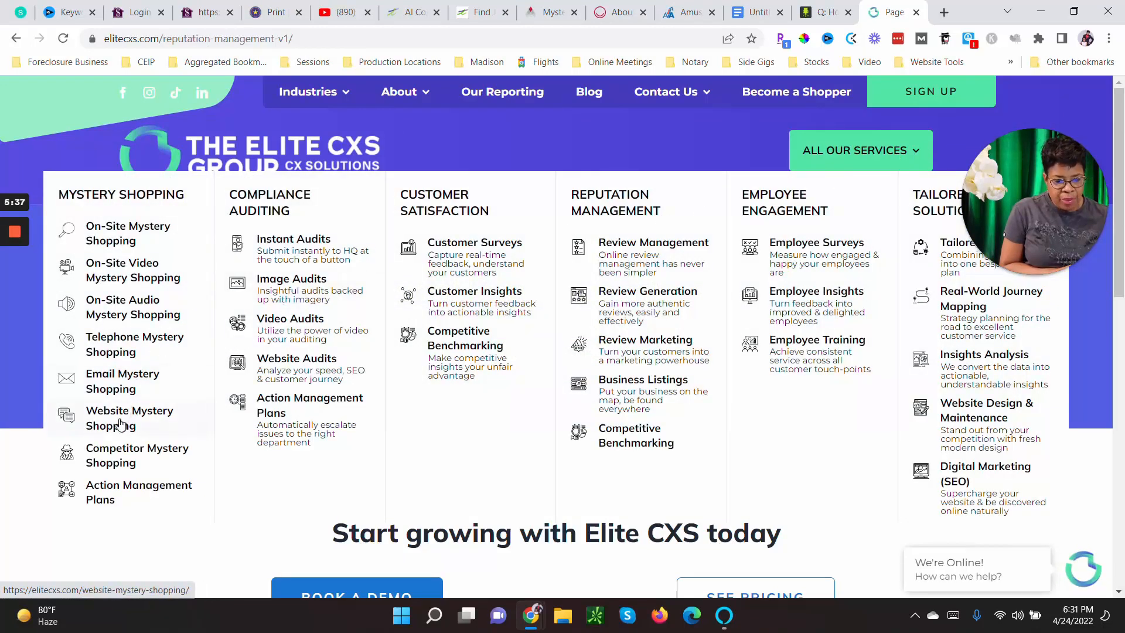
pyautogui.moveTo(129, 492)
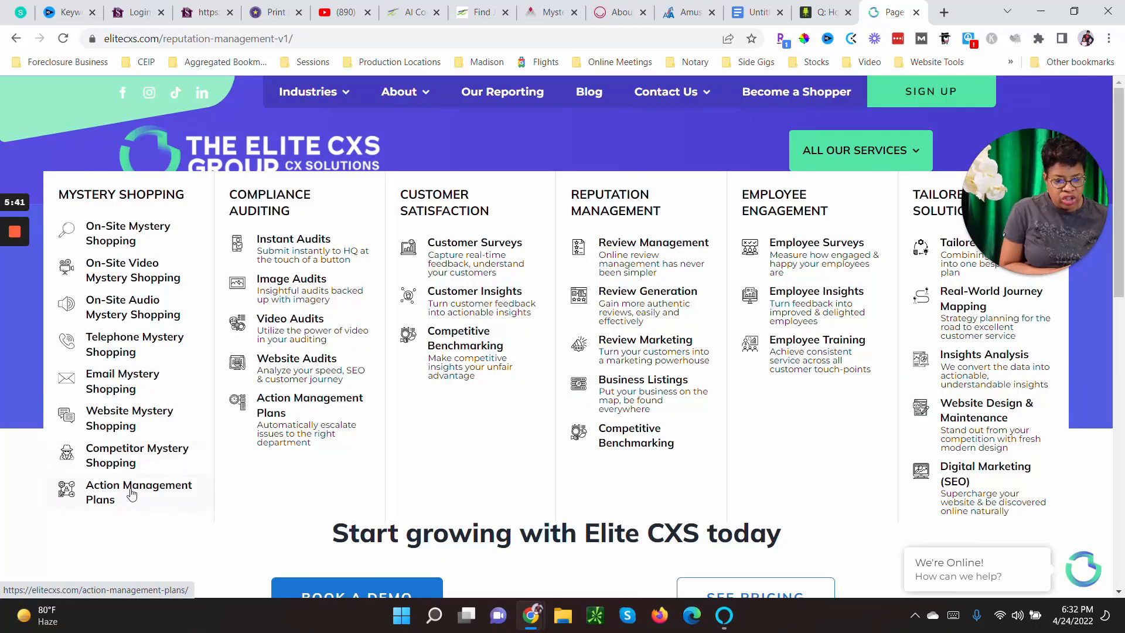
pyautogui.moveTo(119, 381)
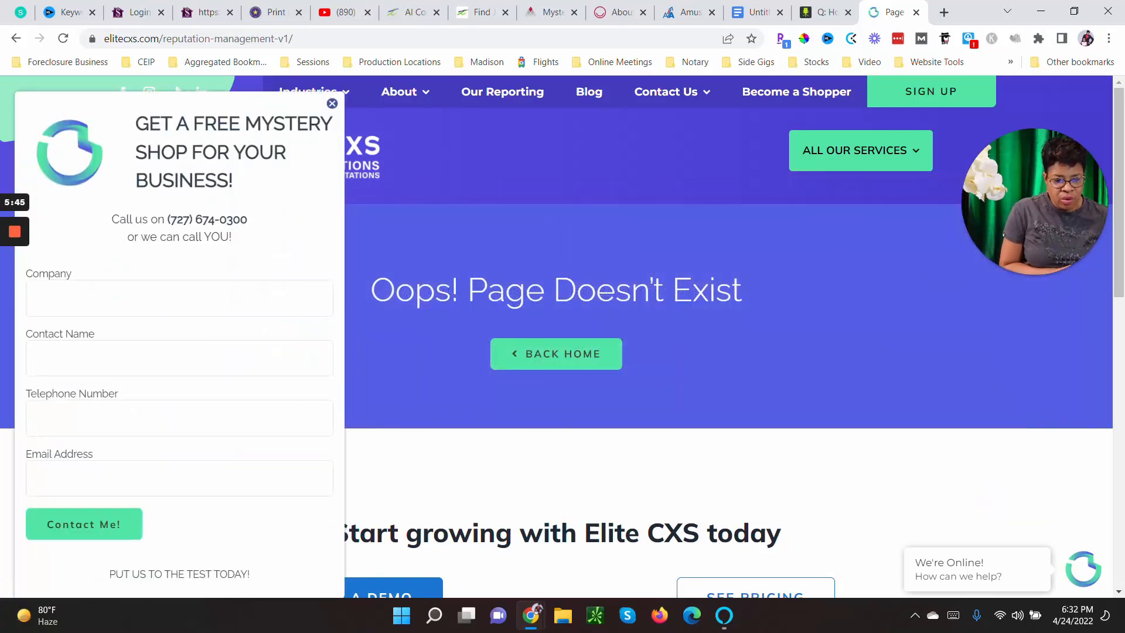
pyautogui.click(332, 103)
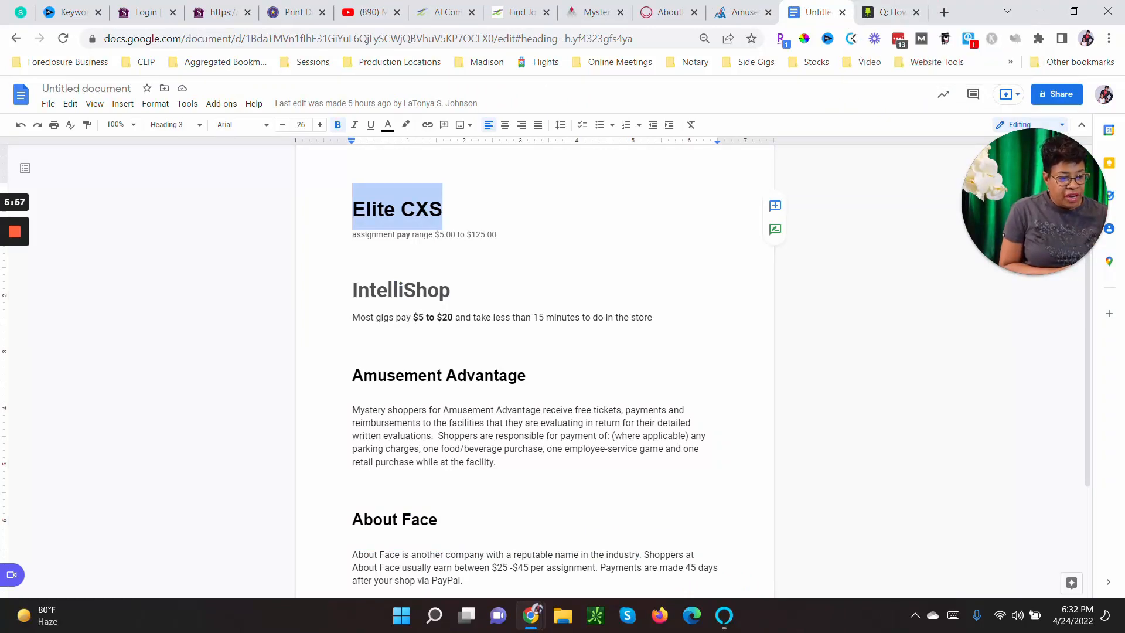
pyautogui.click(445, 12)
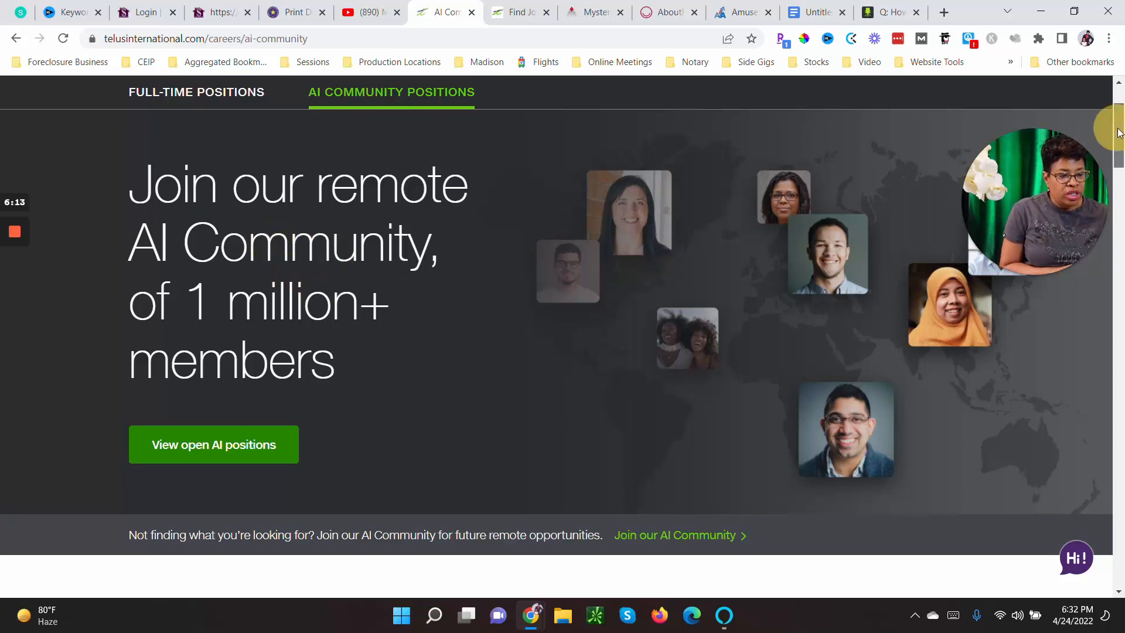
# Go back through browser history to the TELUS International home page
pyautogui.scroll(3)
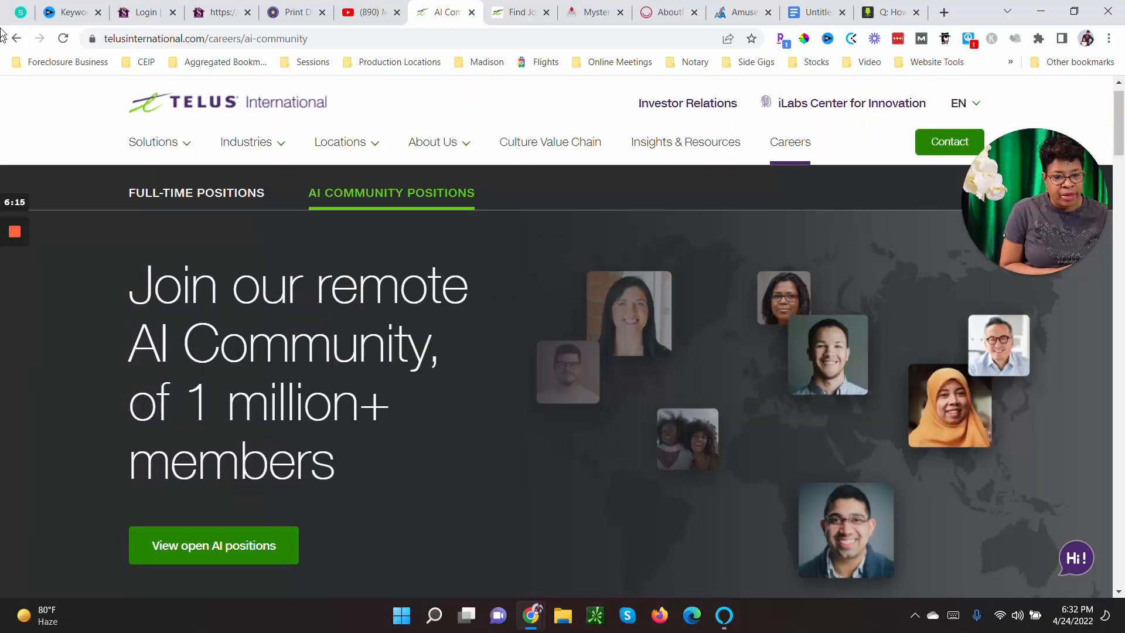
pyautogui.click(16, 38)
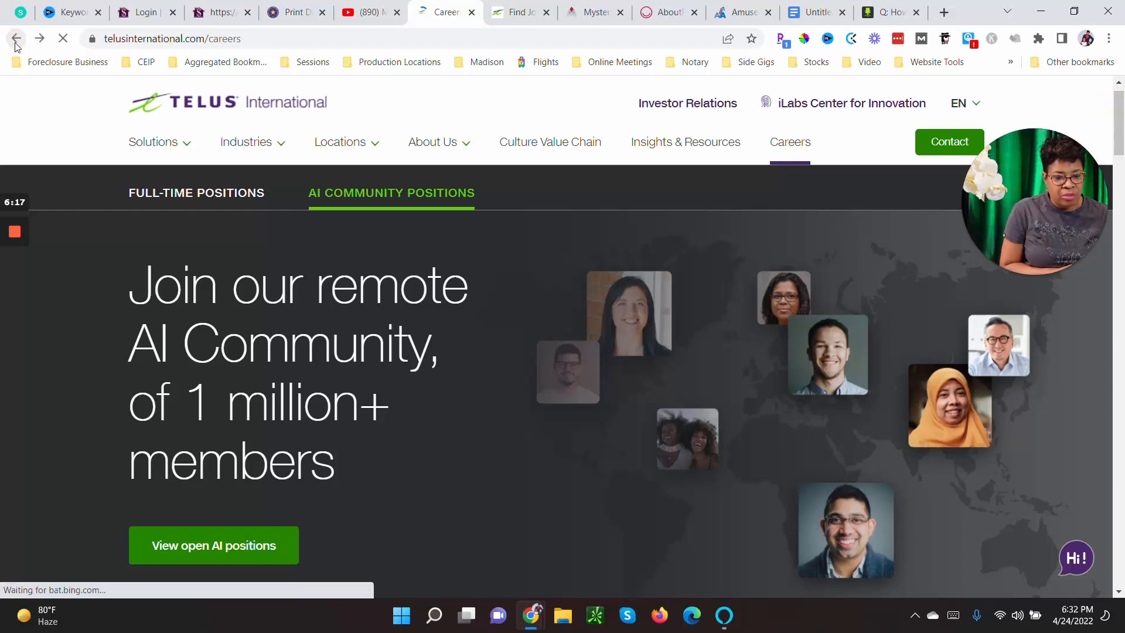
pyautogui.click(195, 192)
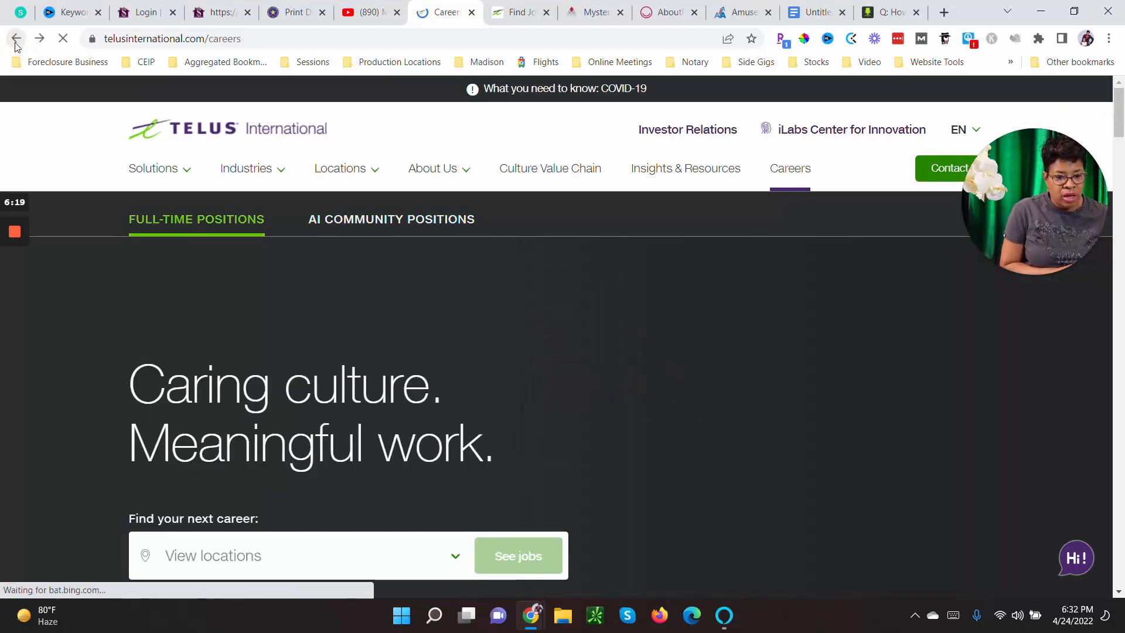
pyautogui.click(15, 38)
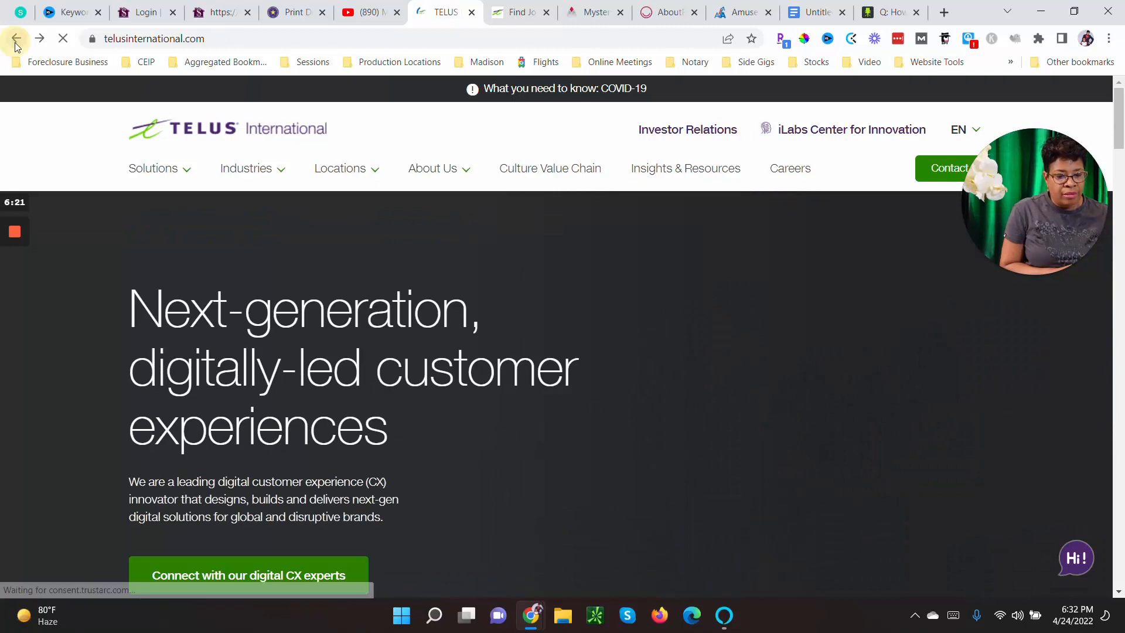
pyautogui.click(17, 39)
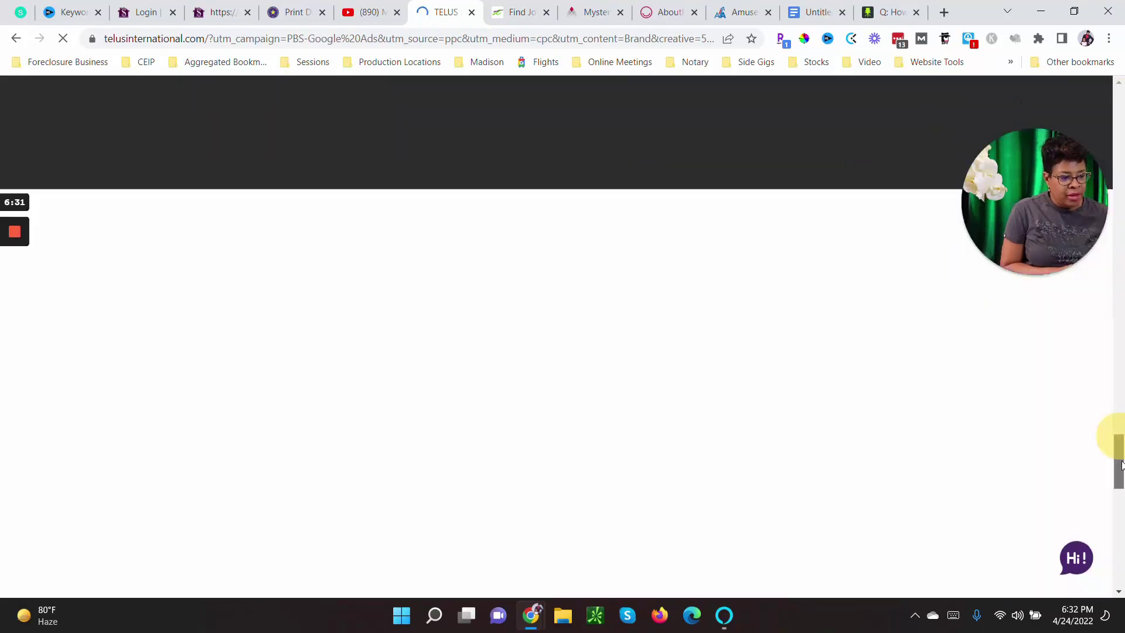
# Open Careers from the footer, choose AI Community Positions, and view open AI positions
pyautogui.scroll(-3)
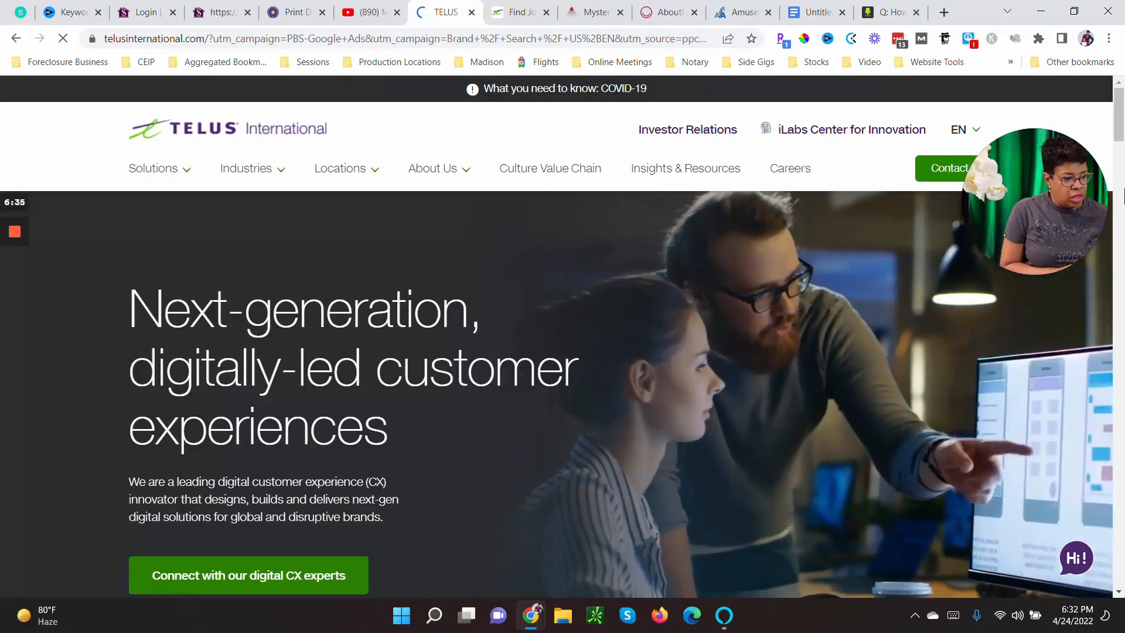
pyautogui.scroll(-3)
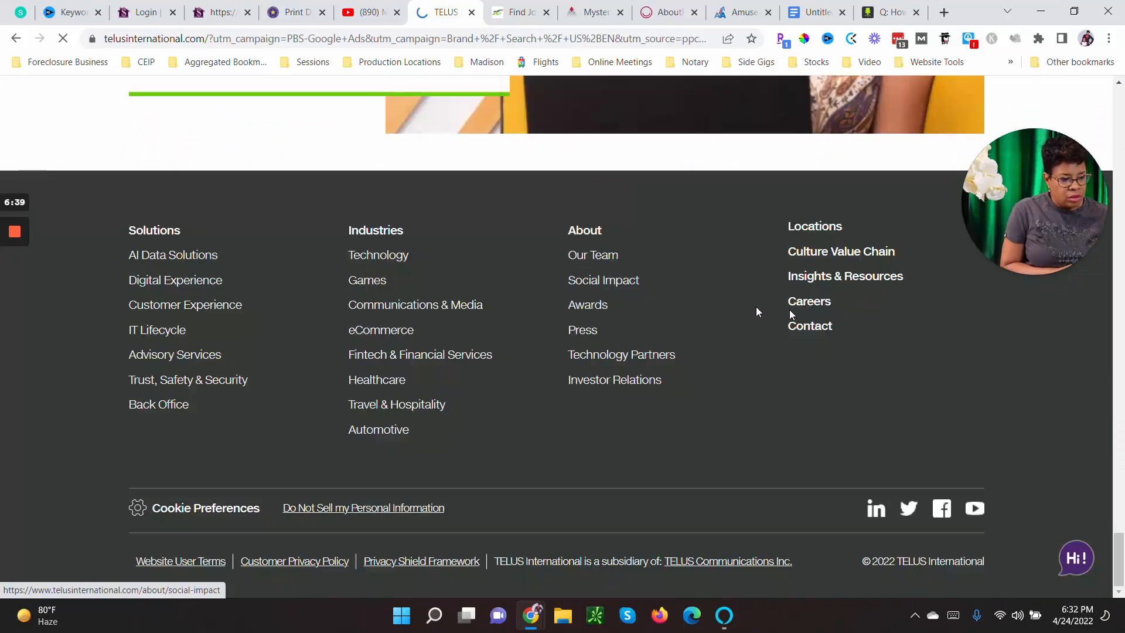
pyautogui.click(808, 300)
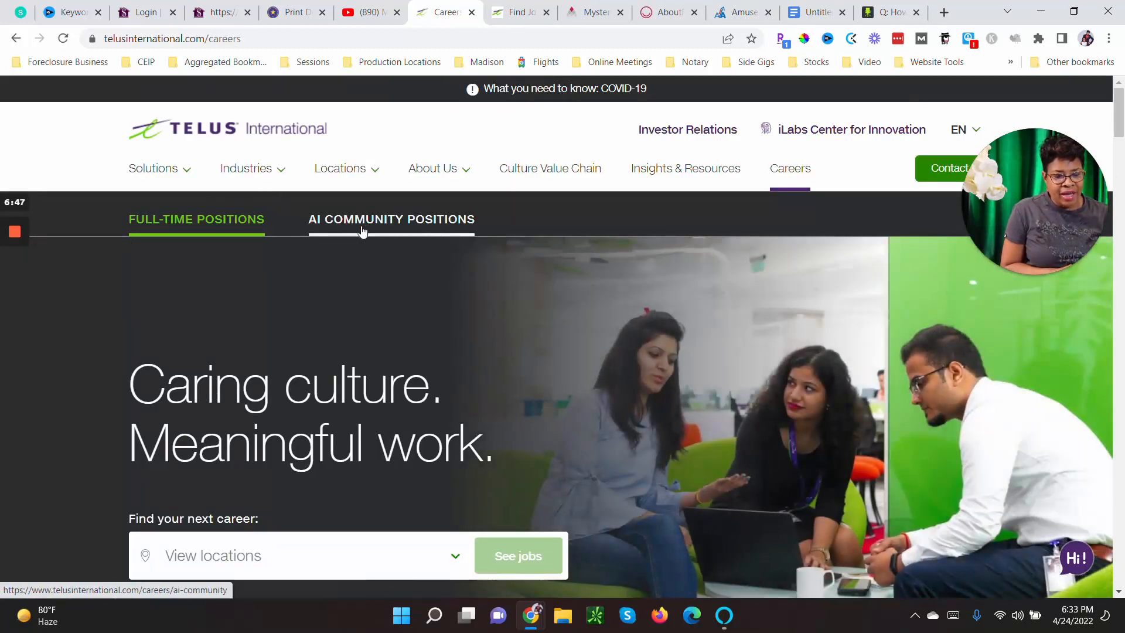
pyautogui.click(390, 219)
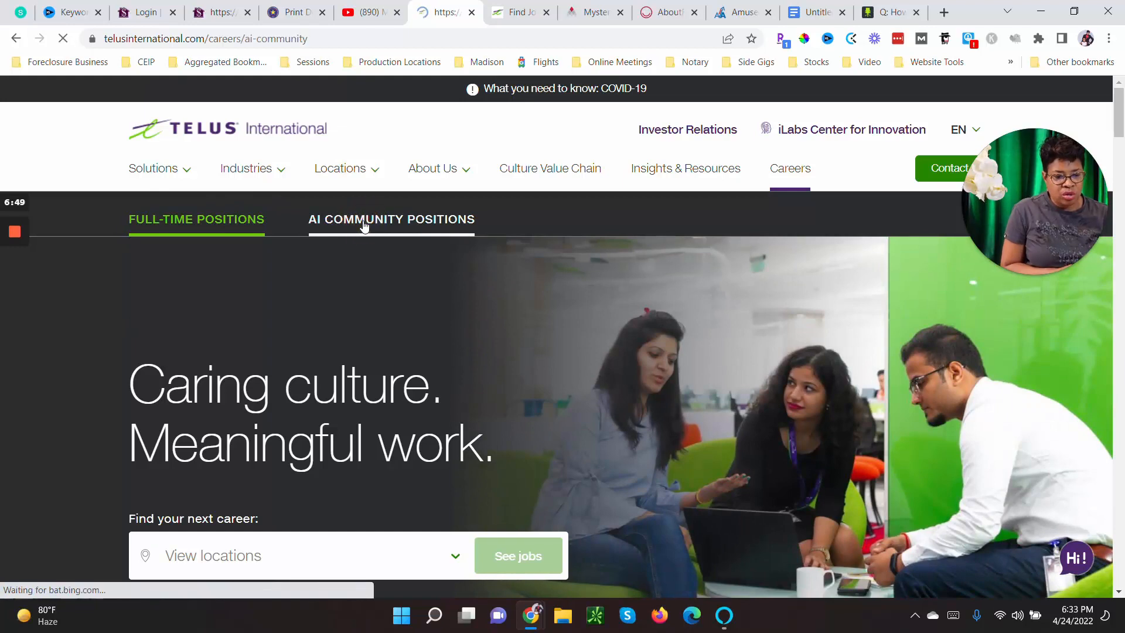
pyautogui.click(390, 219)
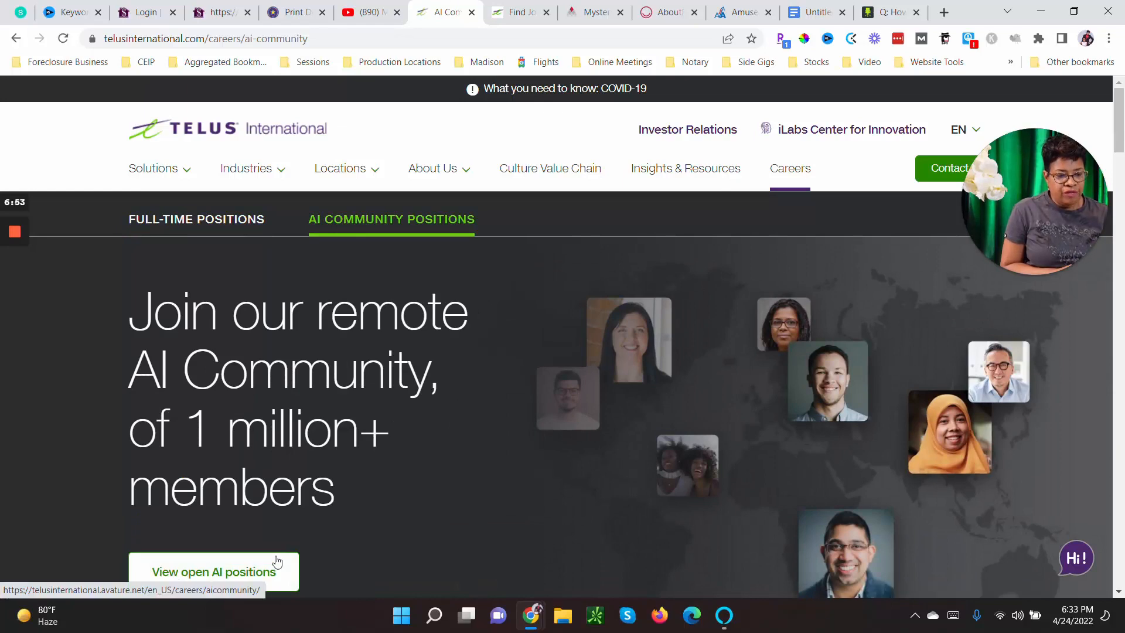
pyautogui.click(517, 13)
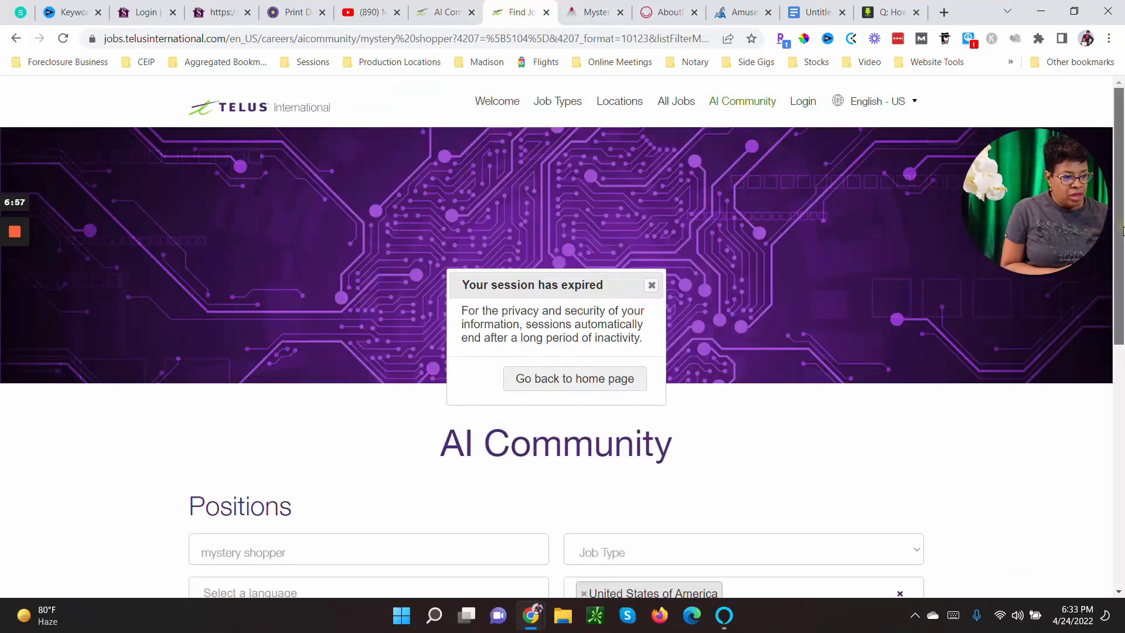
# Scroll through the Online Mystery Shopper (US) posting's description and requirements
pyautogui.scroll(-3)
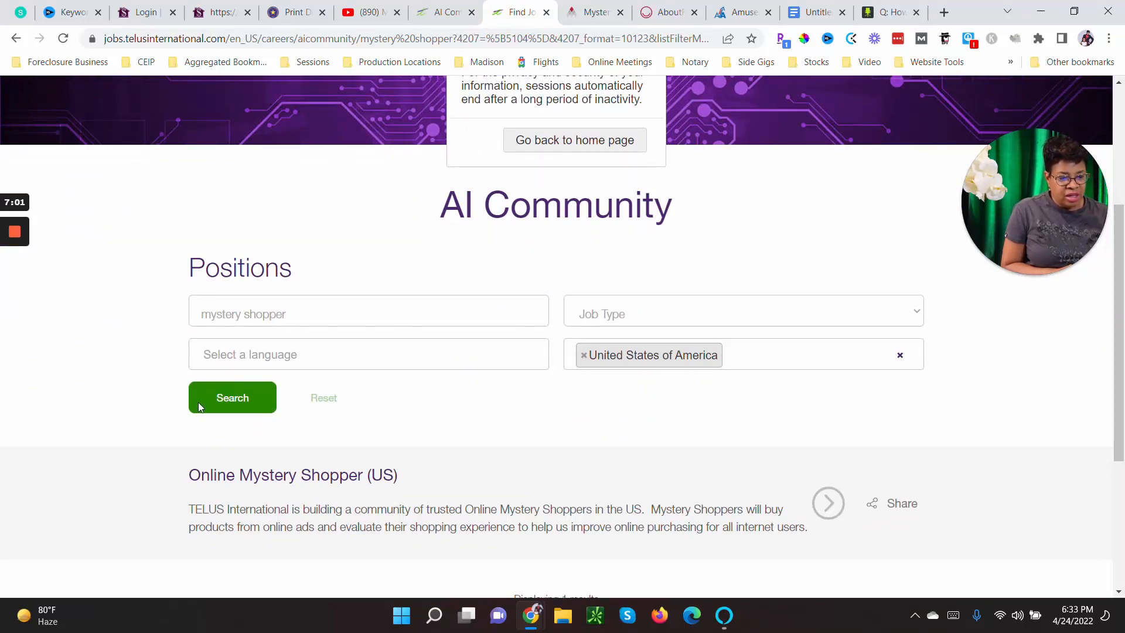
pyautogui.moveTo(242, 481)
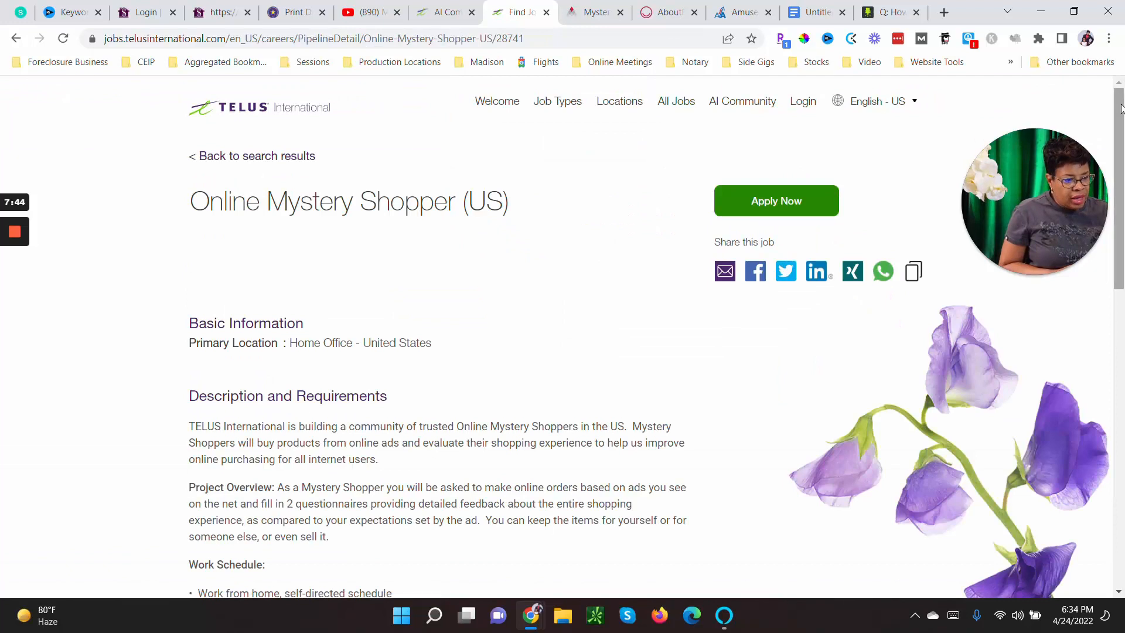
pyautogui.scroll(-3)
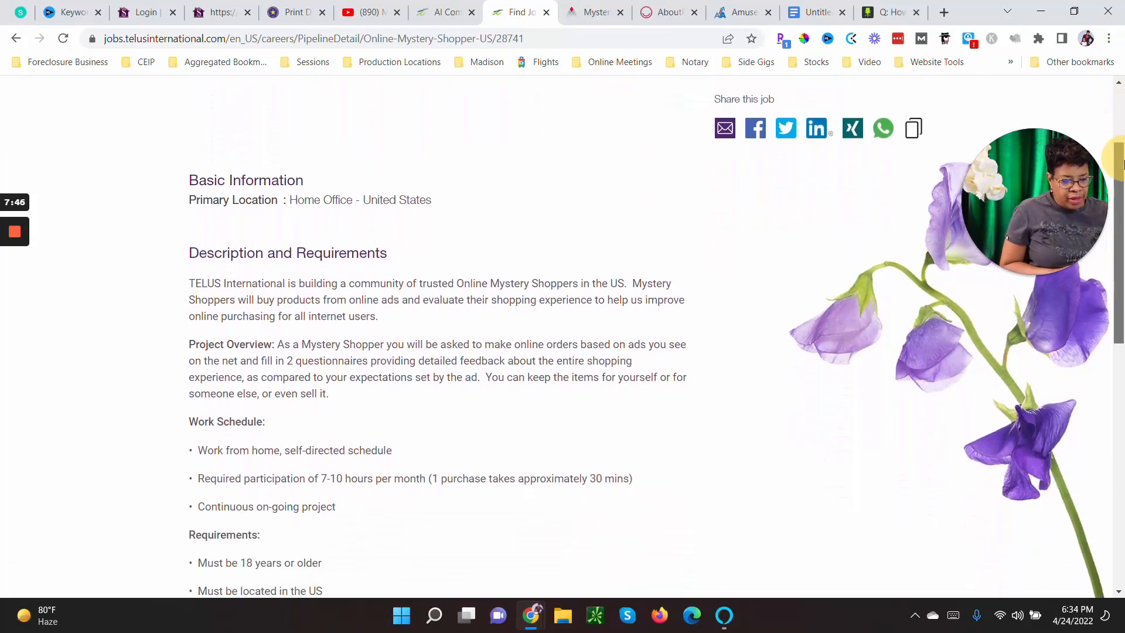
pyautogui.scroll(-3)
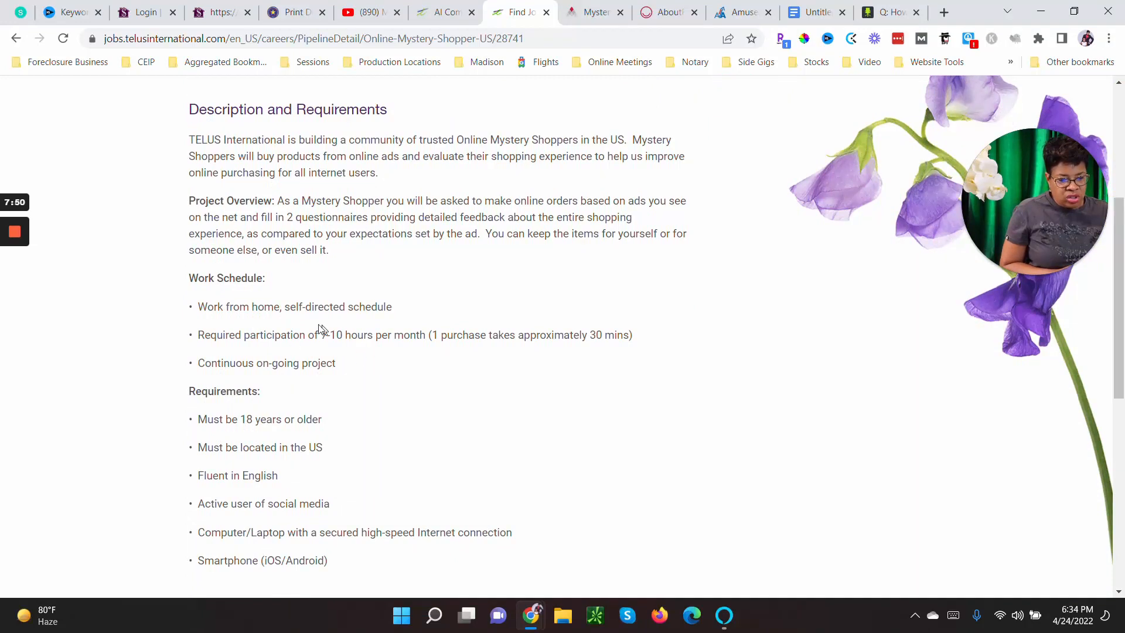
pyautogui.moveTo(443, 341)
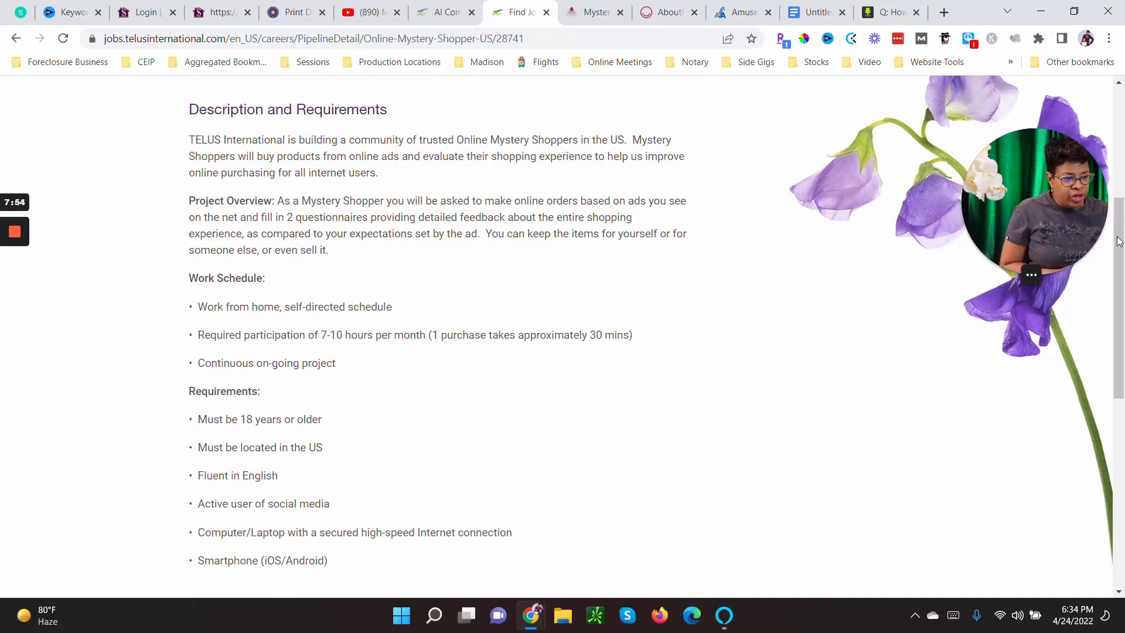
pyautogui.scroll(-3)
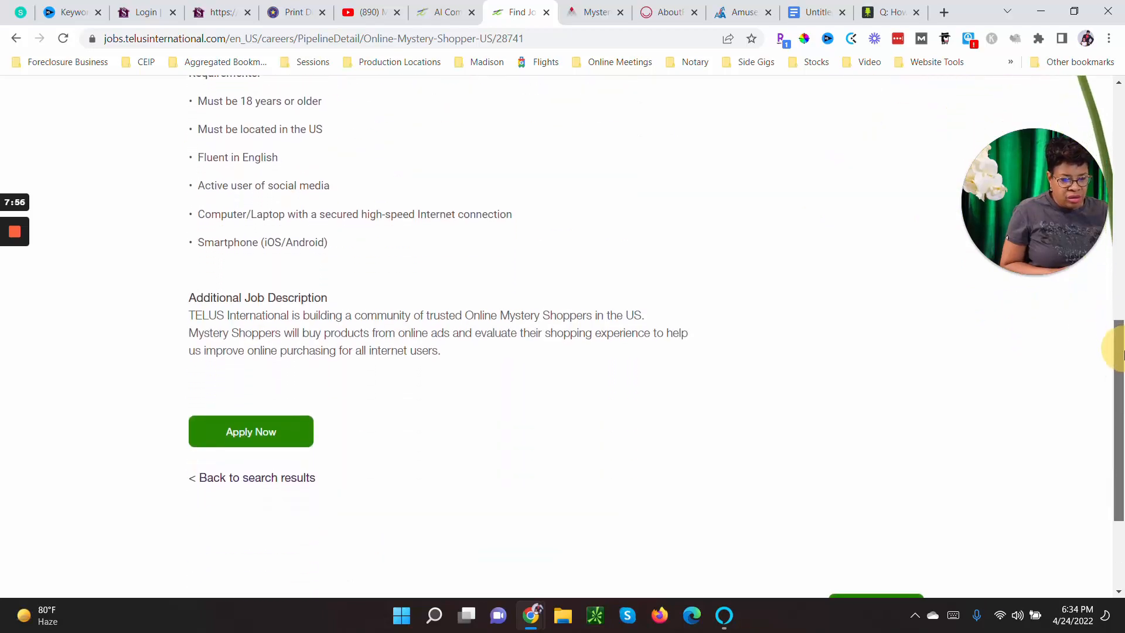
pyautogui.scroll(-3)
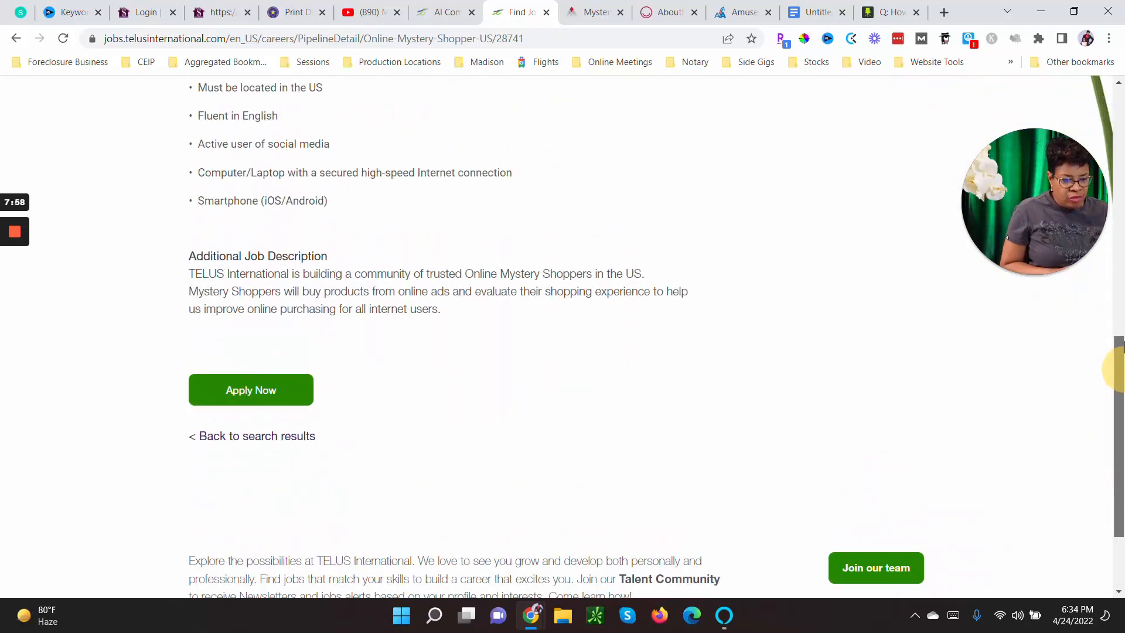
pyautogui.scroll(3)
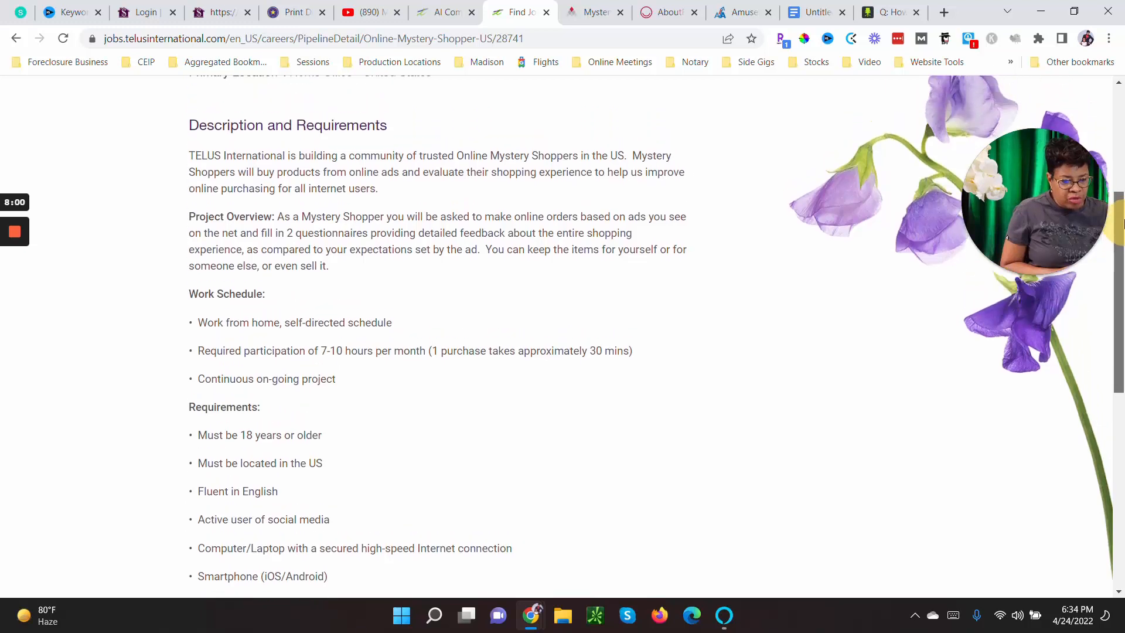
pyautogui.scroll(3)
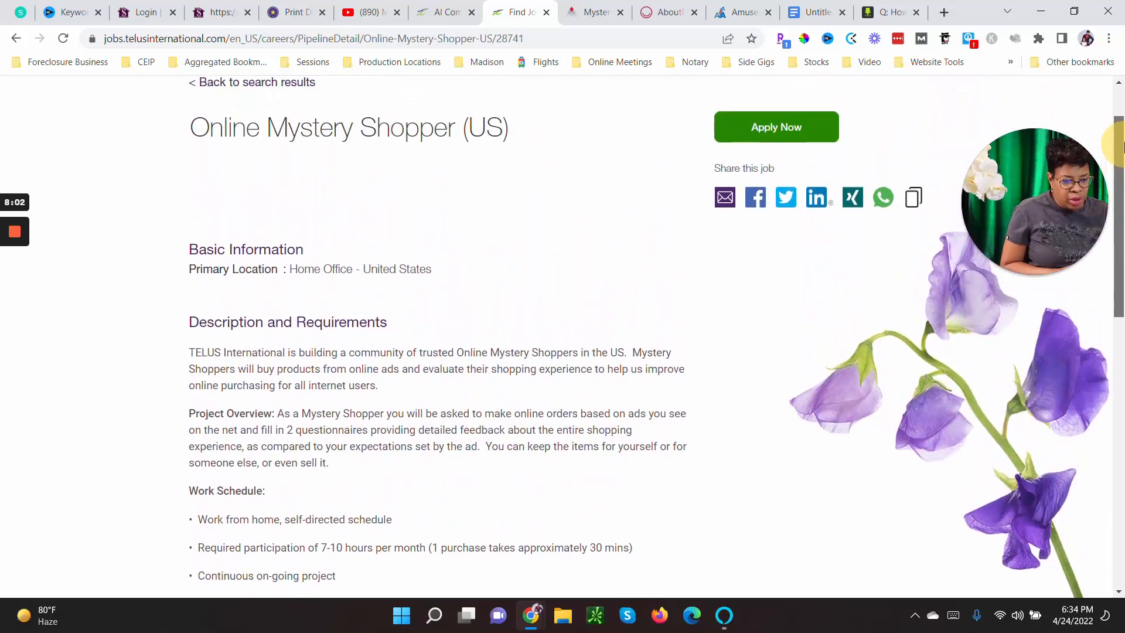
pyautogui.scroll(-3)
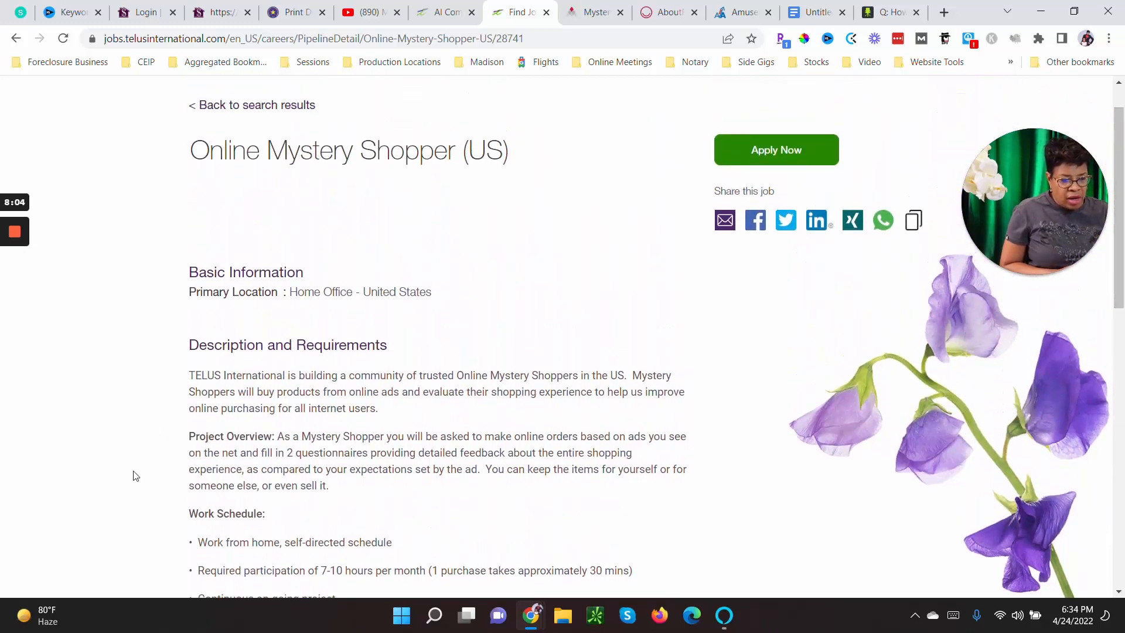
pyautogui.moveTo(505, 443)
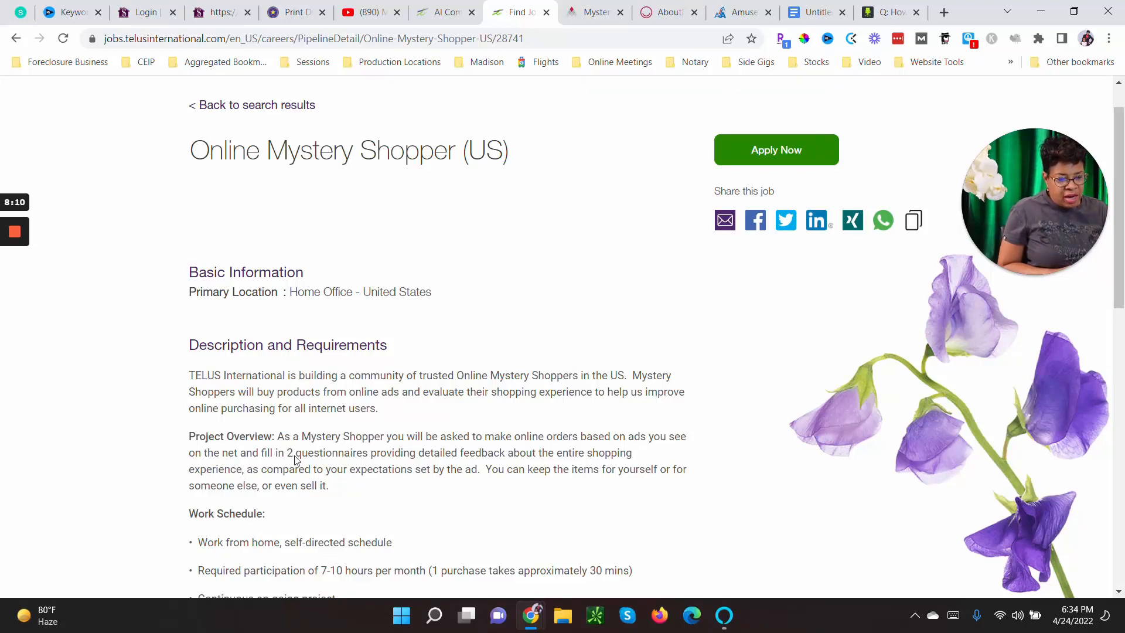
pyautogui.moveTo(495, 459)
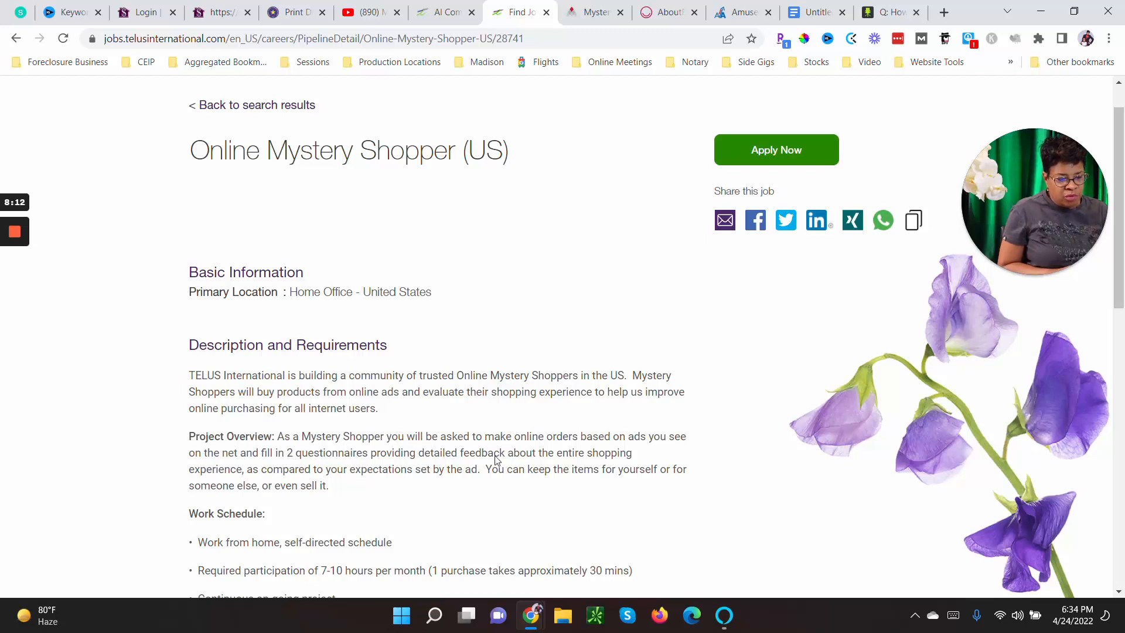
pyautogui.moveTo(253, 485)
pyautogui.write('how much does t')
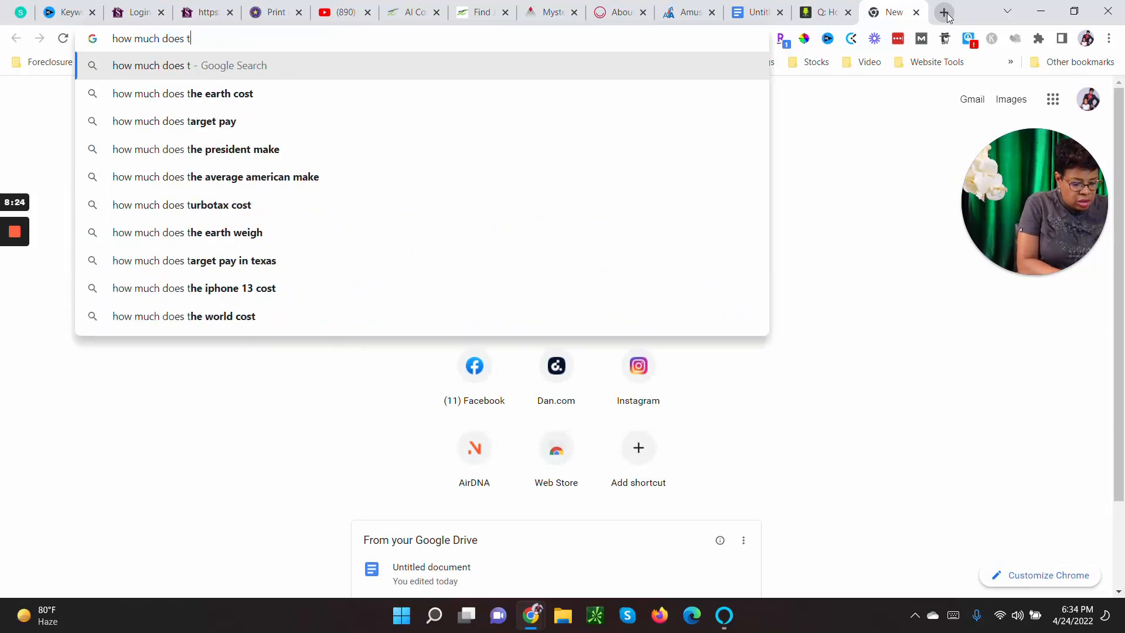
# Search 'telus international pay', review the hourly pay results, then return to the notes
pyautogui.write('elus international pay')
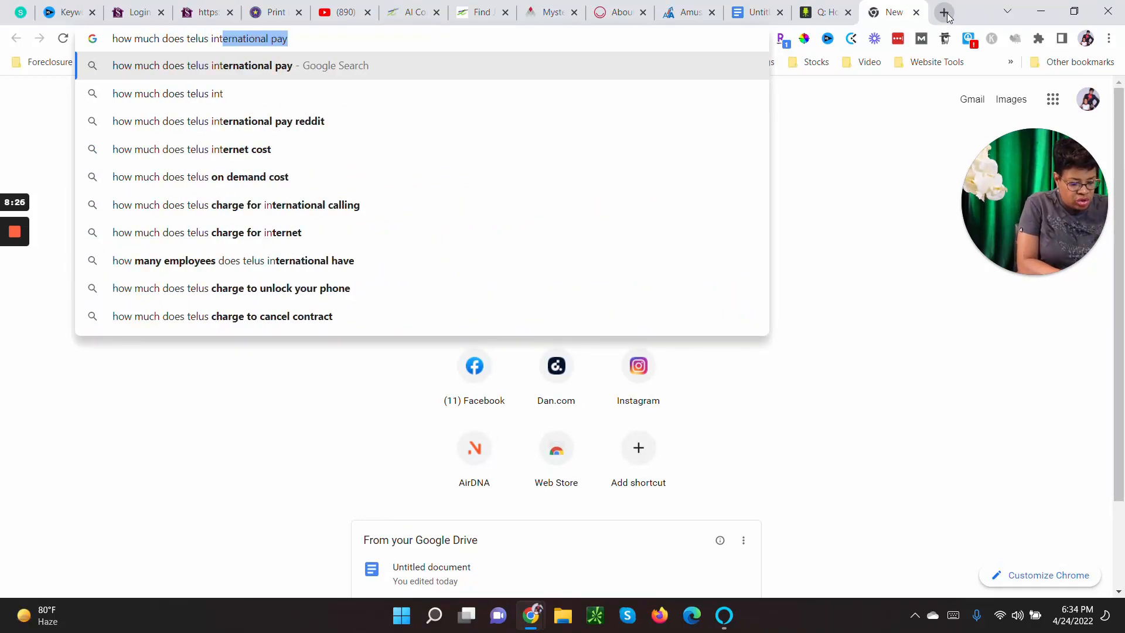
pyautogui.press('Return')
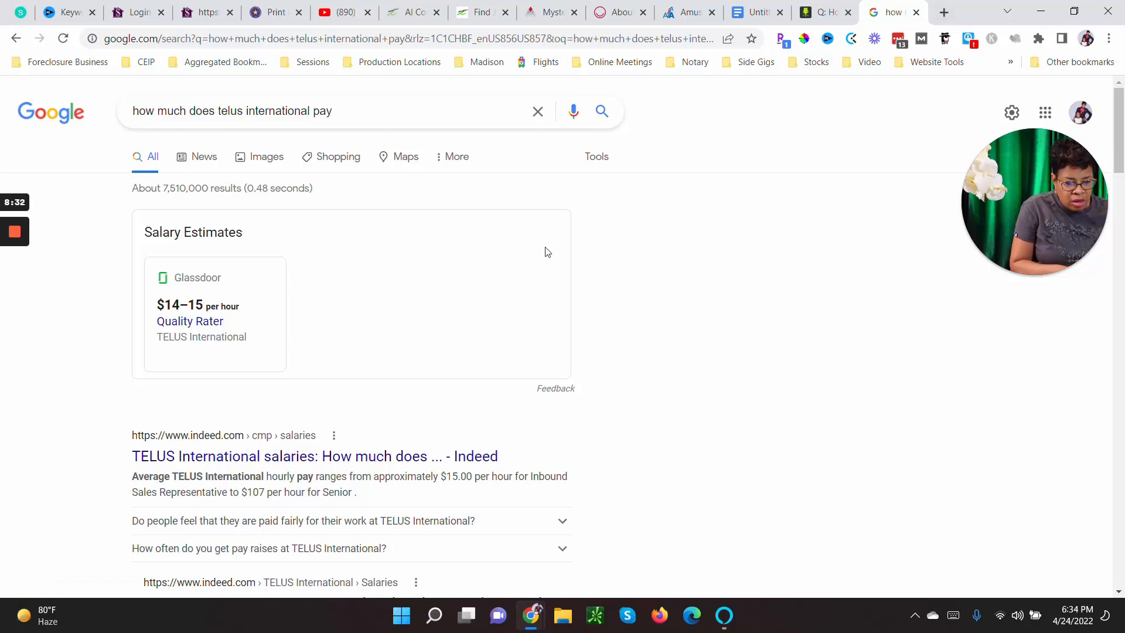
pyautogui.moveTo(215, 362)
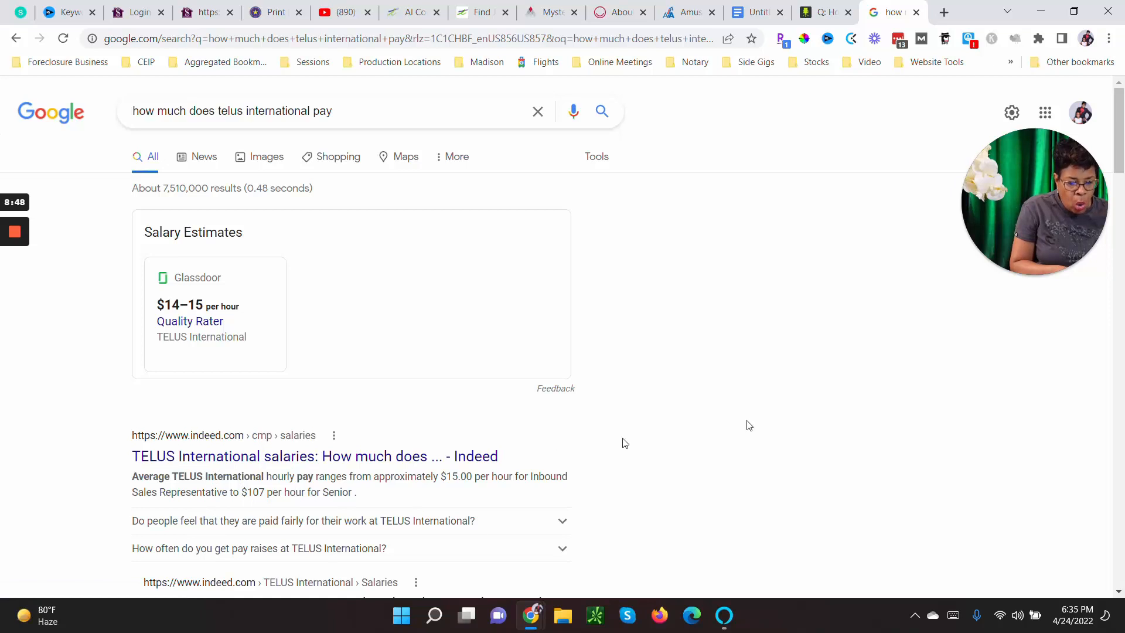
pyautogui.scroll(-3)
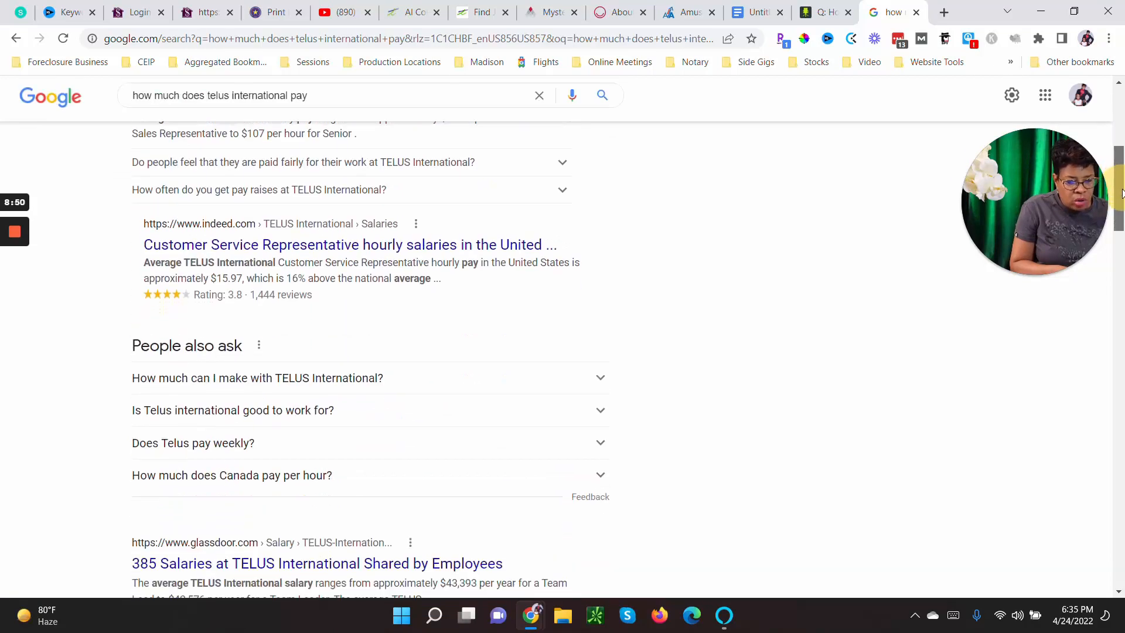
pyautogui.scroll(-3)
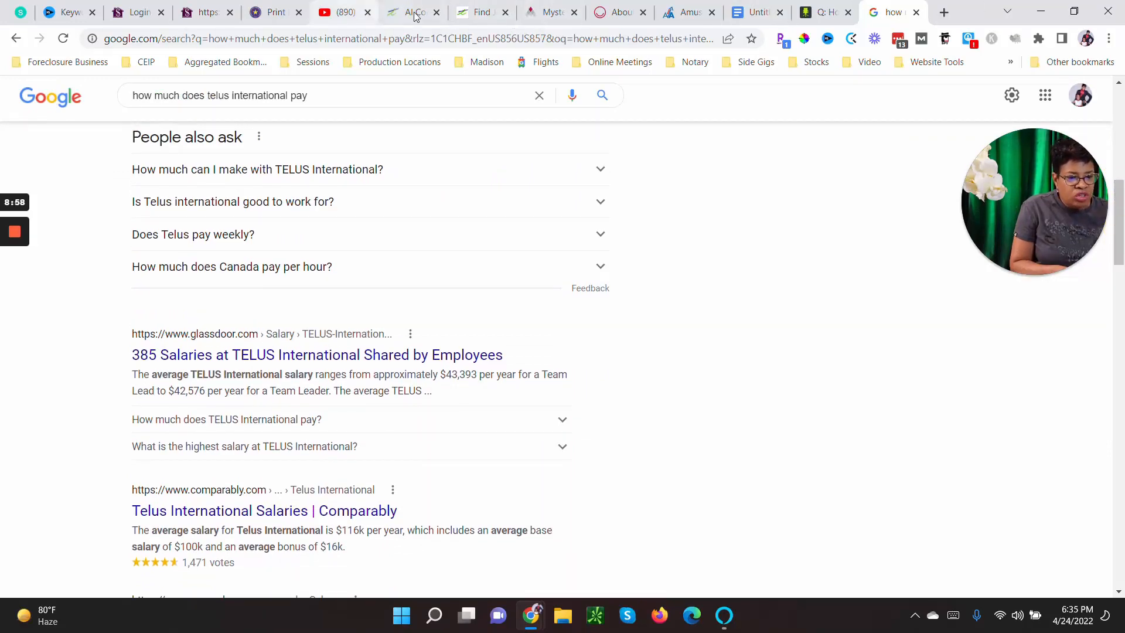
pyautogui.moveTo(479, 13)
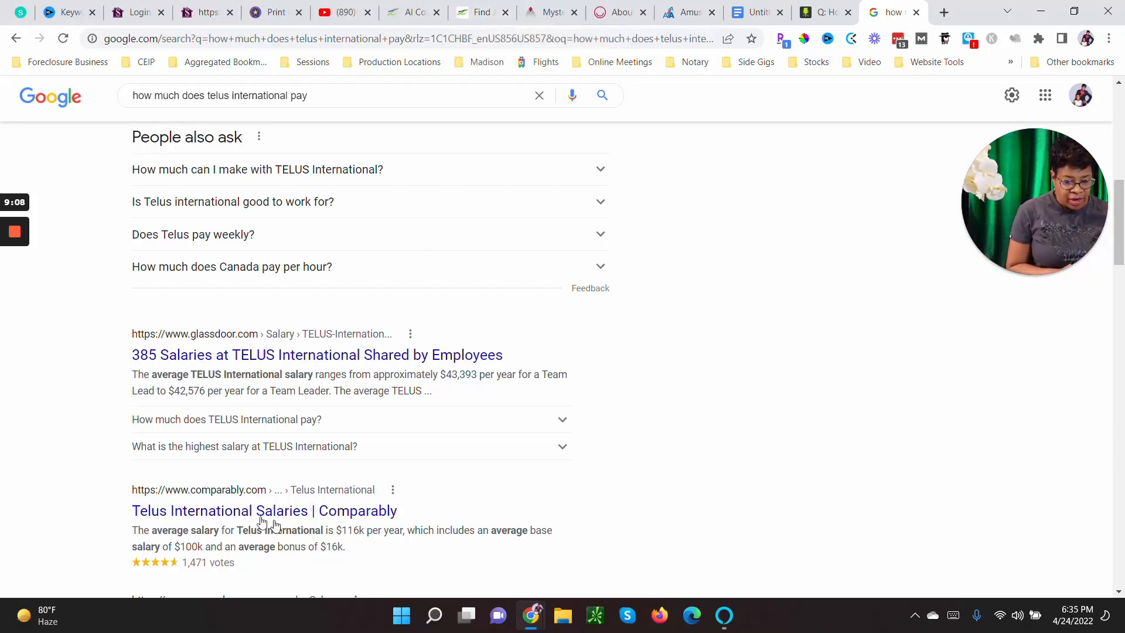
pyautogui.moveTo(997, 536)
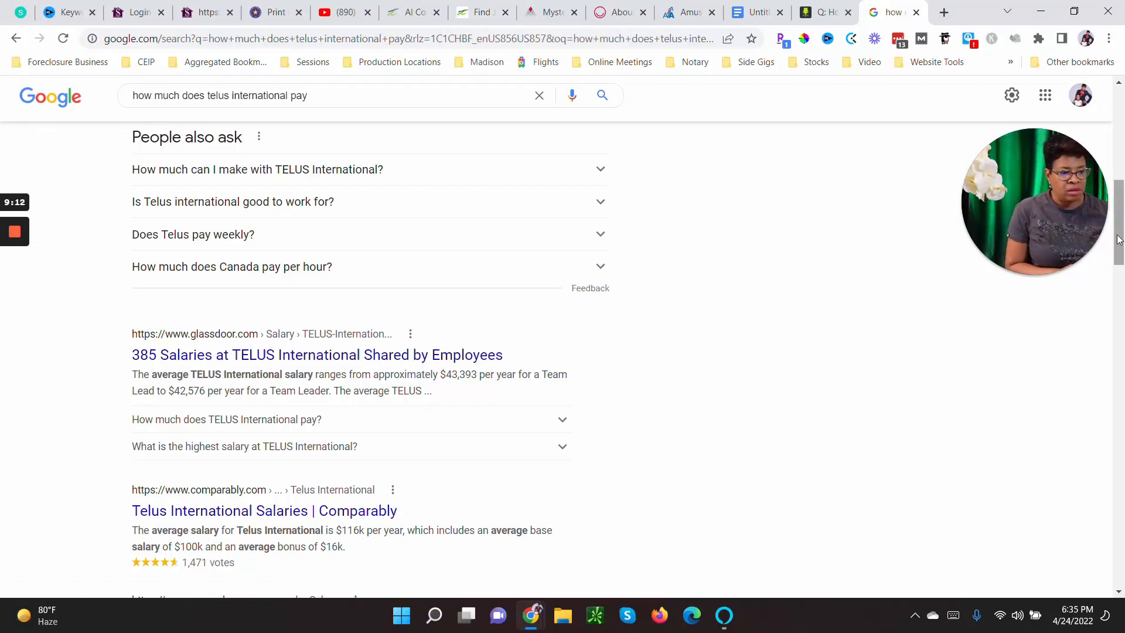
pyautogui.scroll(3)
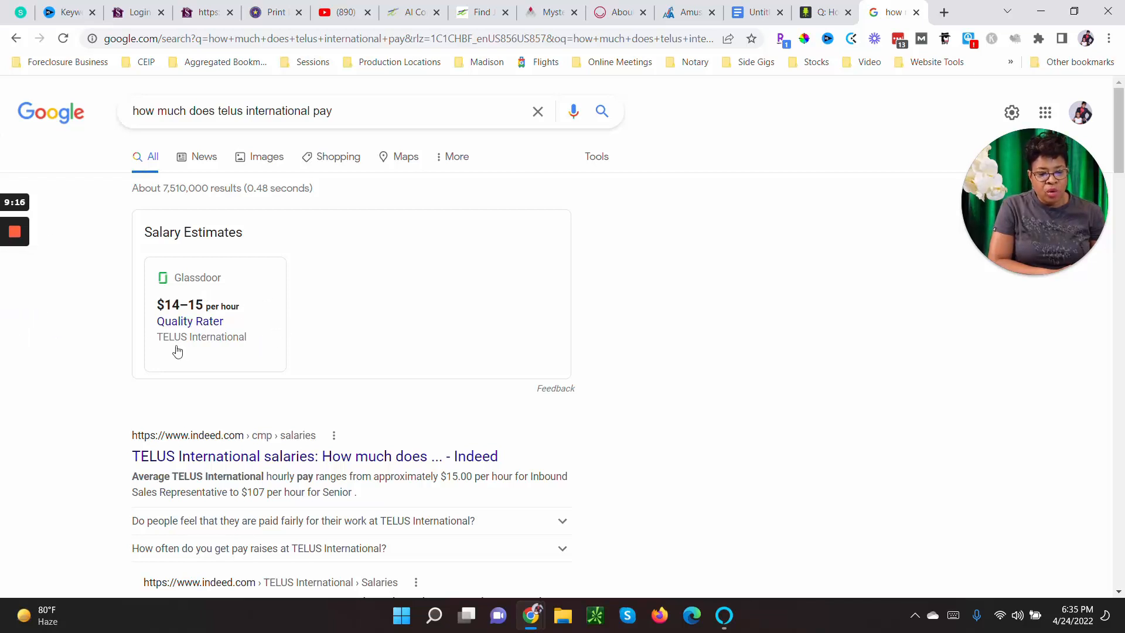
pyautogui.moveTo(260, 296)
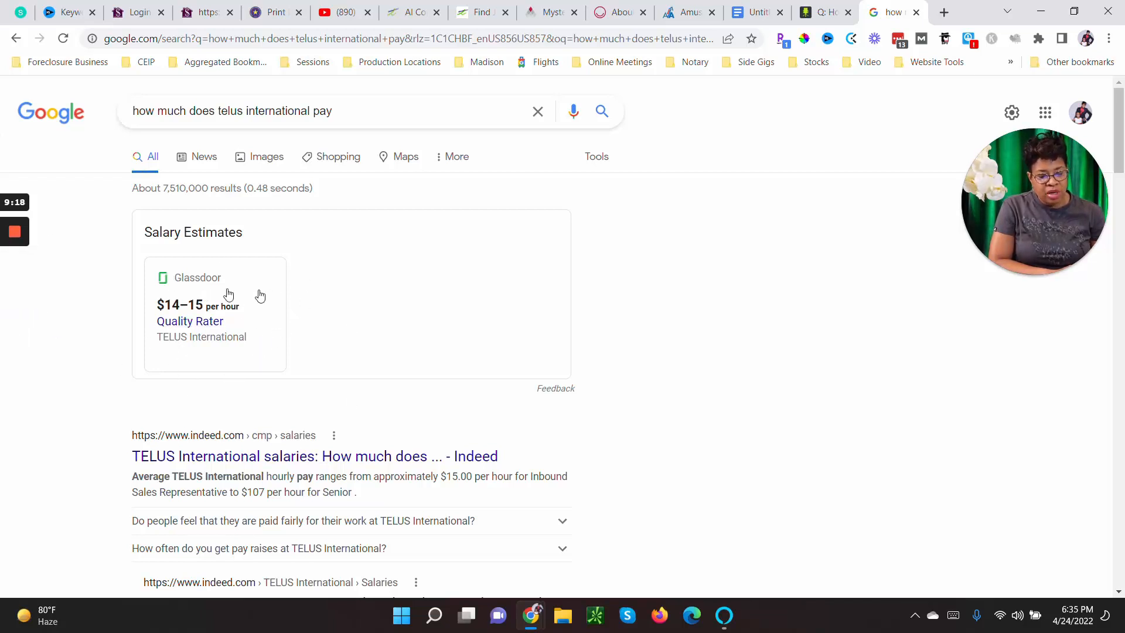
pyautogui.moveTo(122, 461)
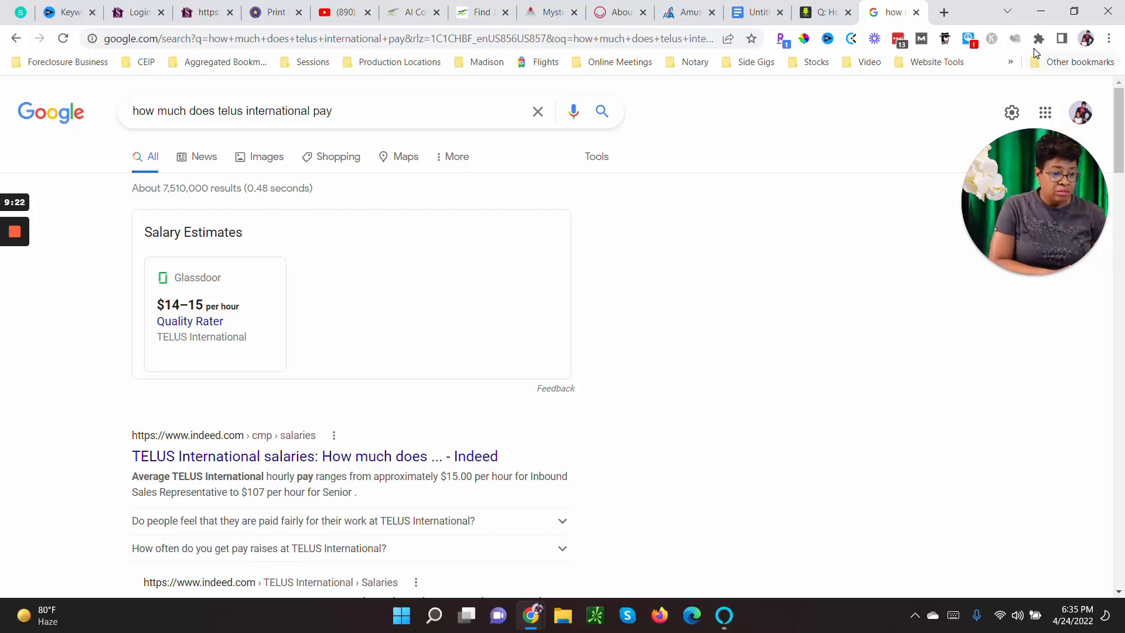
pyautogui.moveTo(716, 79)
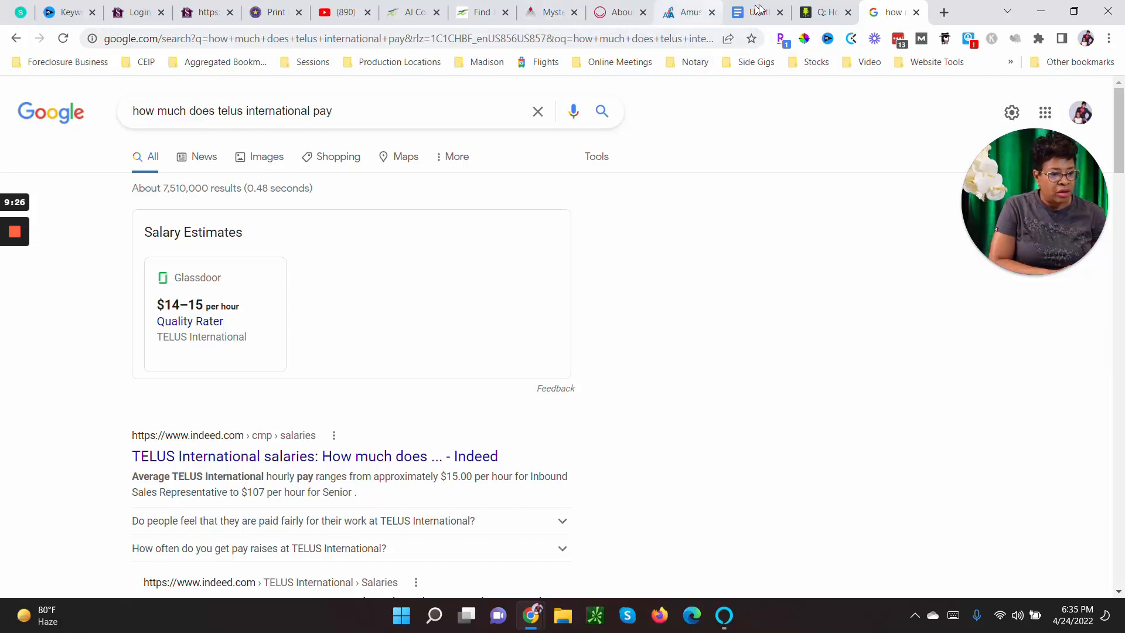
pyautogui.click(753, 12)
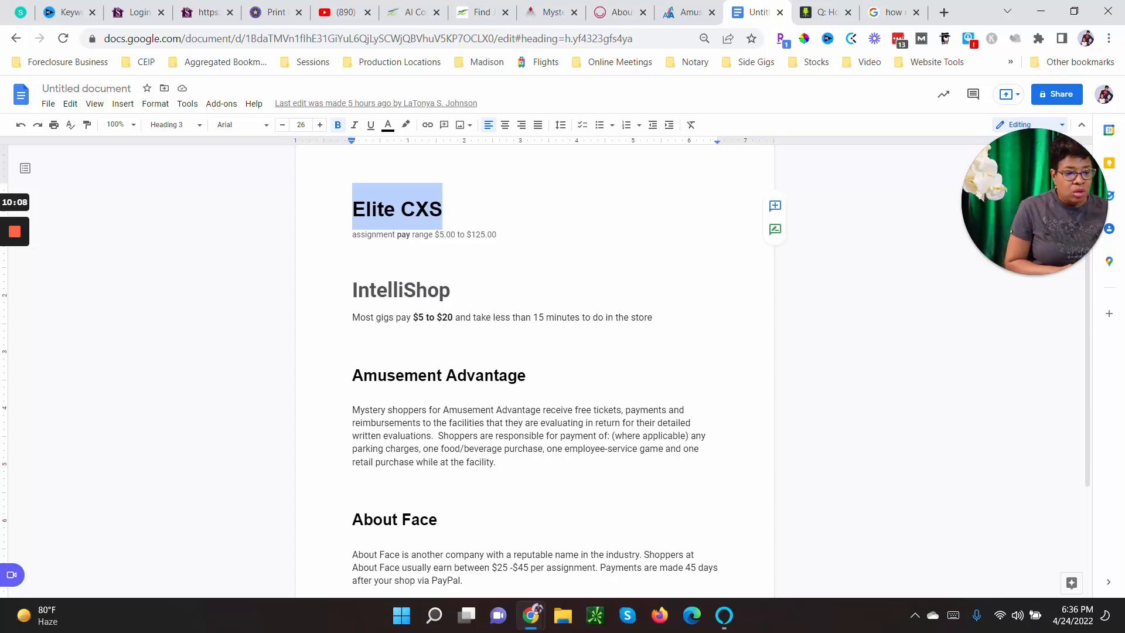
# Close the TELUS International AI Community tab and switch to the AboutFace benefits page
pyautogui.click(409, 12)
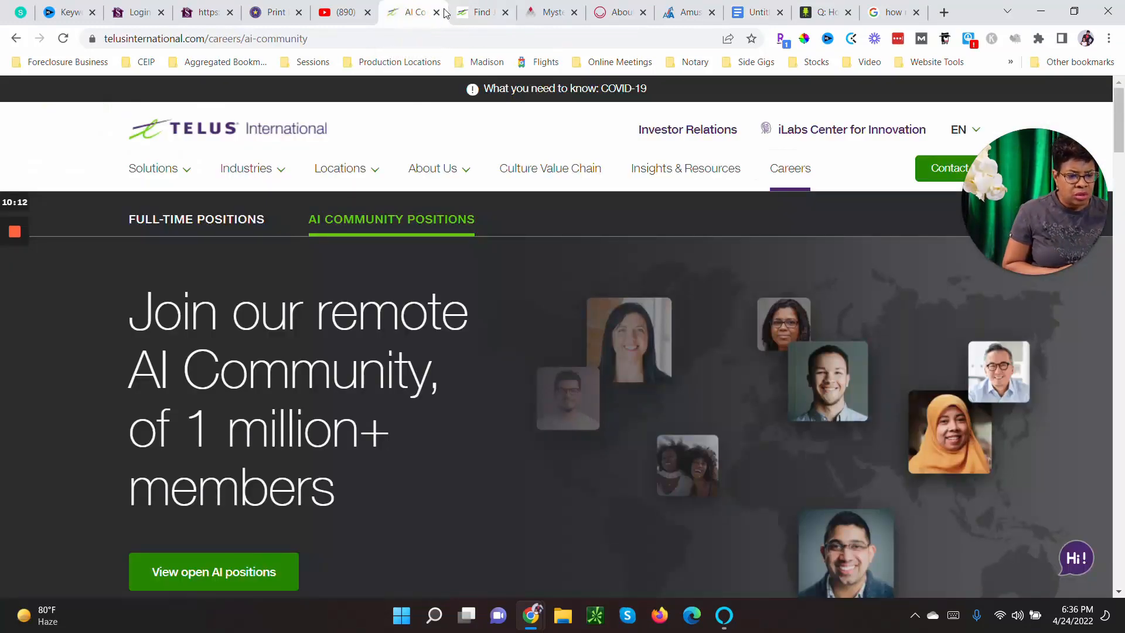
pyautogui.click(436, 12)
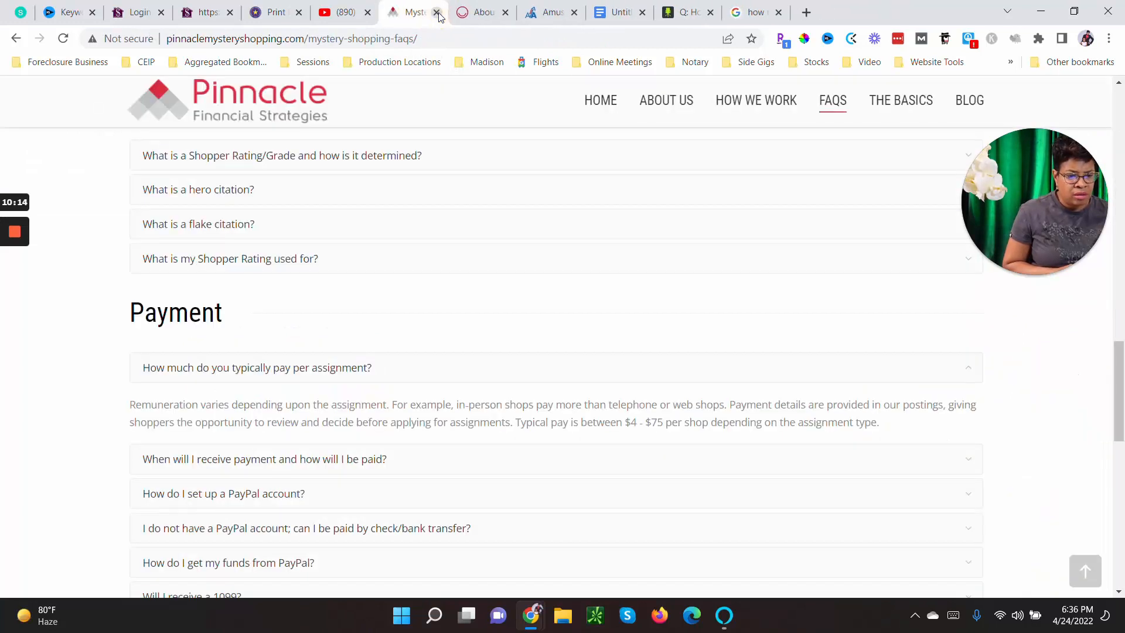
pyautogui.moveTo(550, 12)
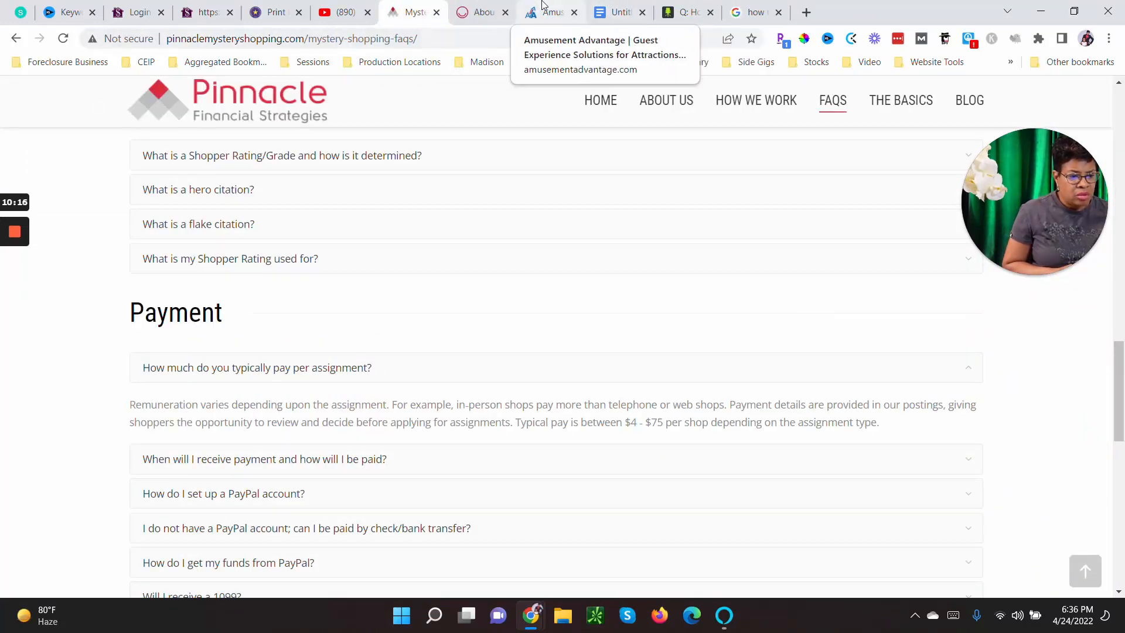
pyautogui.click(481, 12)
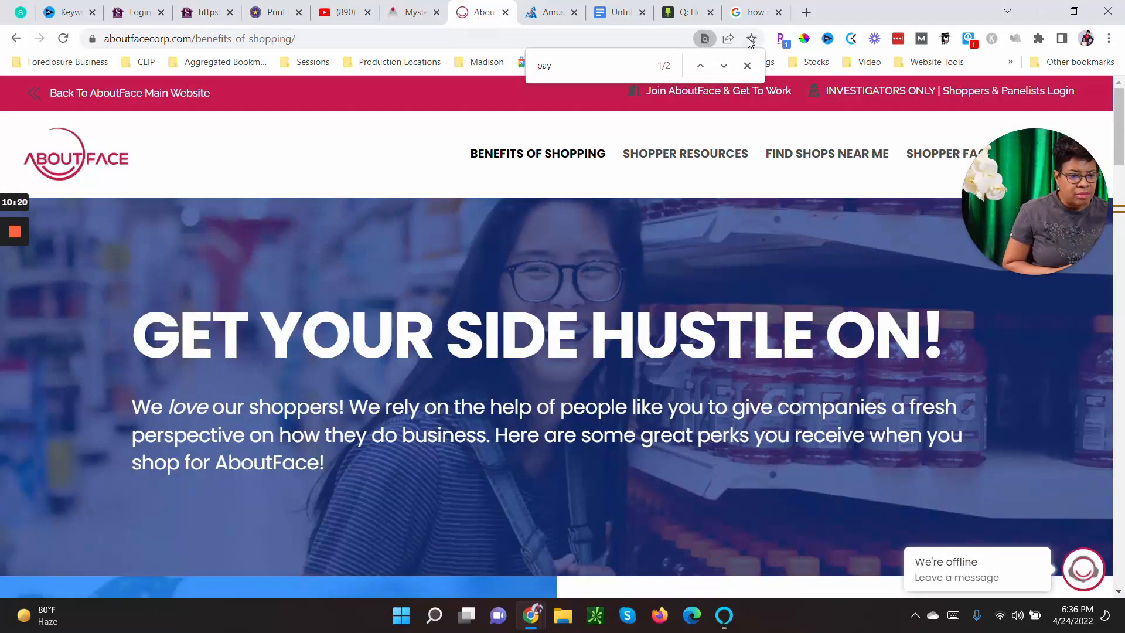
# Search 'intellus mystery shopping' in a new tab and open the Shopper Hub - IntelliShop result
pyautogui.click(806, 12)
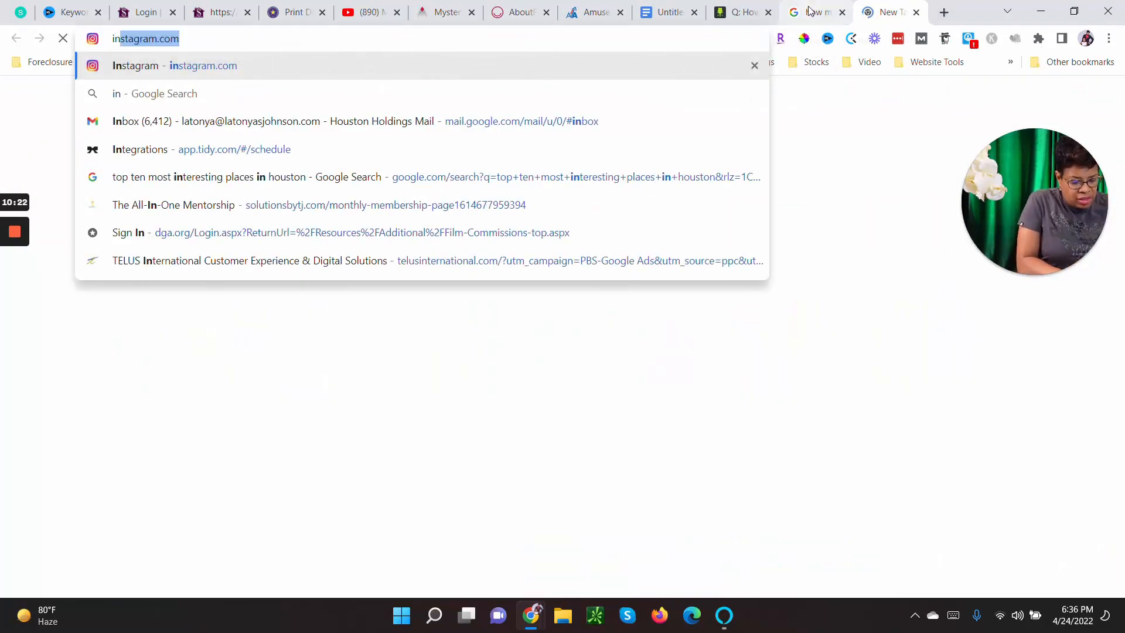
pyautogui.write('intellu')
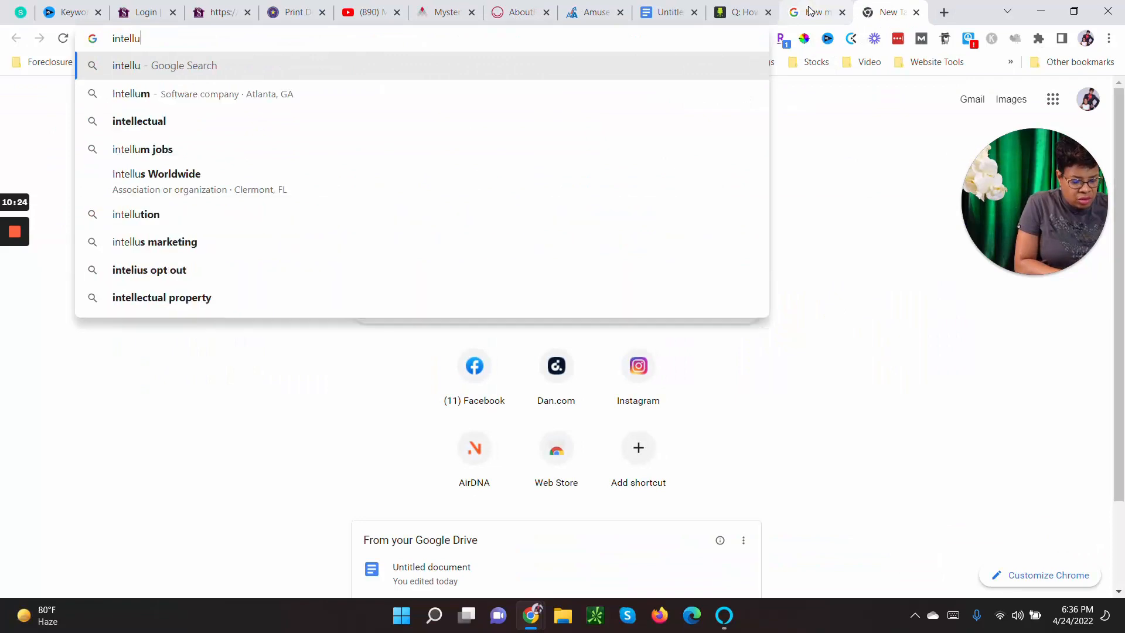
pyautogui.write('s')
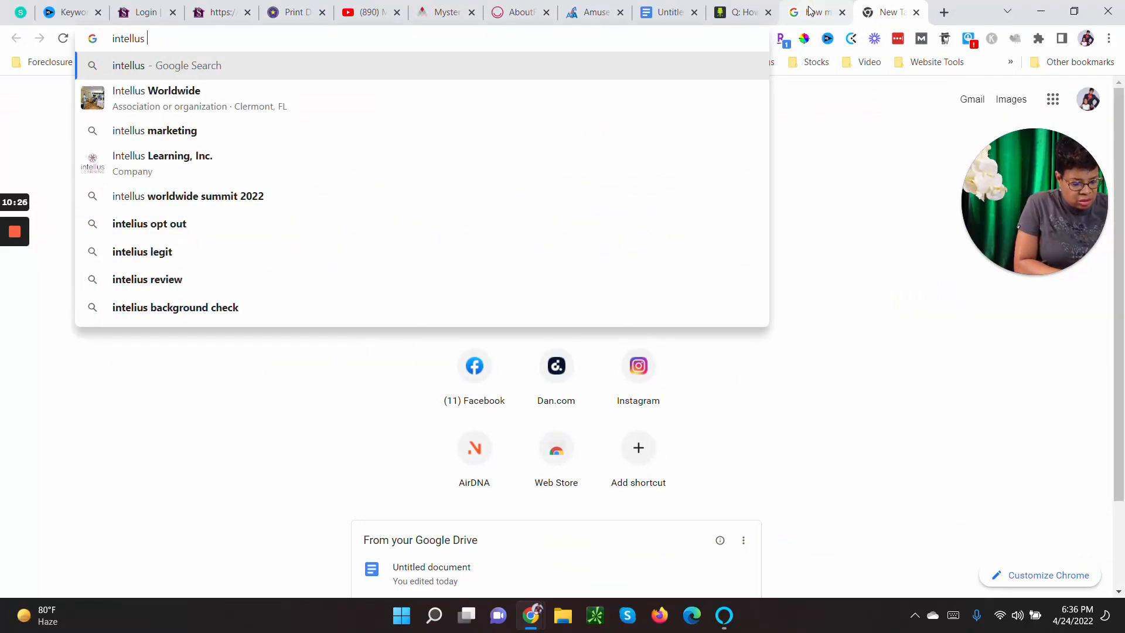
pyautogui.write('mys')
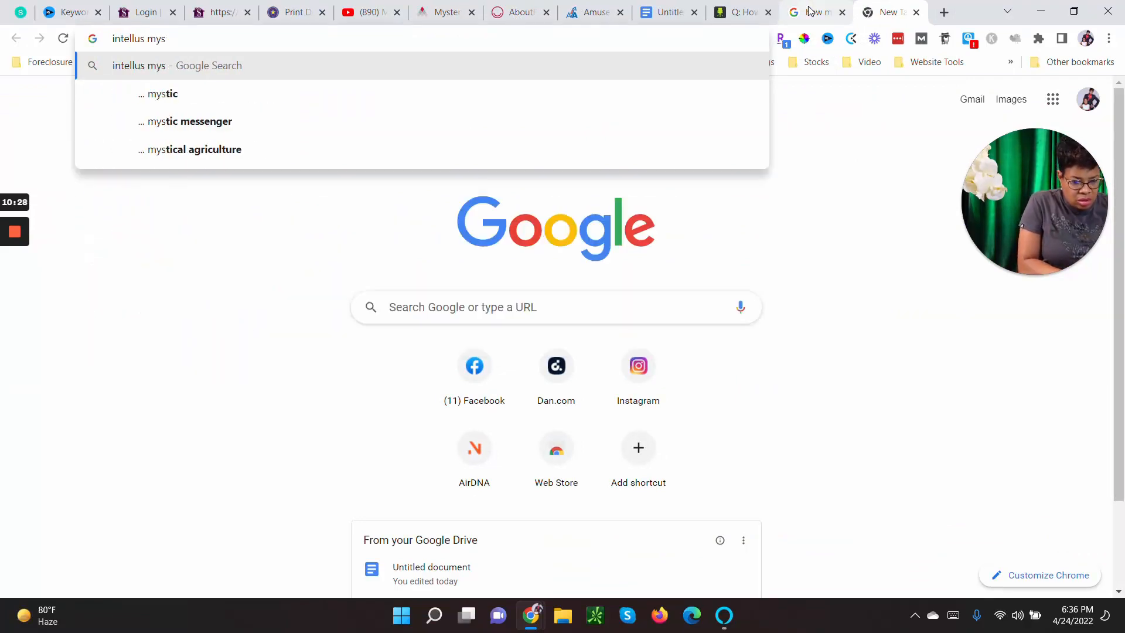
pyautogui.write('tery')
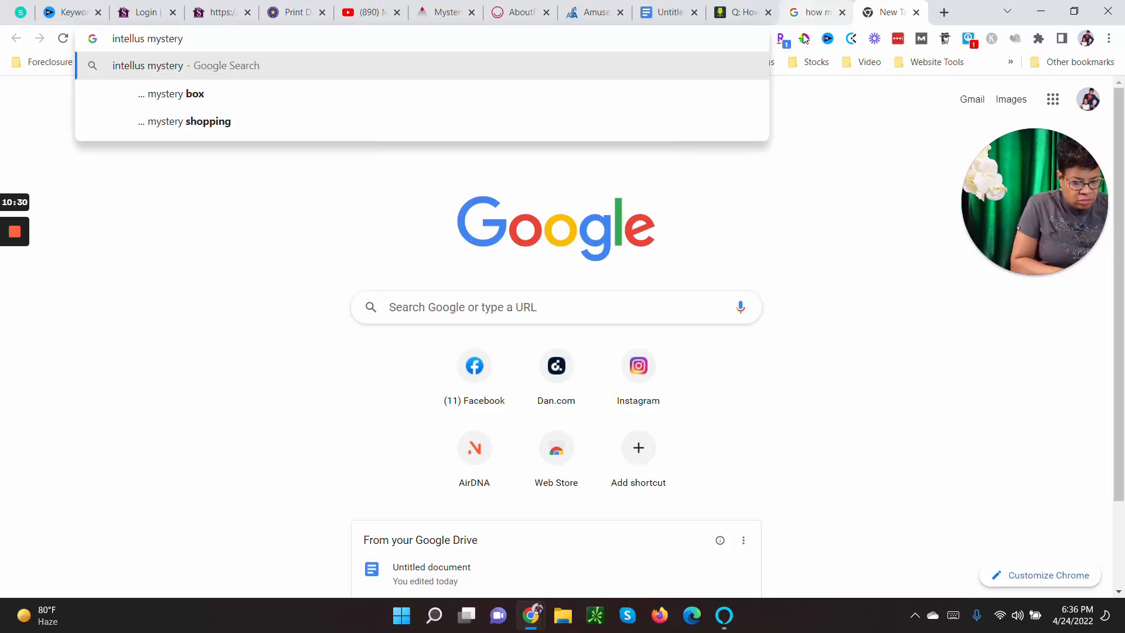
pyautogui.click(192, 122)
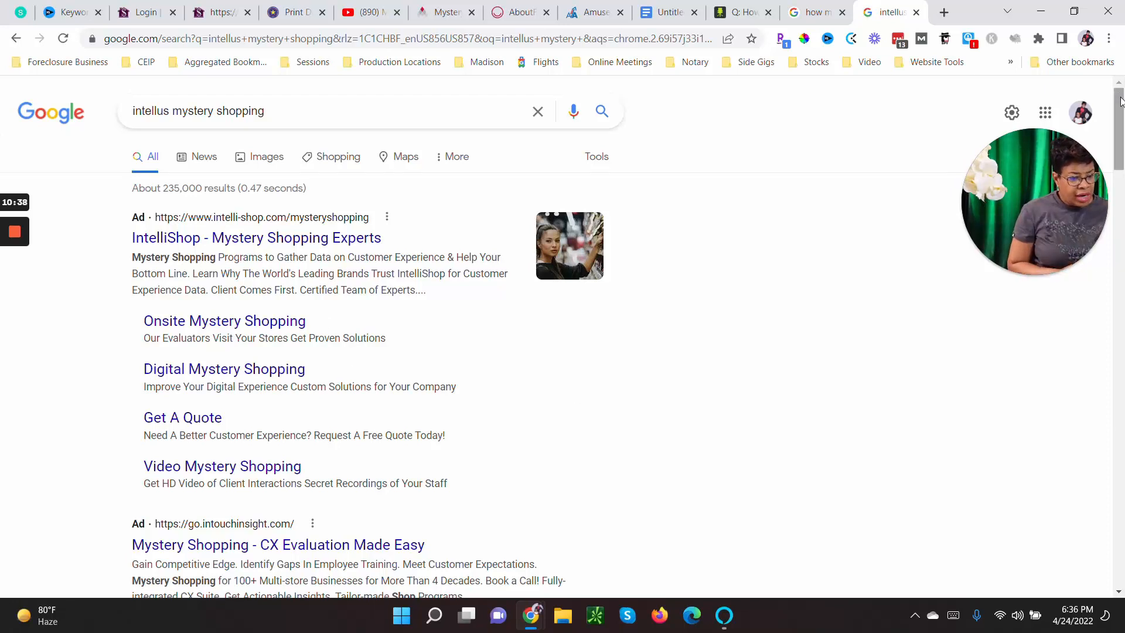
pyautogui.scroll(-3)
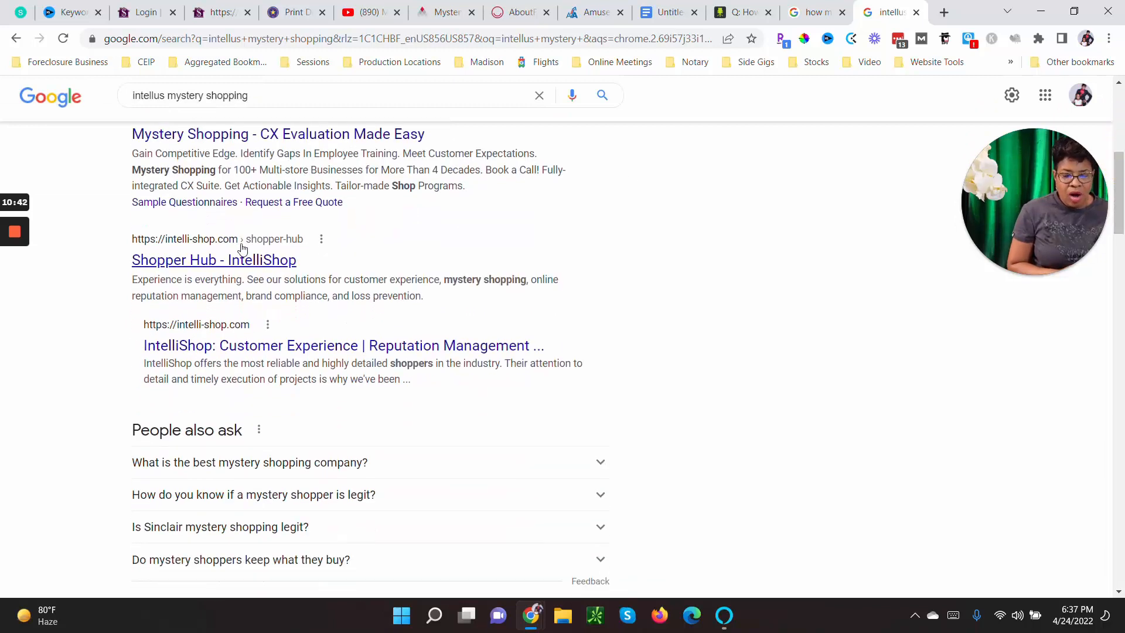
pyautogui.moveTo(219, 264)
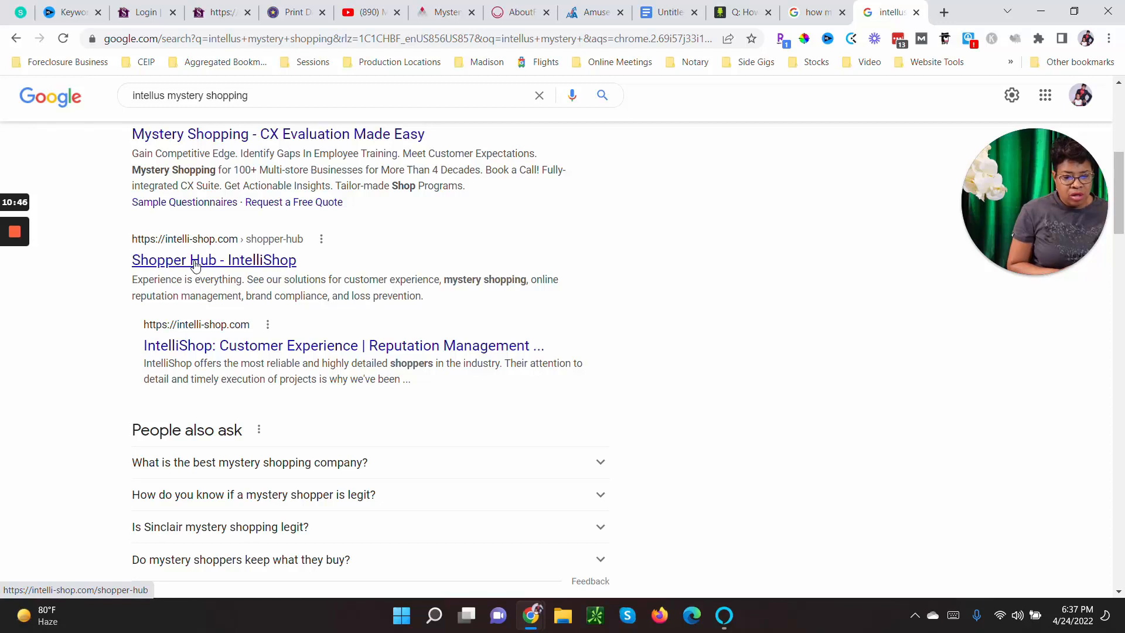
pyautogui.click(214, 259)
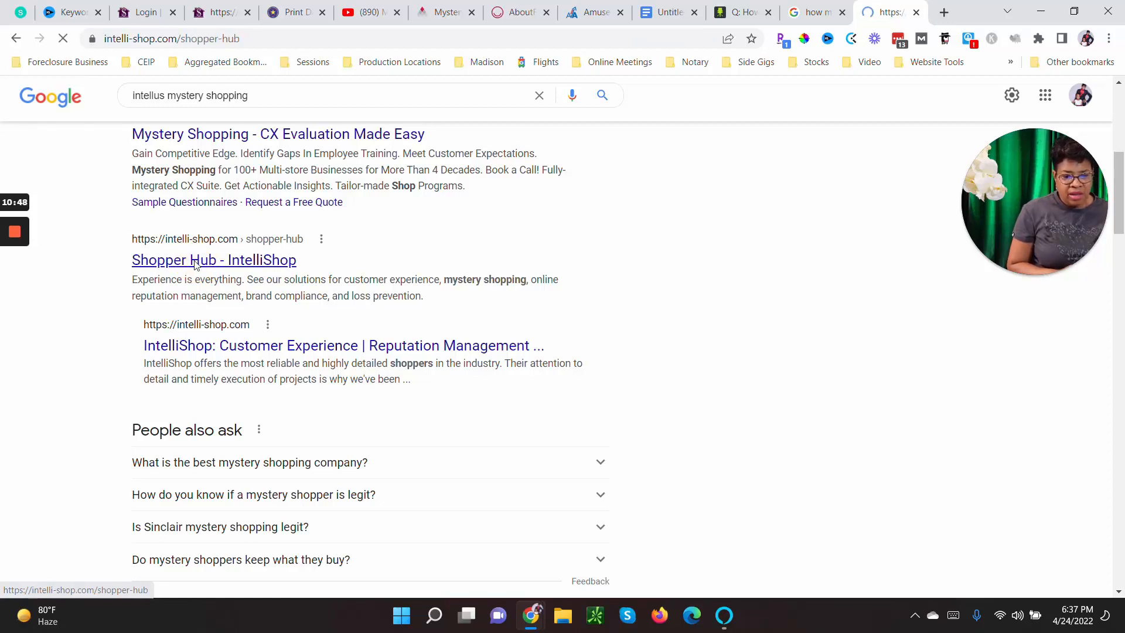
pyautogui.click(214, 260)
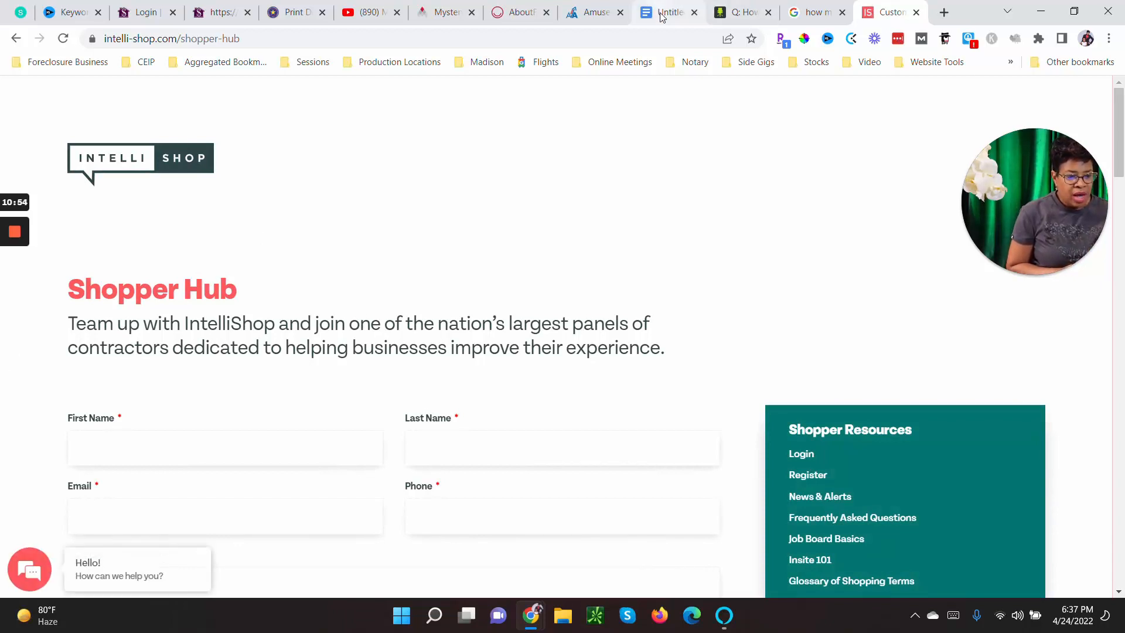
# Switch to the notes document, glance at Amusement Advantage's homepage, then return to the notes
pyautogui.click(666, 12)
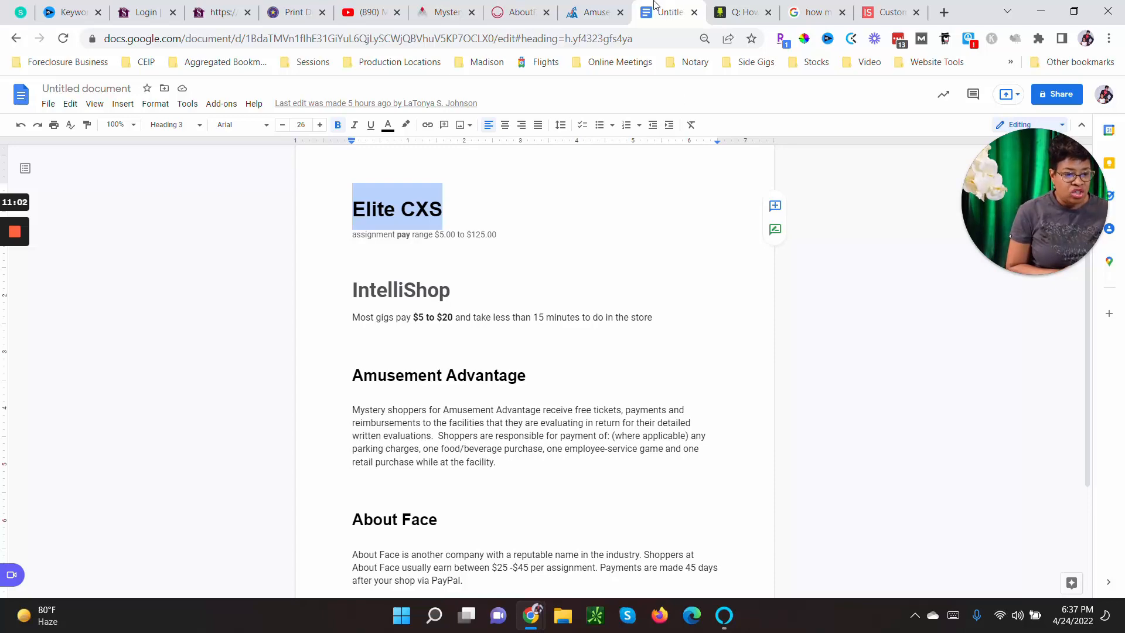
pyautogui.click(591, 12)
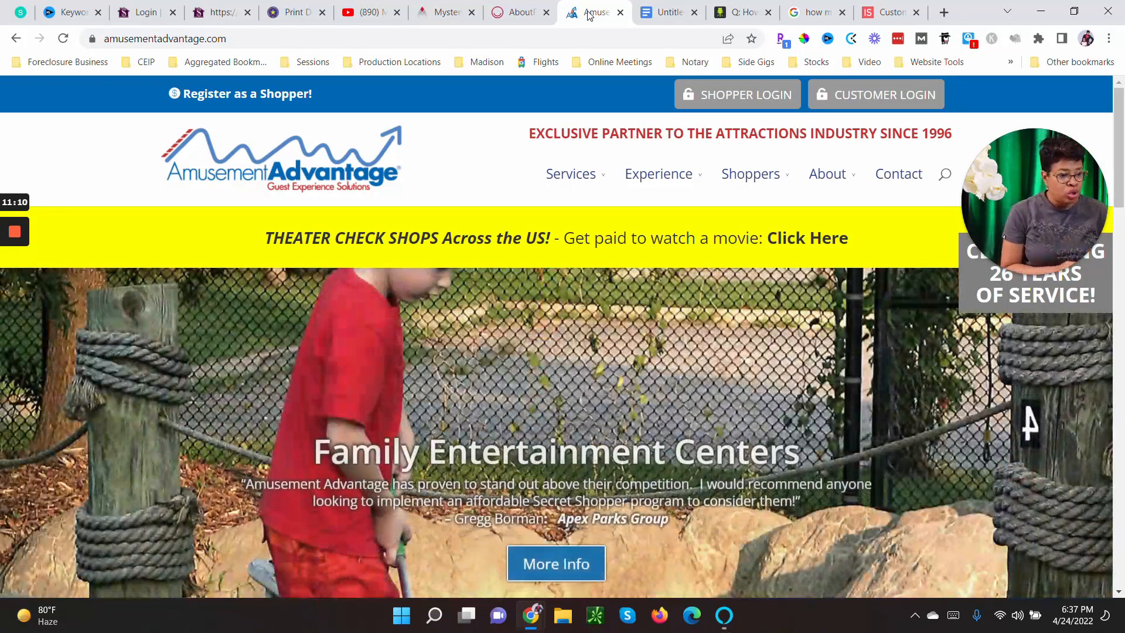
pyautogui.moveTo(667, 13)
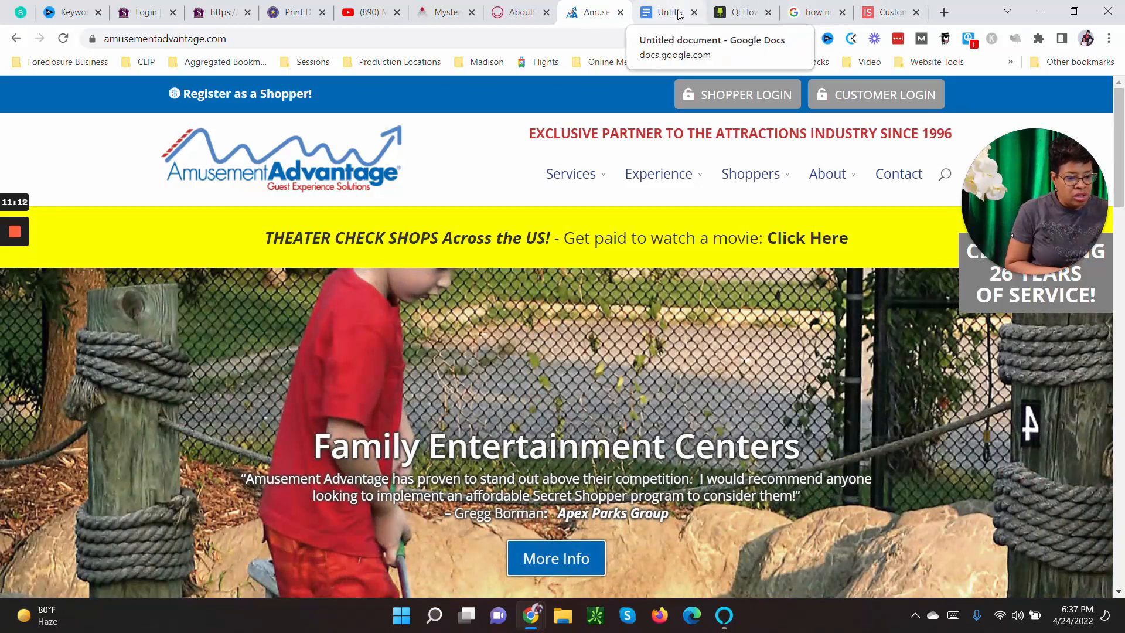
pyautogui.click(668, 12)
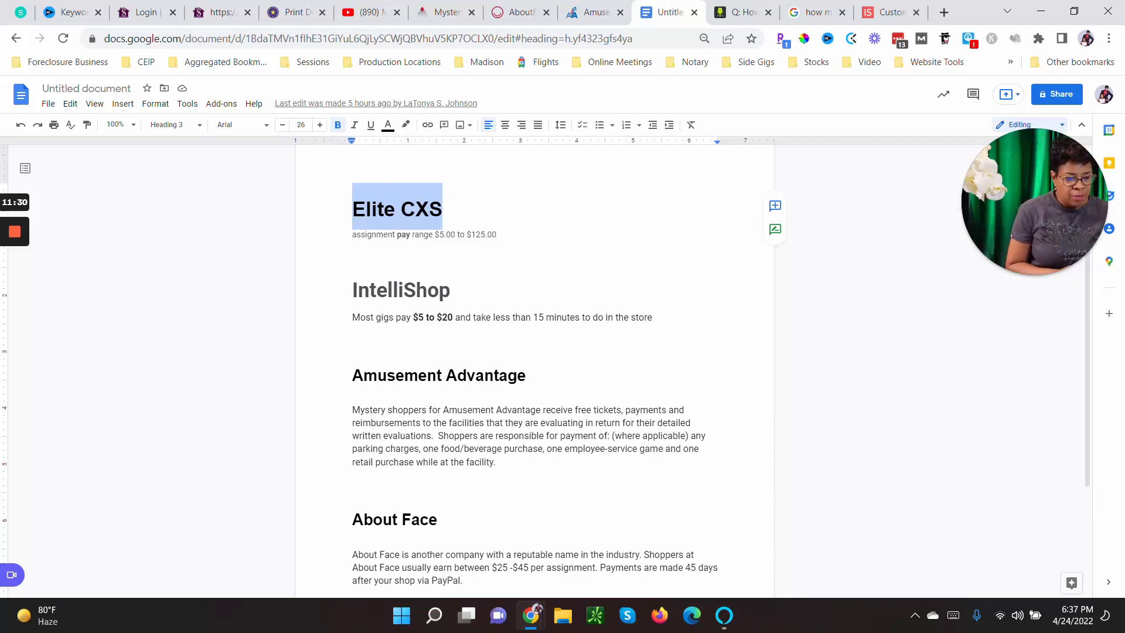
# Switch to the Amusement Advantage tab and scroll its homepage's attraction types and stats
pyautogui.click(594, 12)
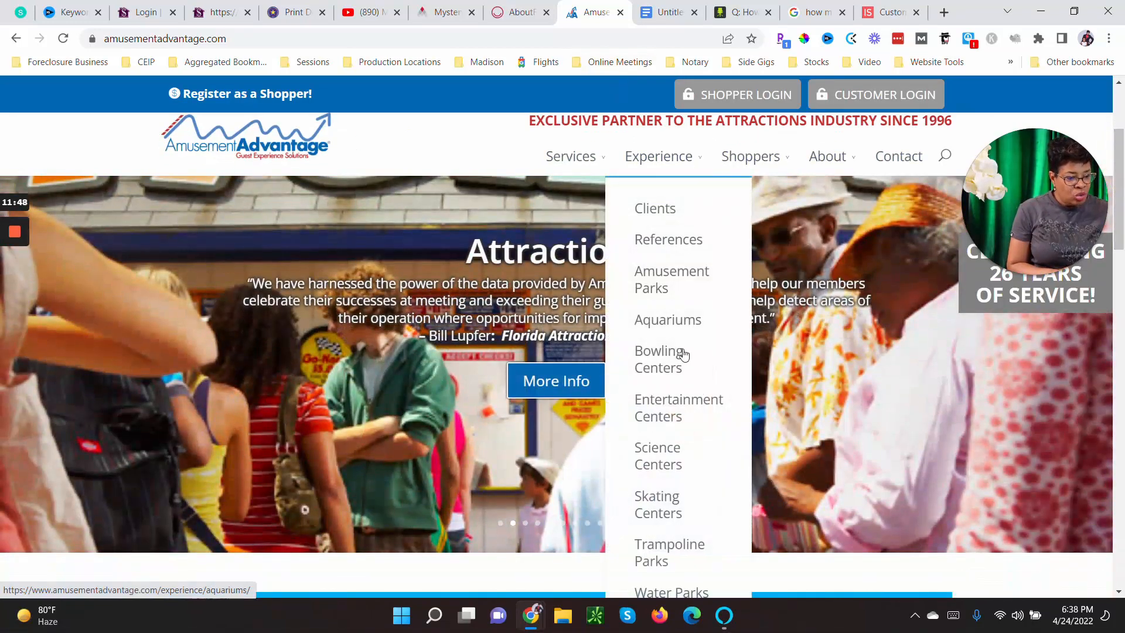
pyautogui.moveTo(656, 504)
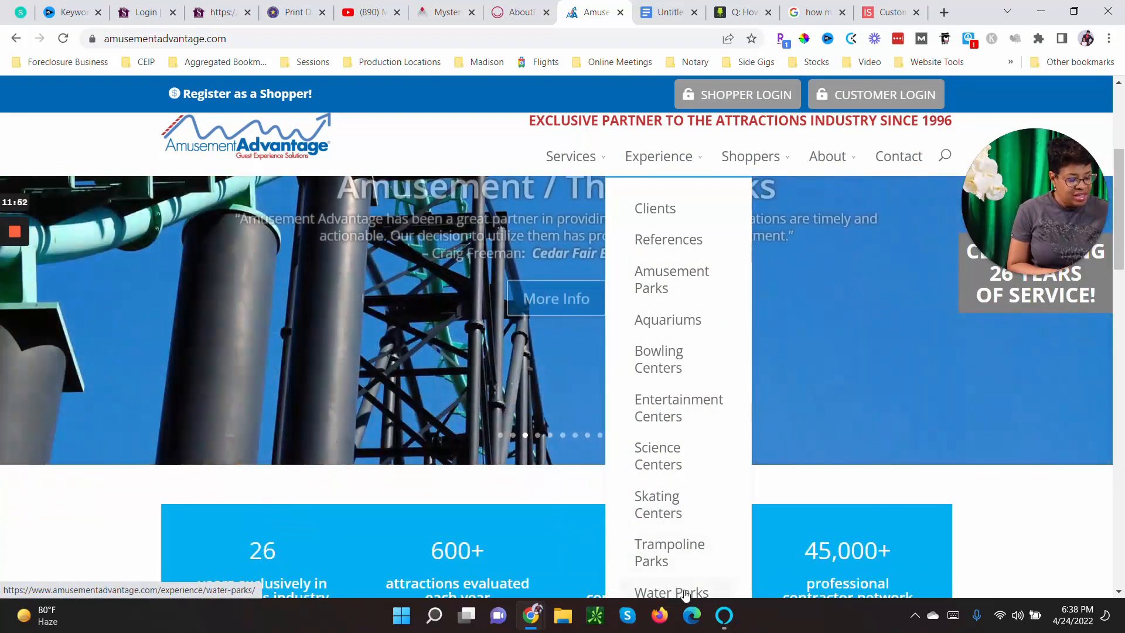
pyautogui.scroll(-3)
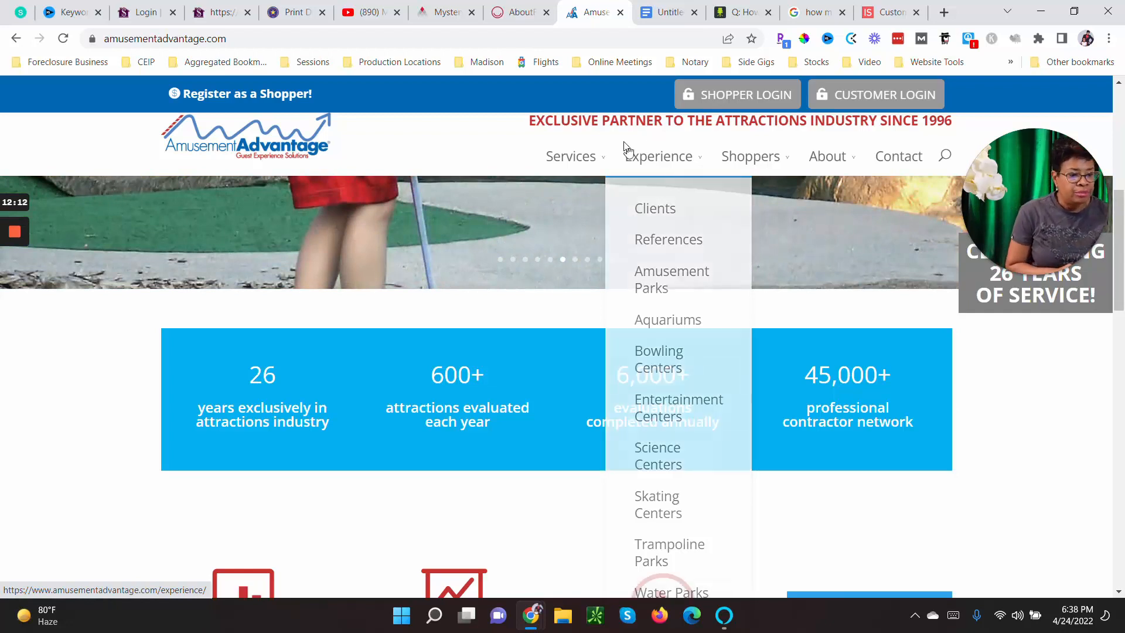
# Switch to the notes document and scroll down to the About Face entry
pyautogui.click(666, 12)
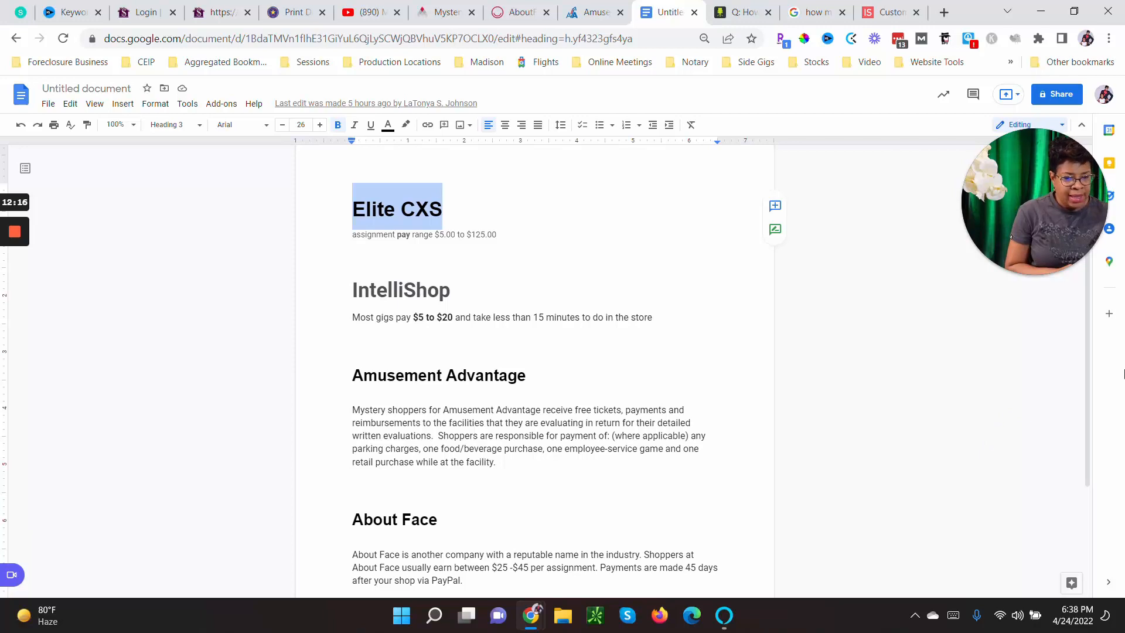
pyautogui.scroll(-3)
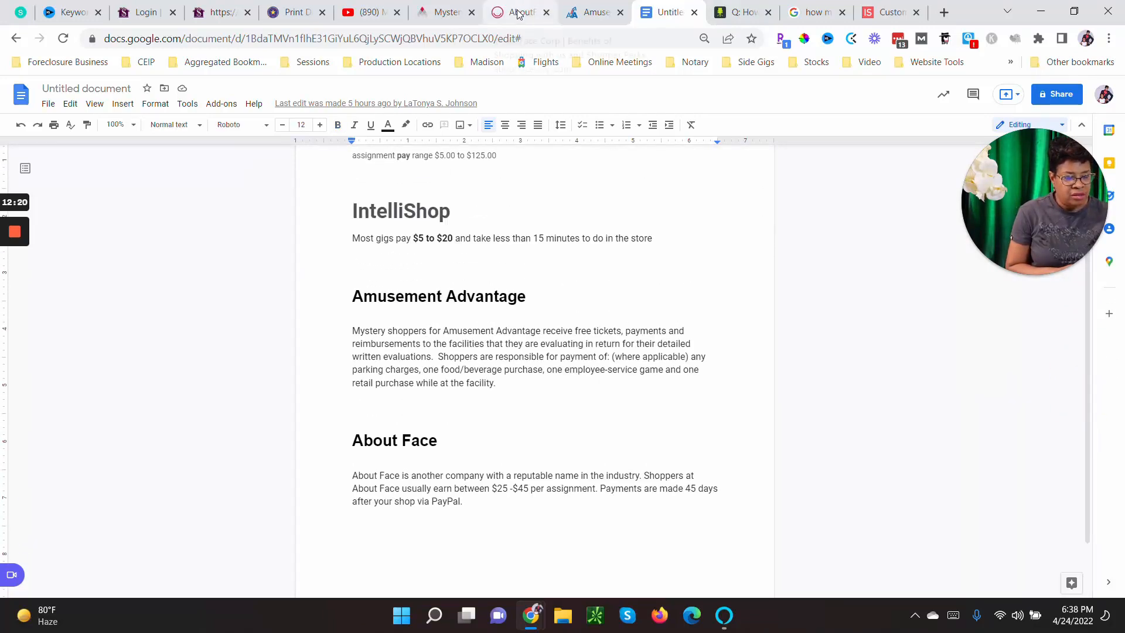
# Read the AboutFace Benefits of Shopping page to the footer, noting pay 15% above industry standard
pyautogui.click(515, 13)
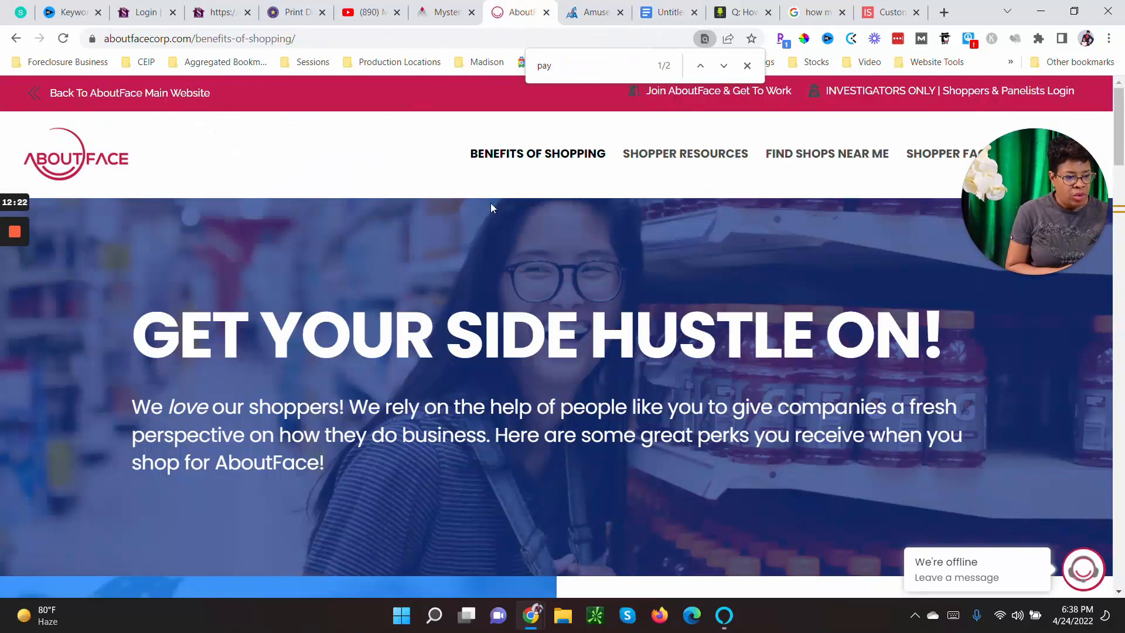
pyautogui.moveTo(759, 178)
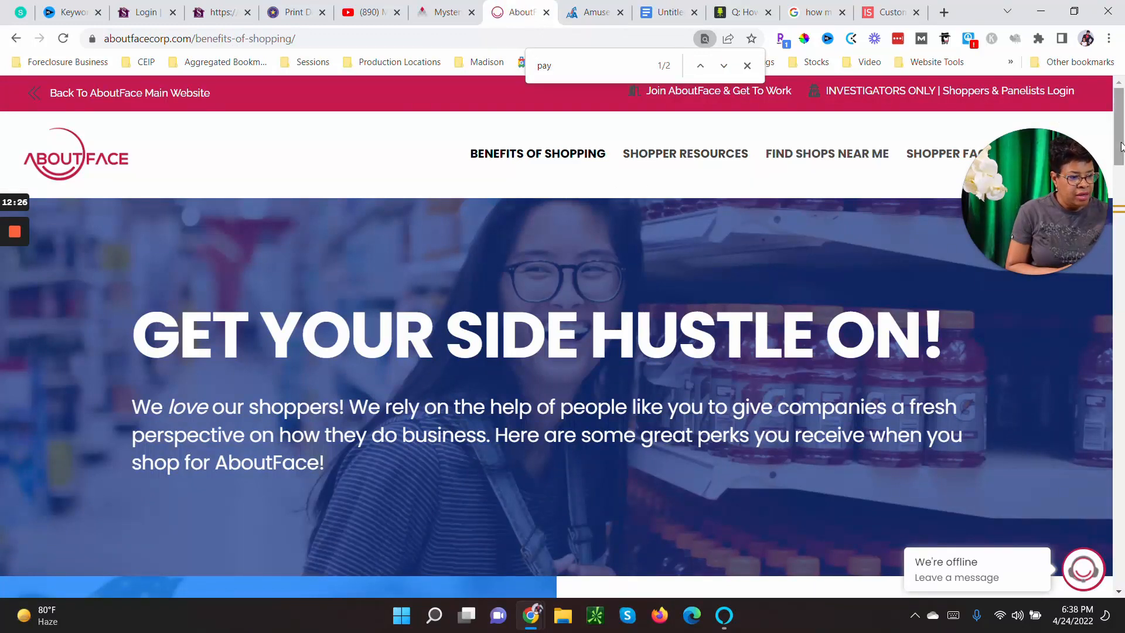
pyautogui.scroll(-3)
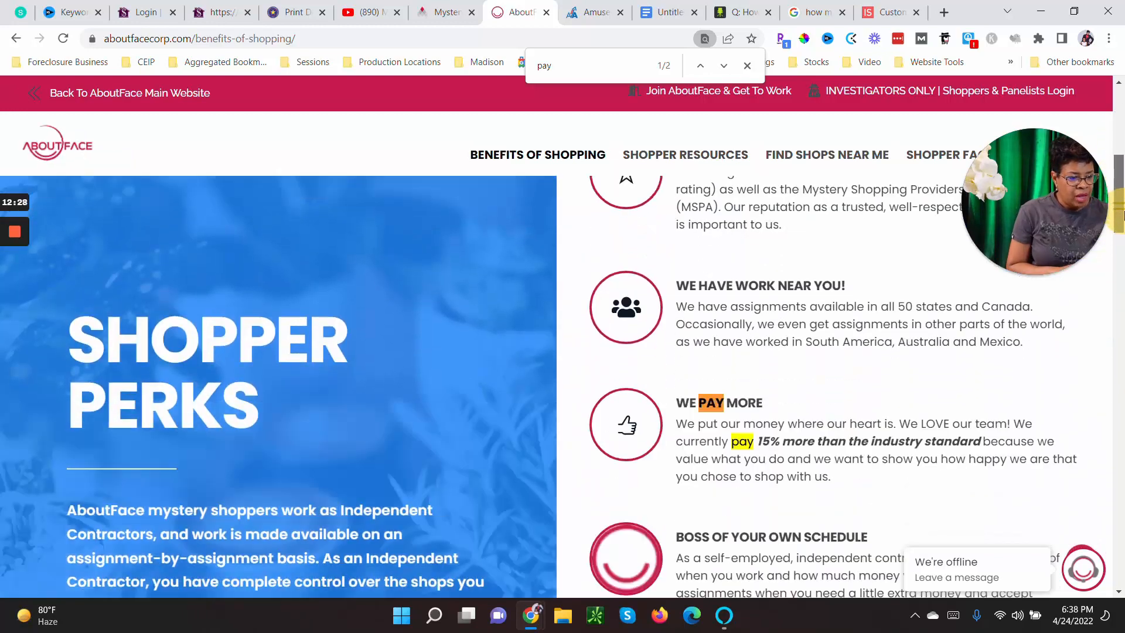
pyautogui.scroll(-3)
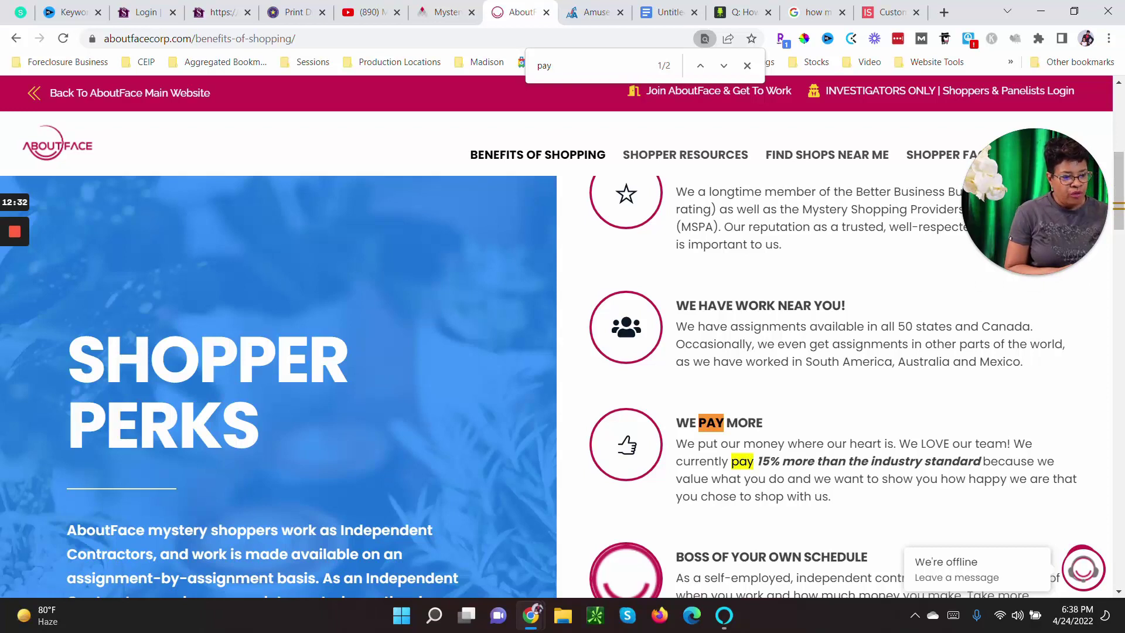
pyautogui.moveTo(815, 13)
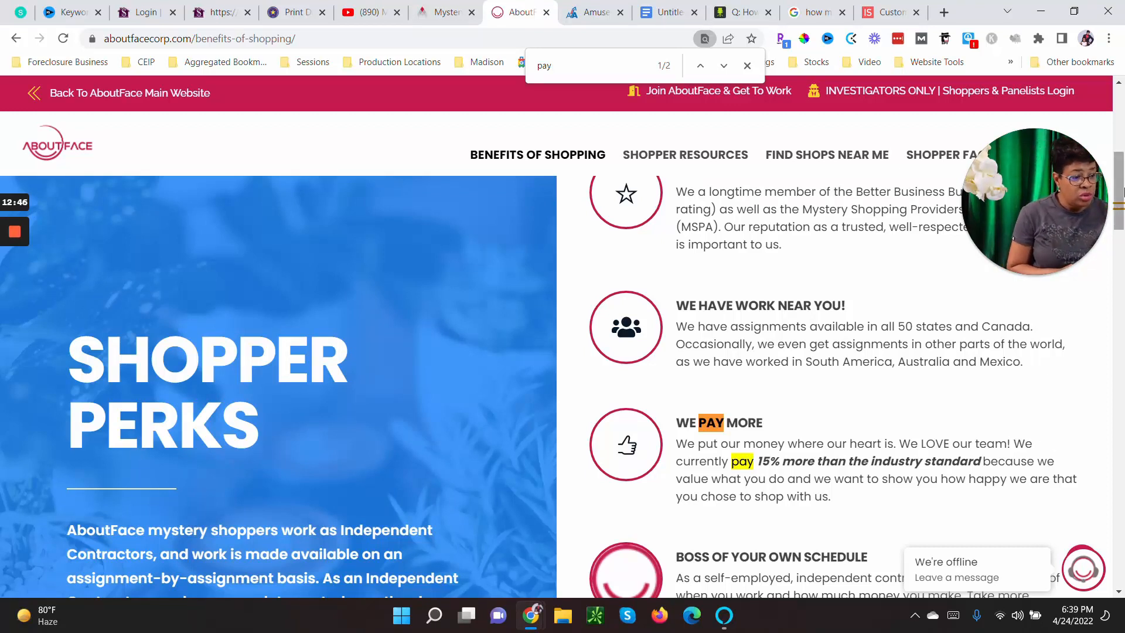
pyautogui.scroll(-3)
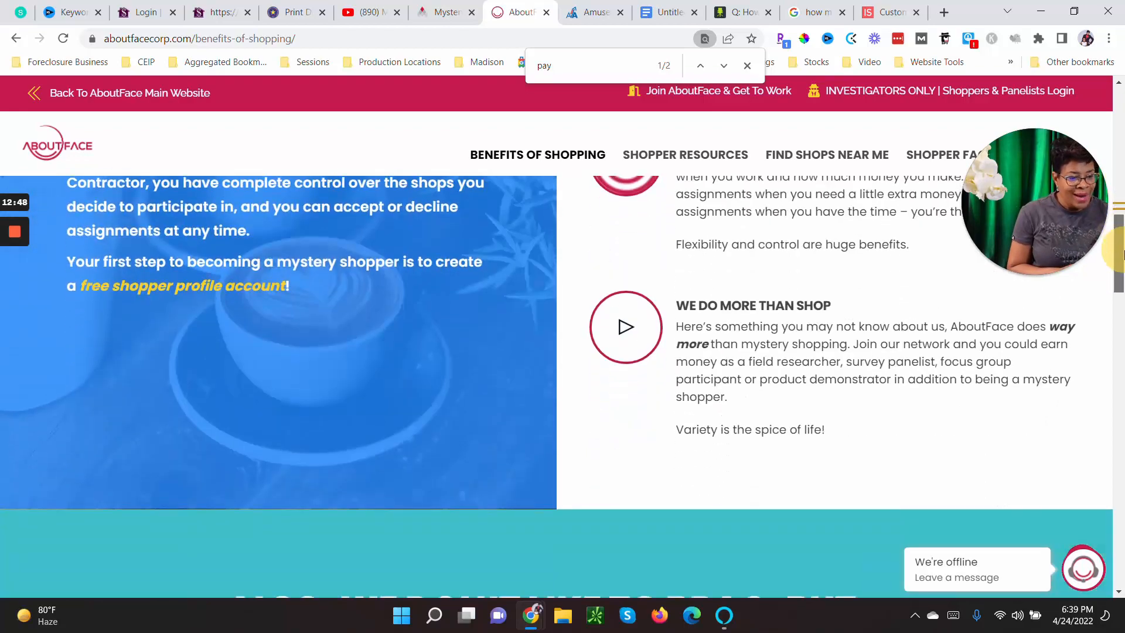
pyautogui.scroll(-3)
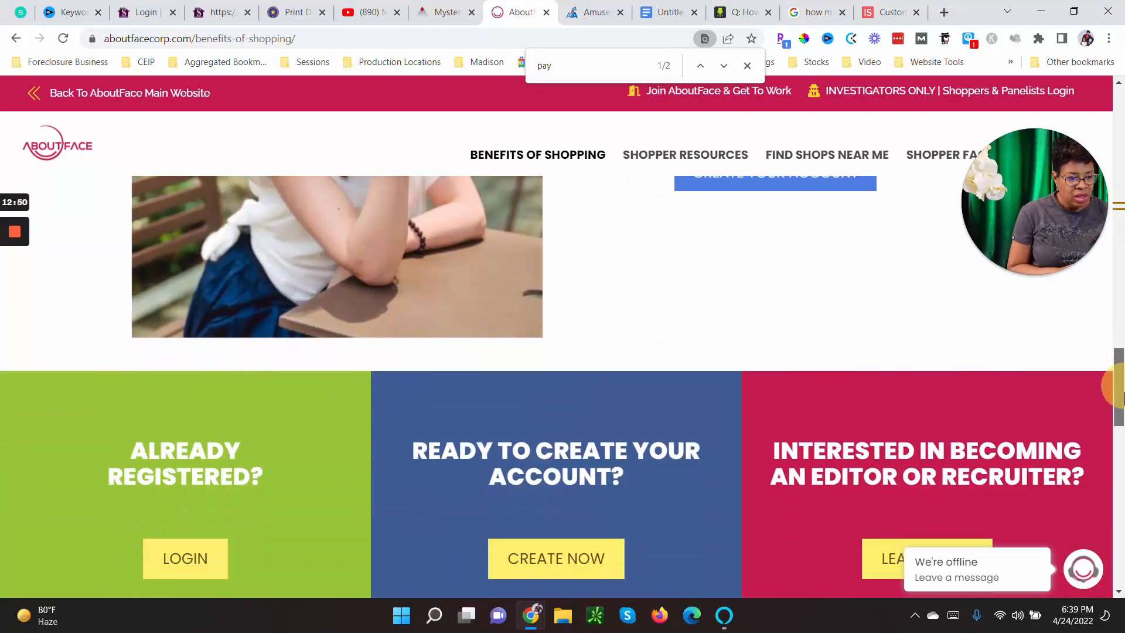
pyautogui.scroll(-3)
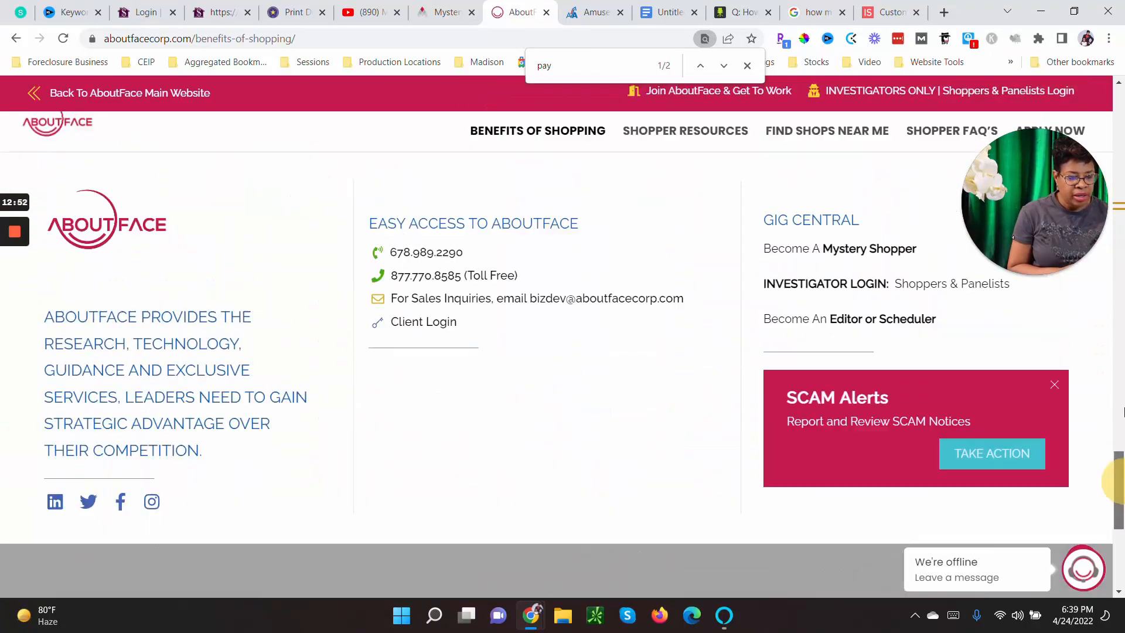
pyautogui.click(814, 12)
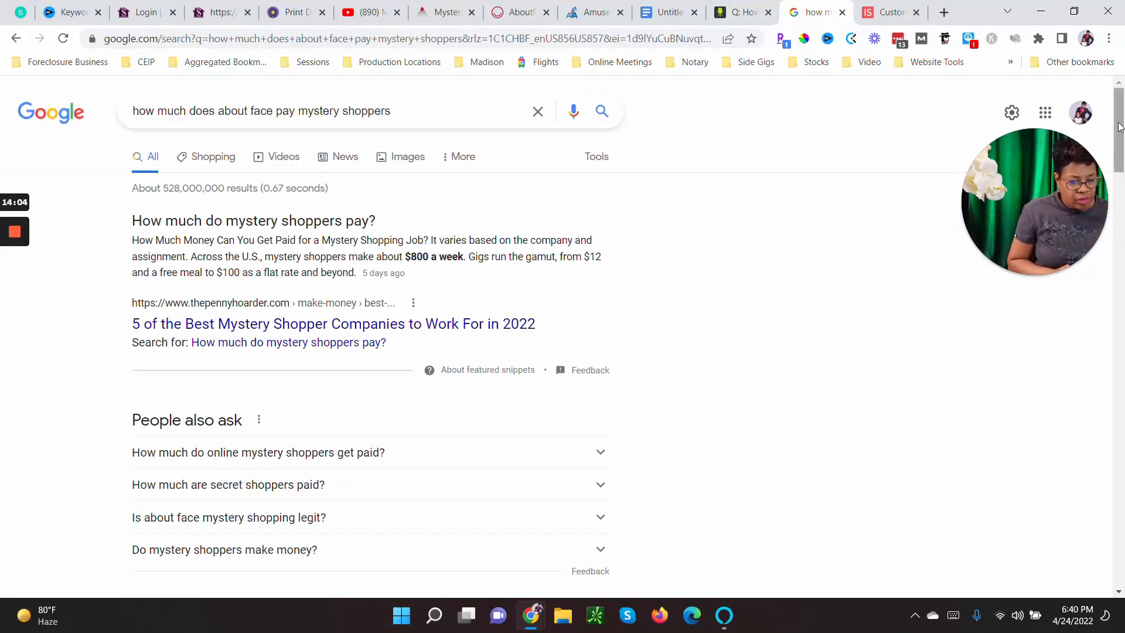
# Review the About Face pay search results, then return to the Untitled notes document
pyautogui.scroll(-3)
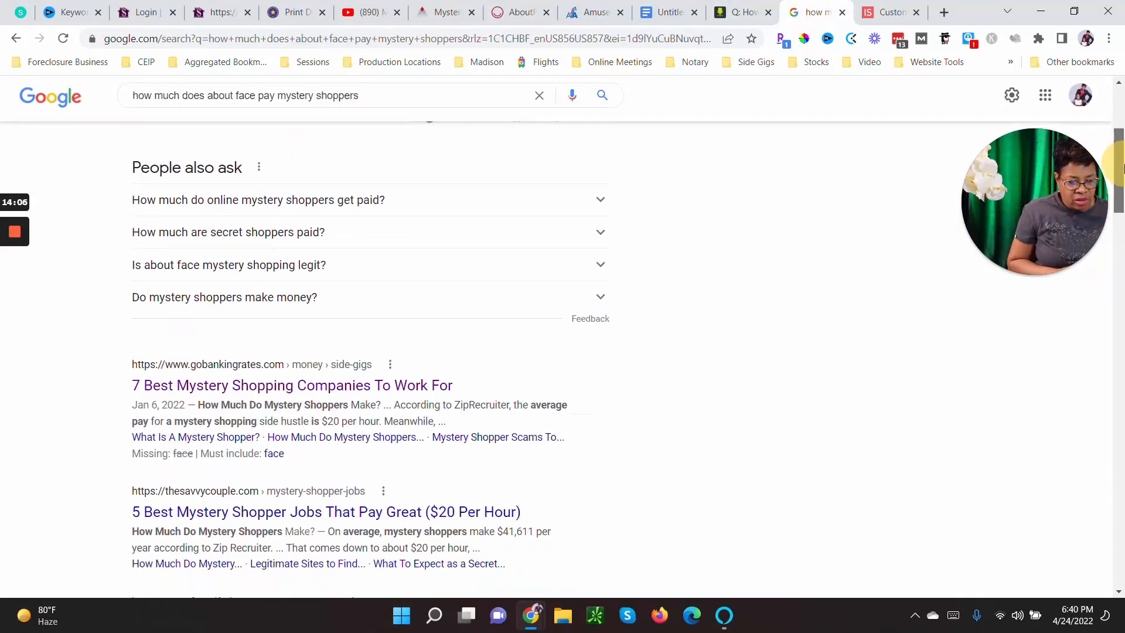
pyautogui.scroll(-3)
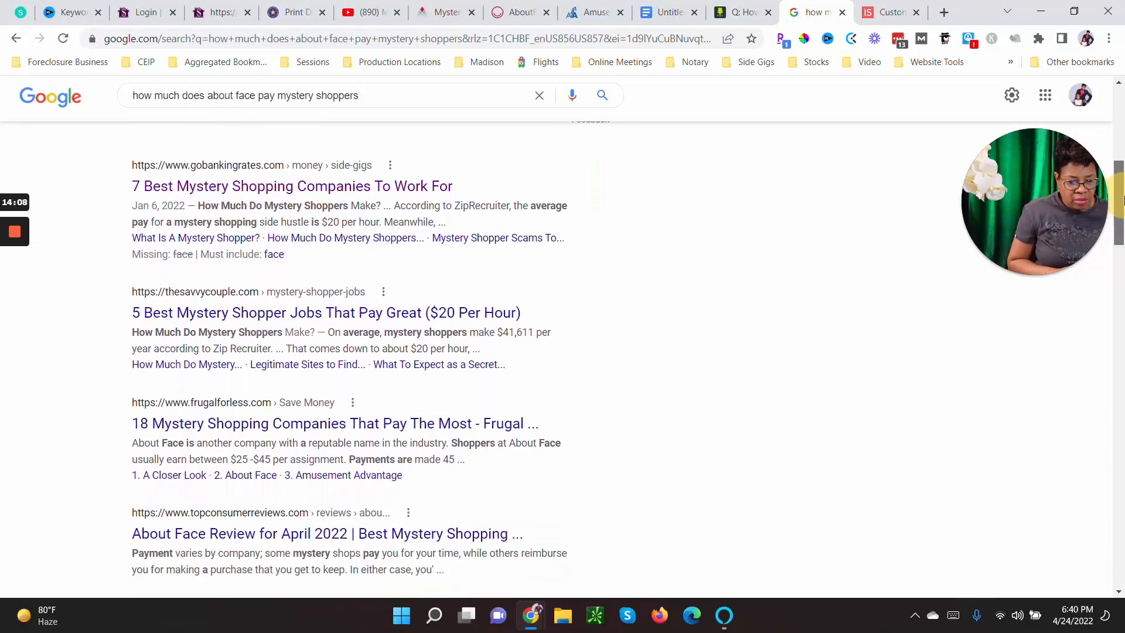
pyautogui.scroll(-3)
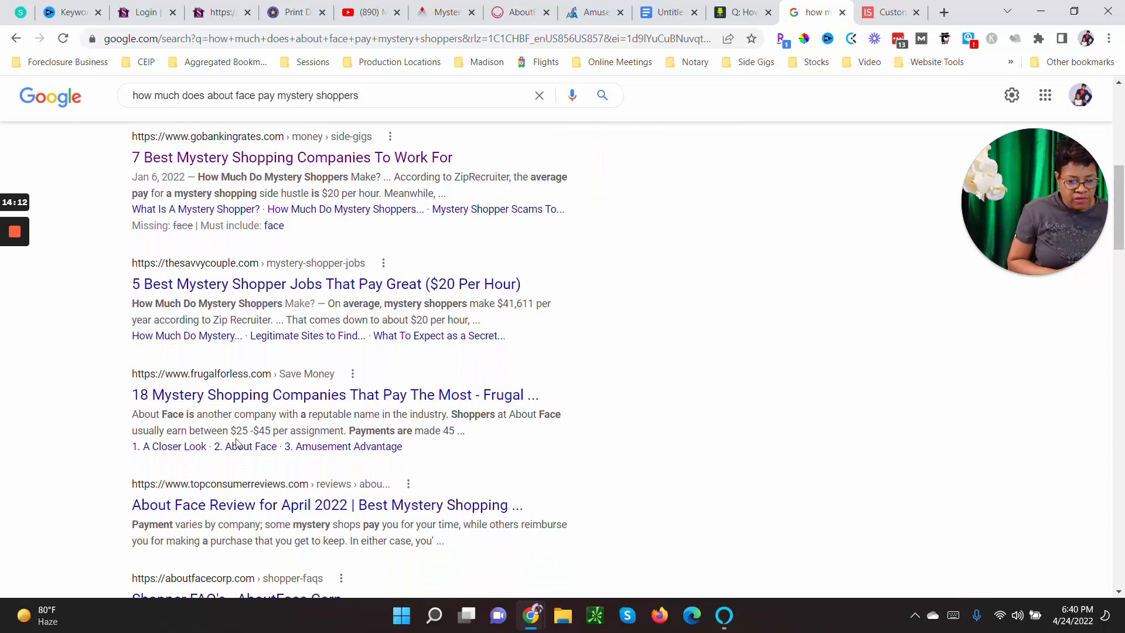
pyautogui.moveTo(101, 434)
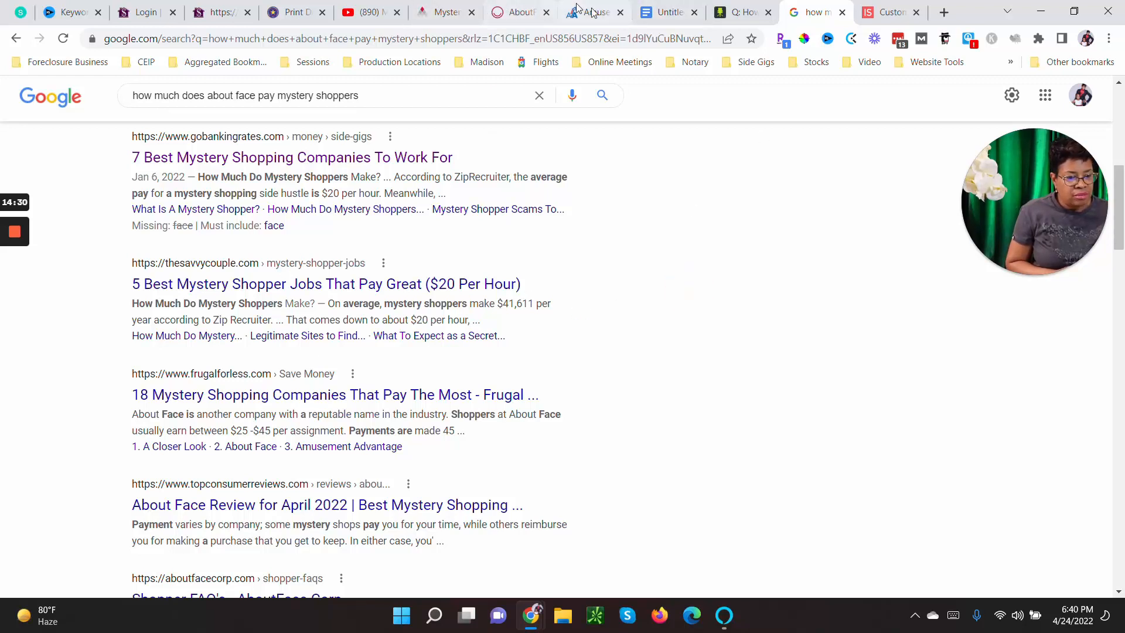
pyautogui.click(666, 13)
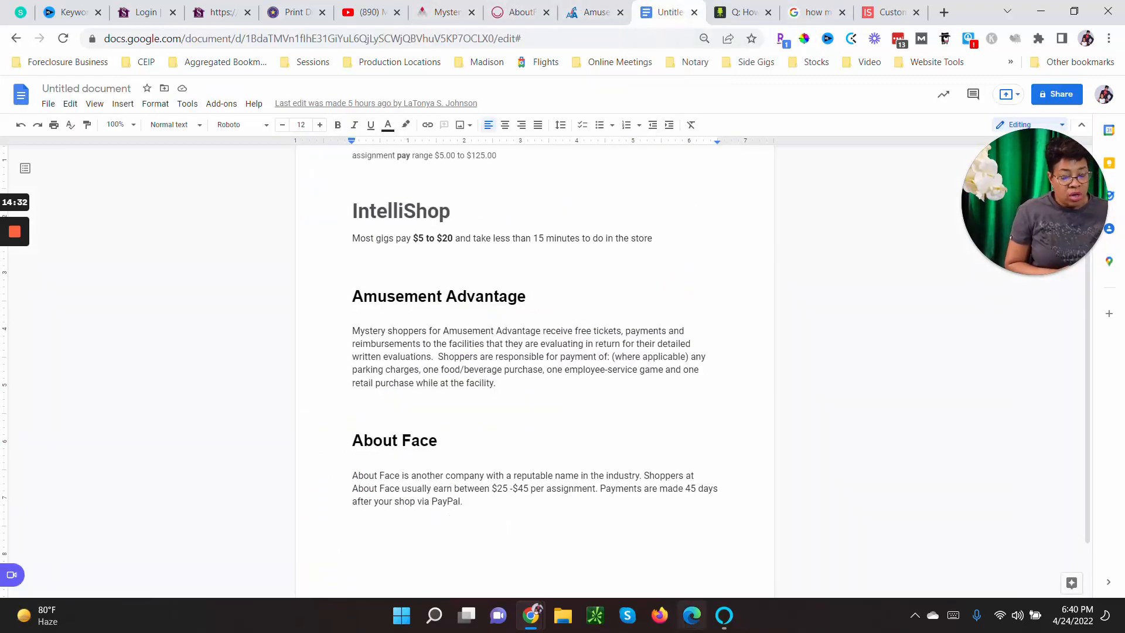